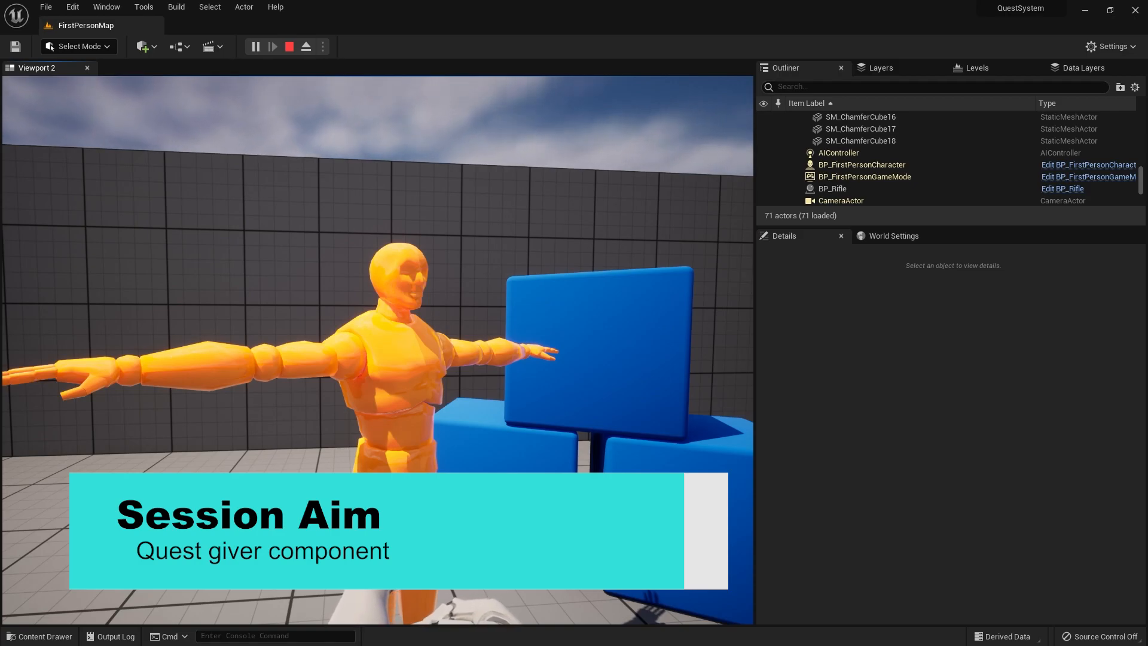
Stop the Play In Editor session to return to the FirstPersonMap level.
{"action": "left_click", "coordinate": [255, 46]}
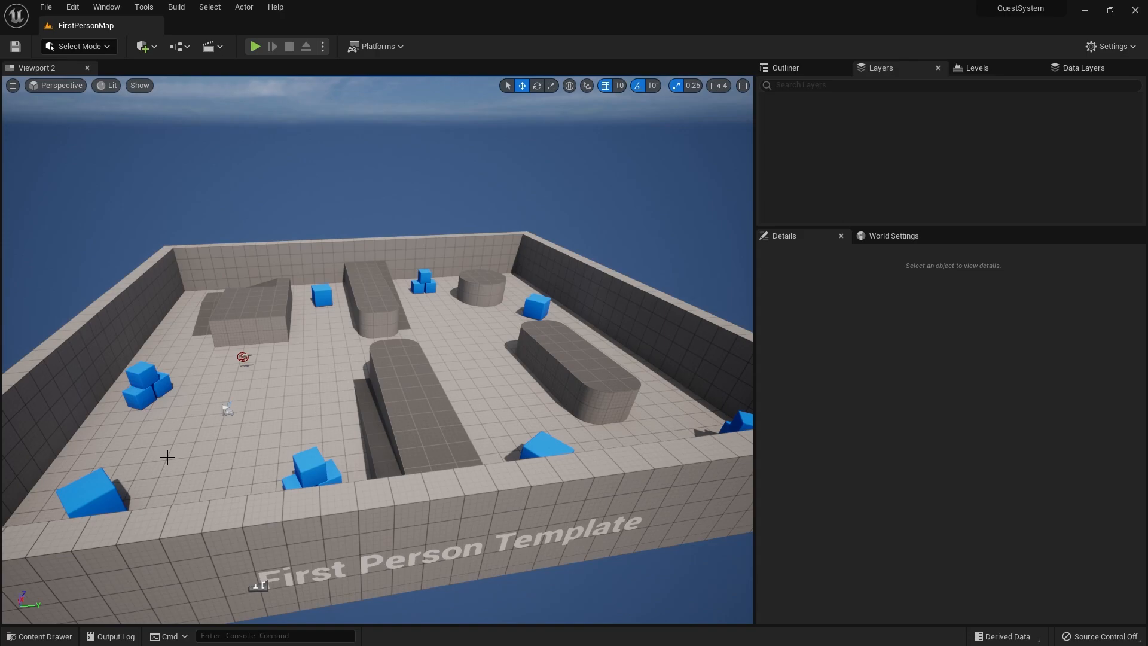
Open BP_FirstPersonCharacter, add an InteractTrace function, and start it with Line Trace By Channel.
{"action": "left_click", "coordinate": [39, 636]}
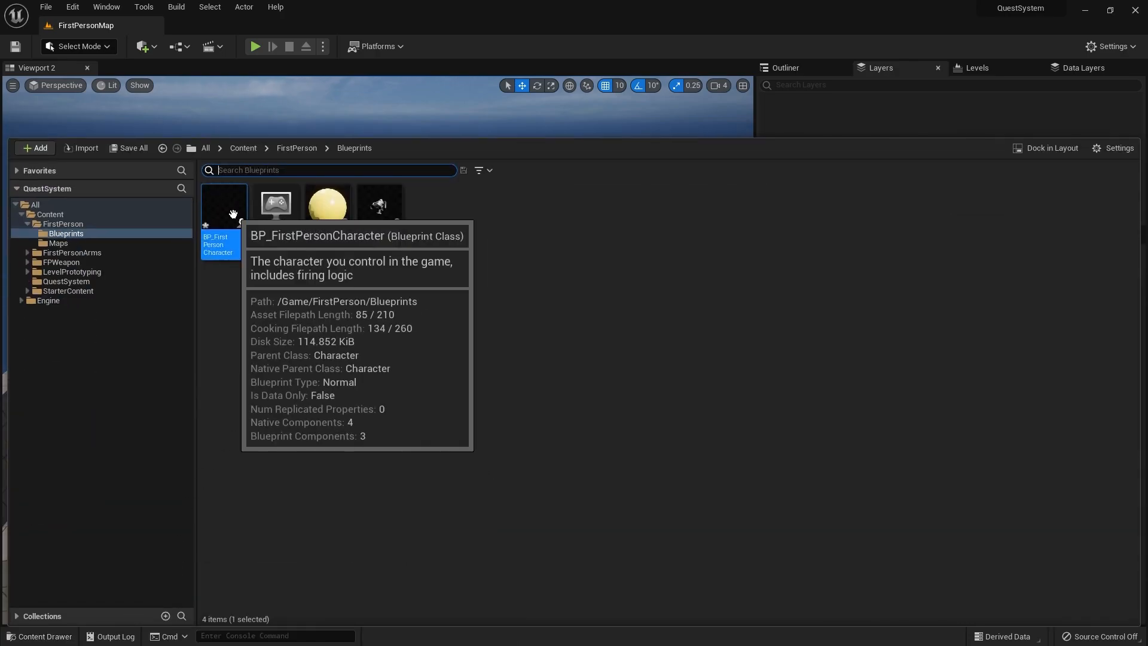
{"action": "double_click", "coordinate": [223, 203]}
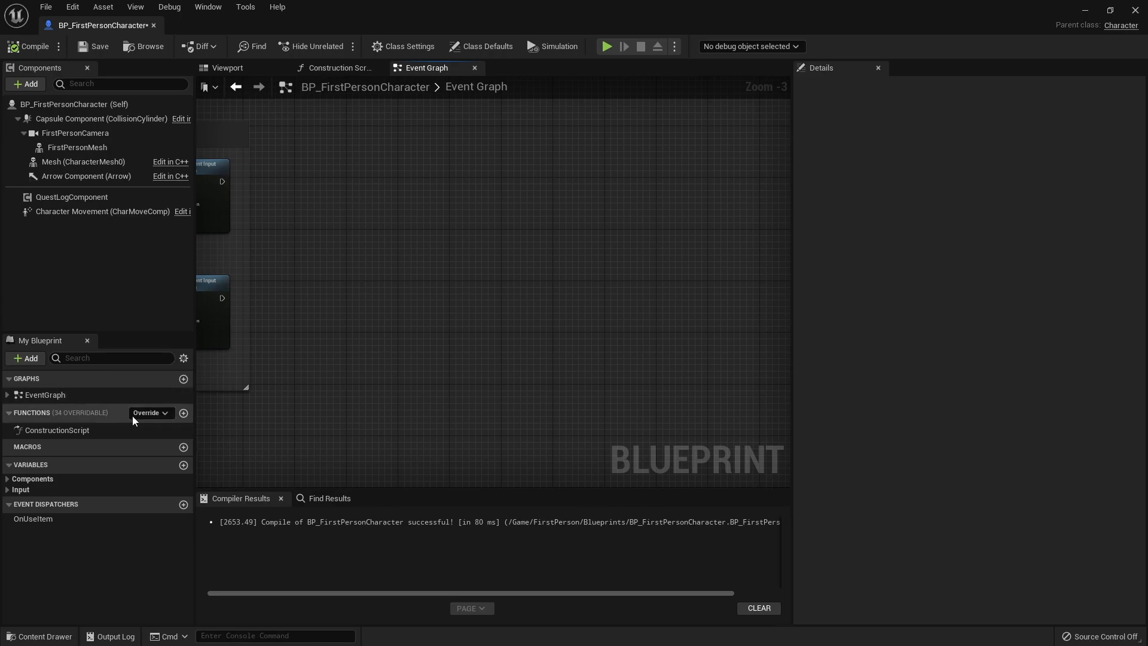
{"action": "left_click", "coordinate": [183, 412]}
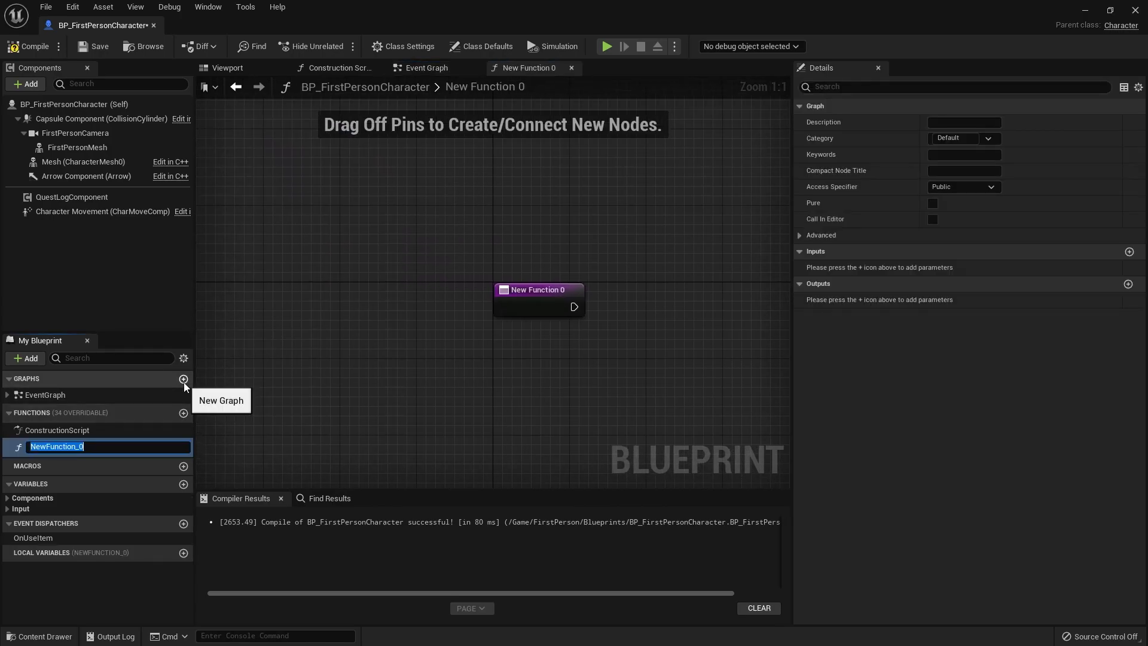
{"action": "type", "text": "Interact"}
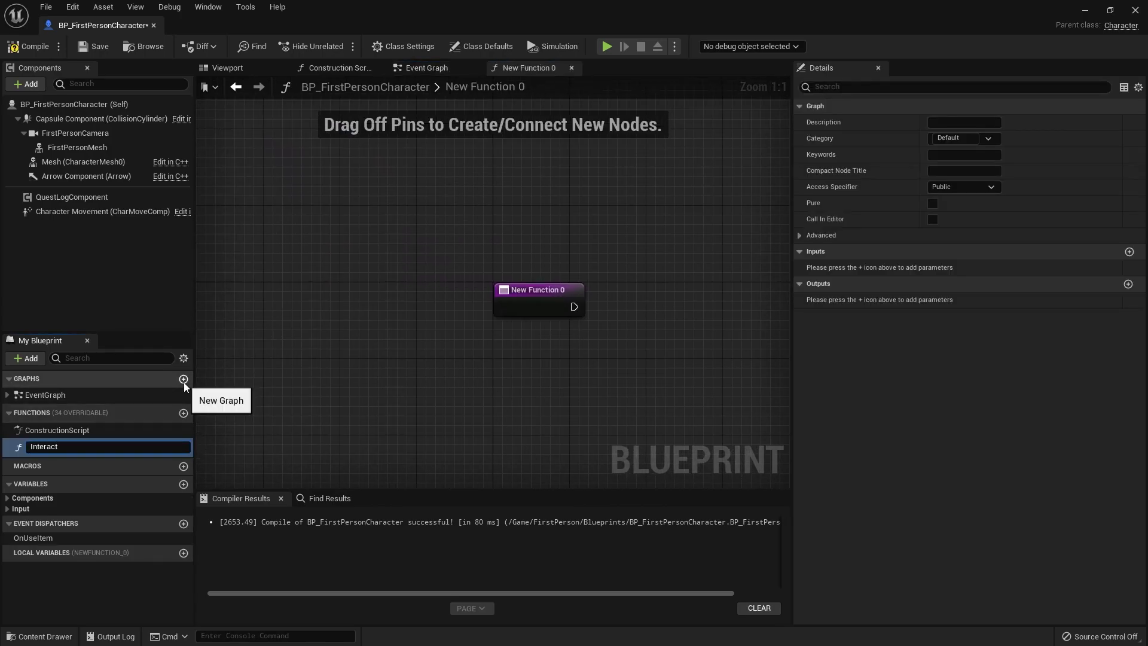
{"action": "type", "text": "InteractTrace"}
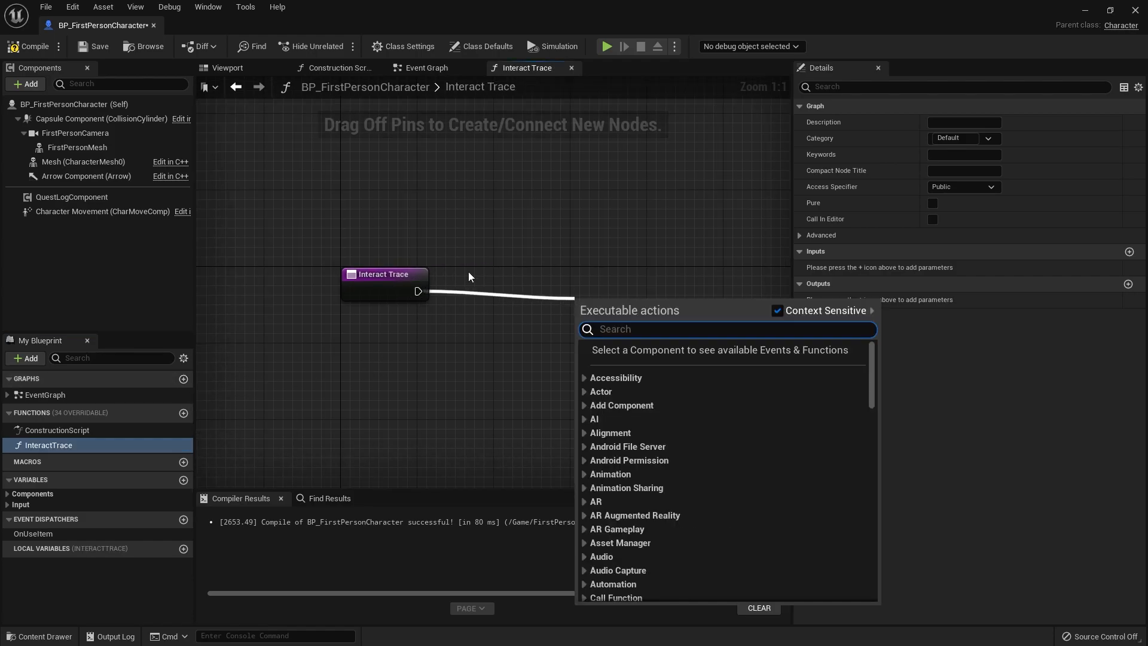
{"action": "type", "text": "linetrace"}
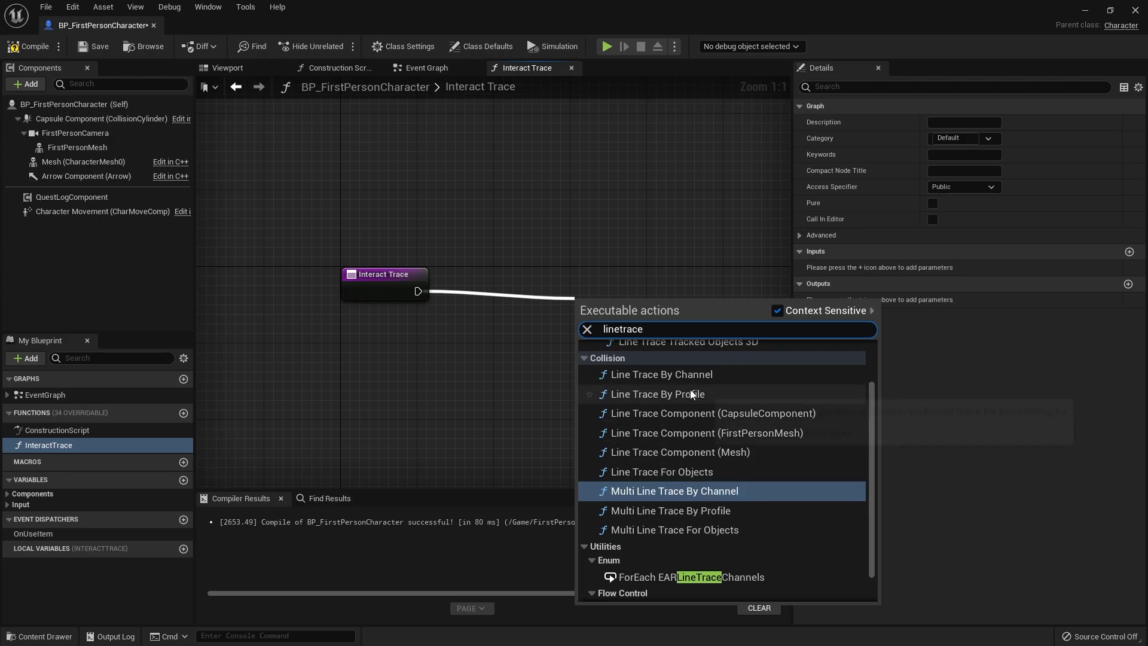
{"action": "left_click", "coordinate": [659, 374]}
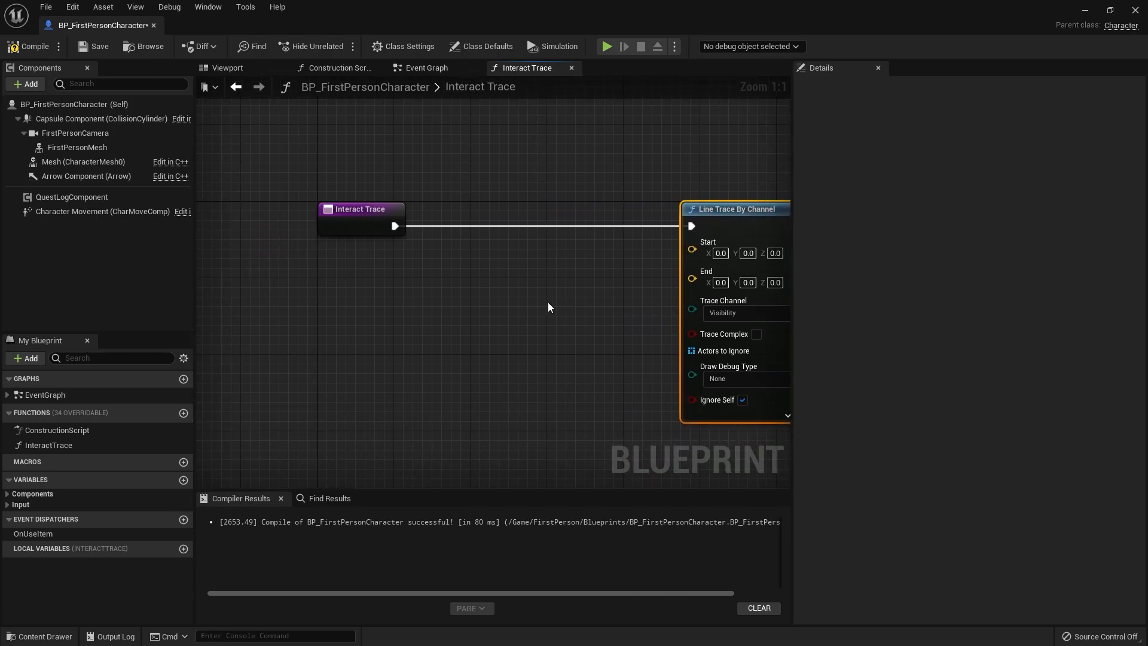
{"action": "mouse_move", "coordinate": [512, 354]}
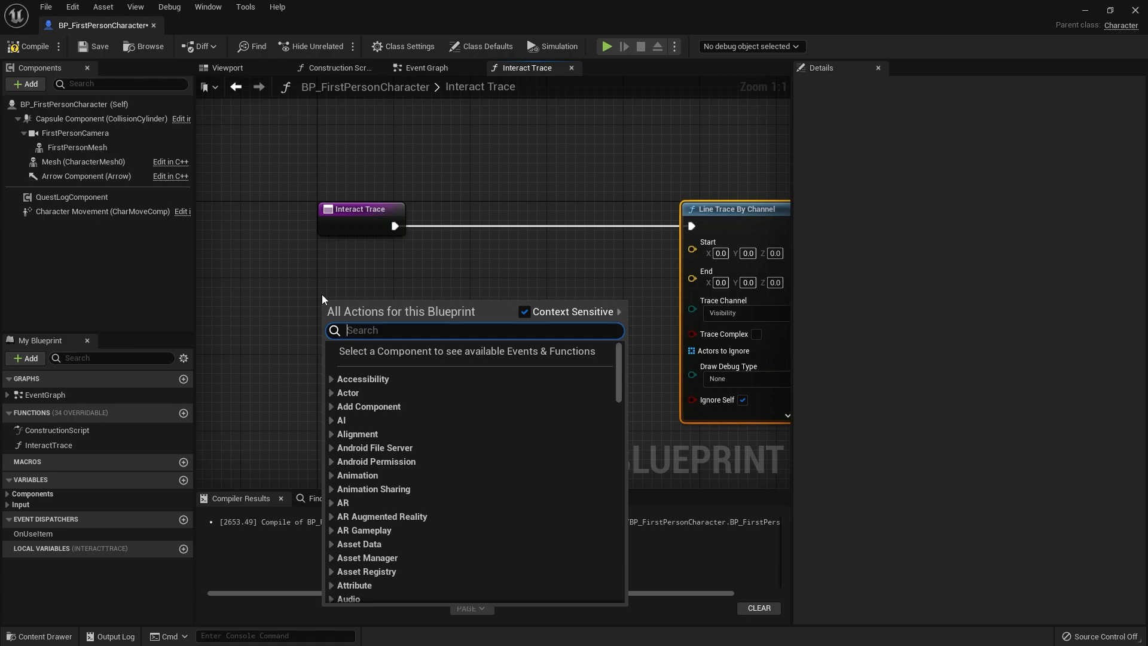
Feed the player camera manager's actor location into the trace Start.
{"action": "type", "text": "get player cam"}
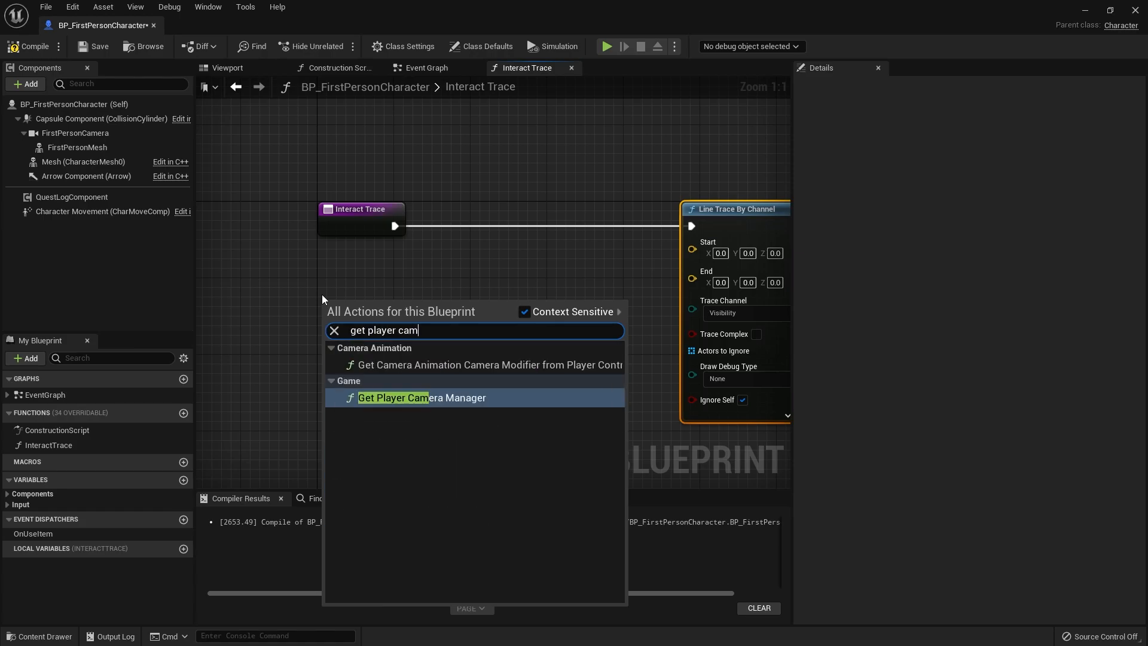
{"action": "left_click", "coordinate": [421, 397]}
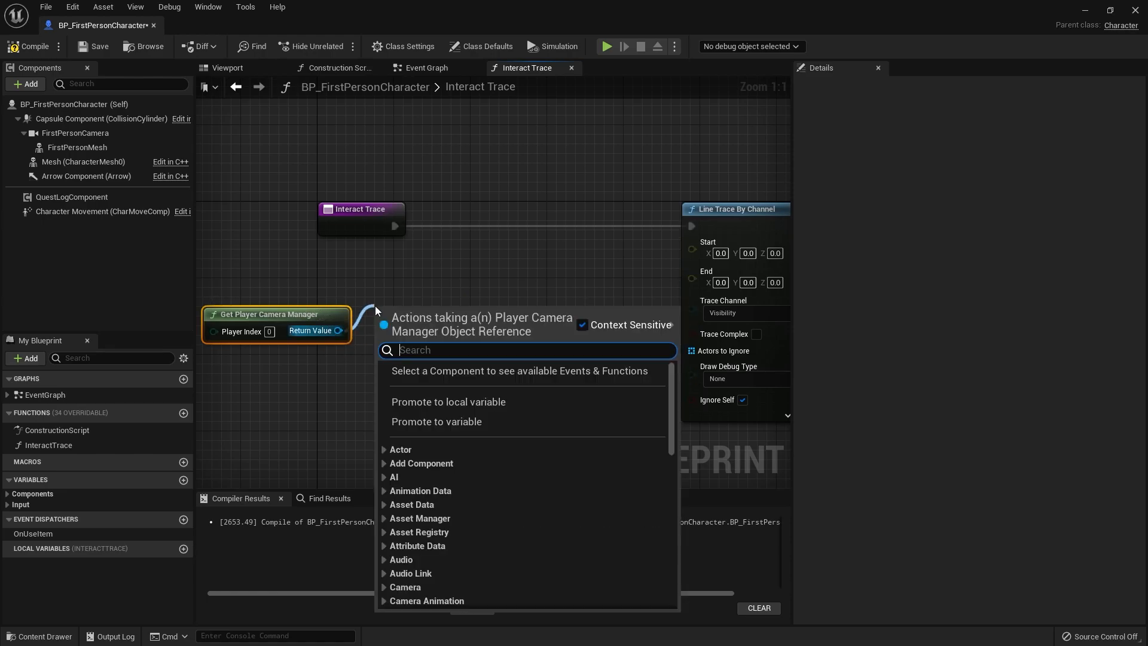
{"action": "type", "text": "get actorlo"}
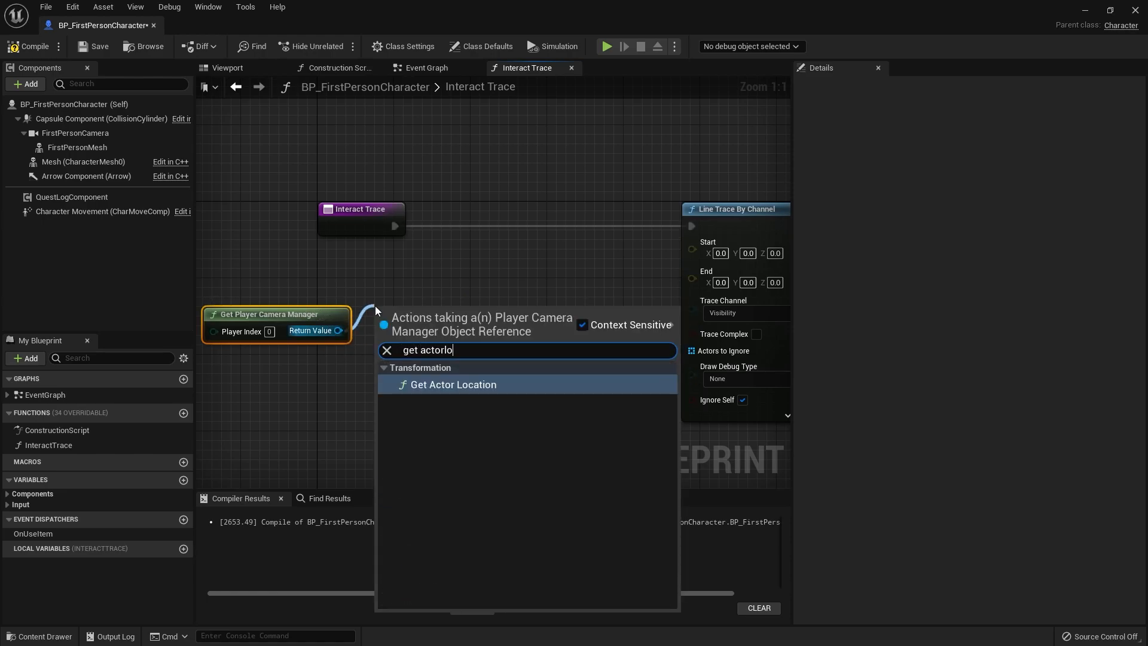
{"action": "left_click", "coordinate": [453, 384]}
{"action": "type", "text": "g"}
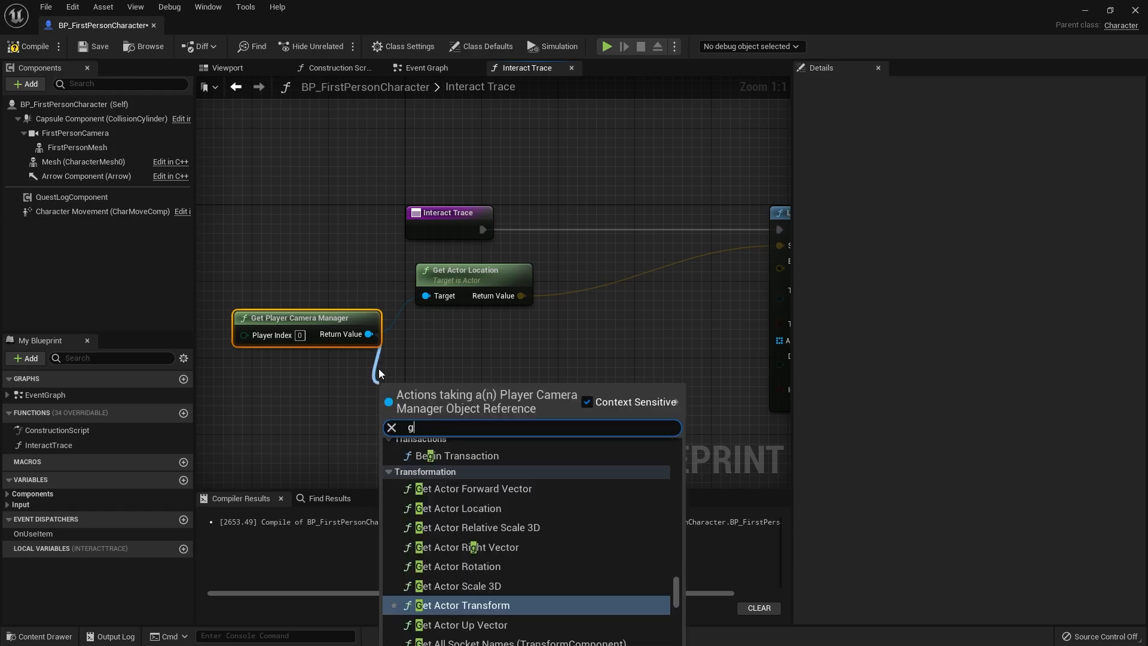
Get the camera manager's forward vector and pass it into a new Multiply node.
{"action": "type", "text": "et fo"}
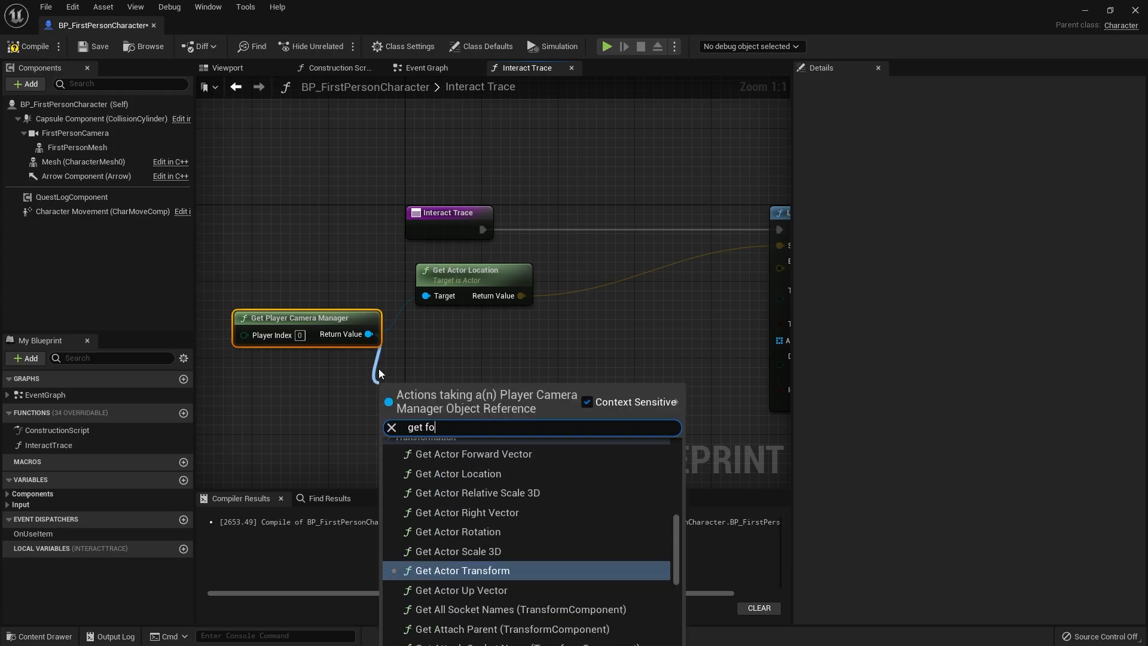
{"action": "left_click", "coordinate": [473, 453]}
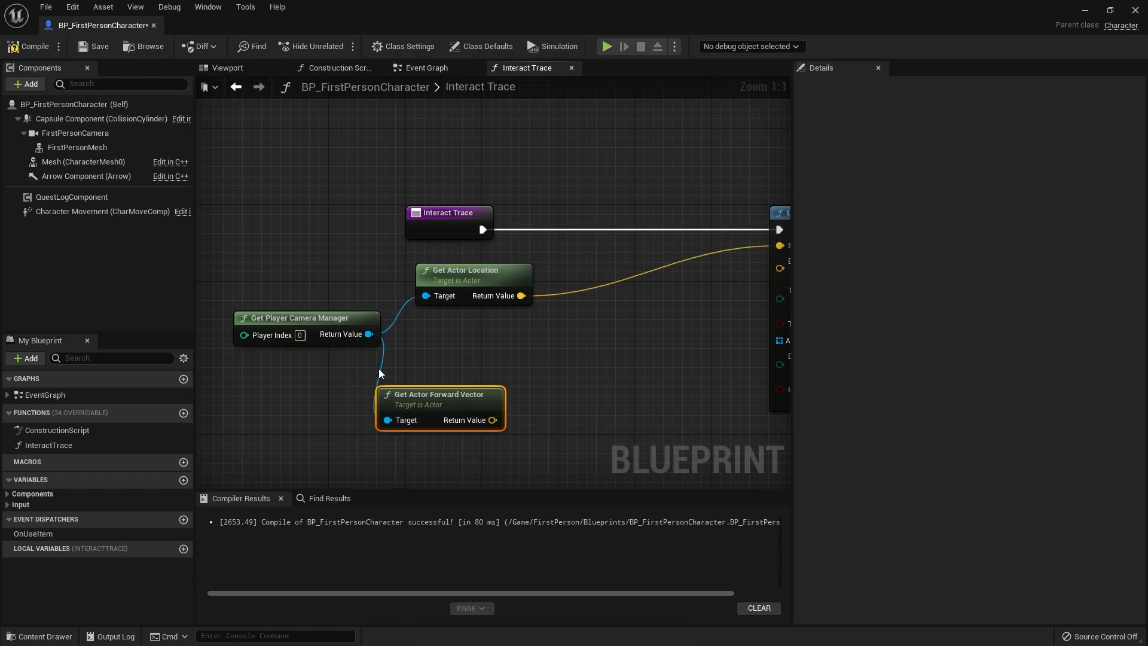
{"action": "left_click_drag", "start_coordinate": [439, 394], "coordinate": [344, 385]}
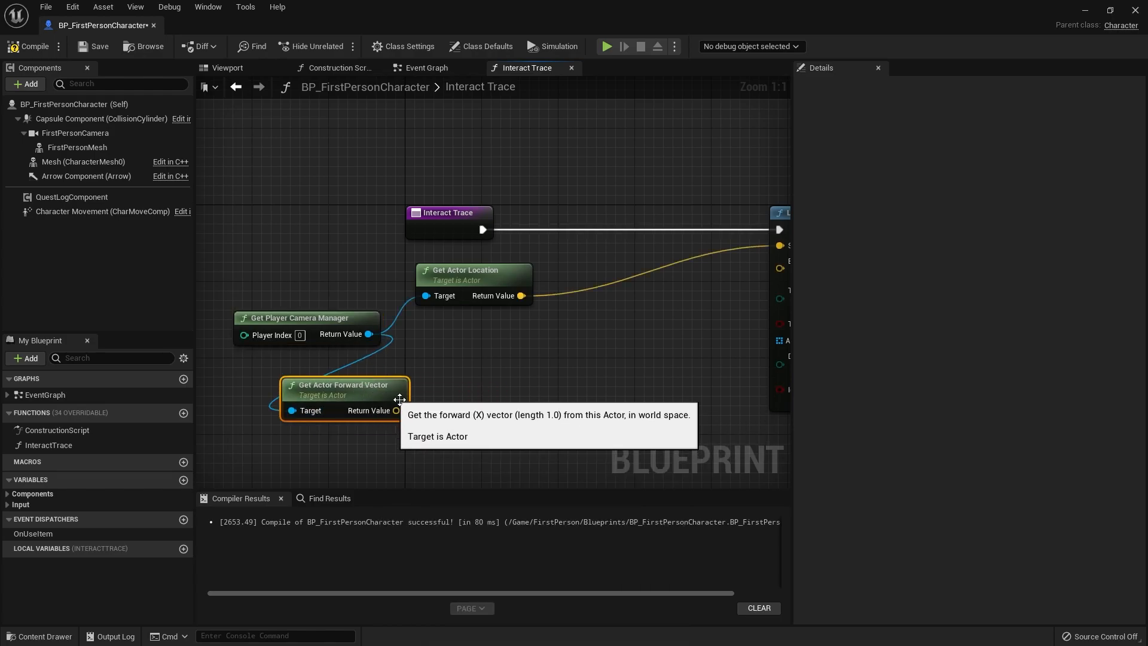
{"action": "left_click_drag", "start_coordinate": [397, 410], "coordinate": [461, 377]}
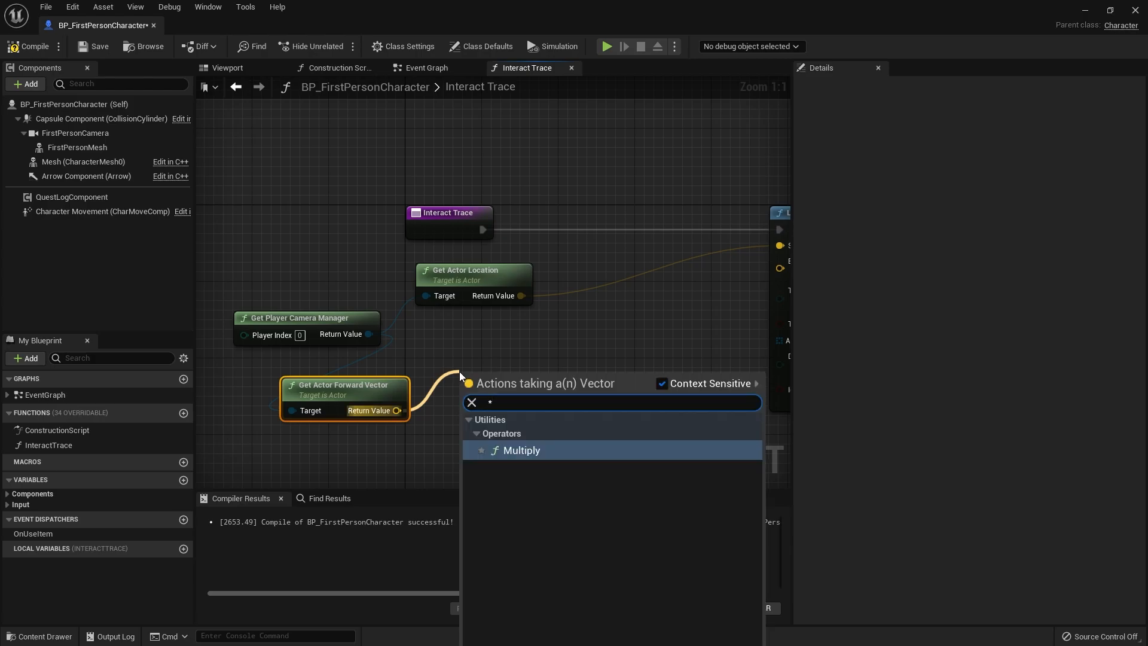
{"action": "left_click", "coordinate": [521, 449]}
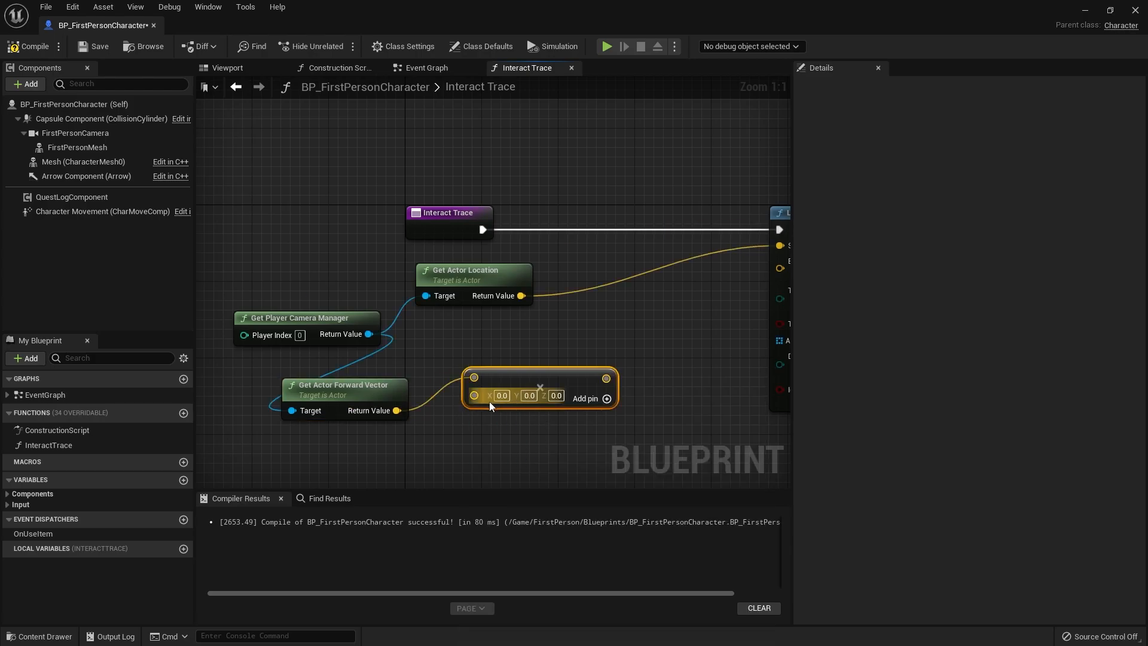
Scale the forward vector by 200 and add it to the camera location for the trace End.
{"action": "right_click", "coordinate": [490, 406]}
{"action": "type", "text": "+"}
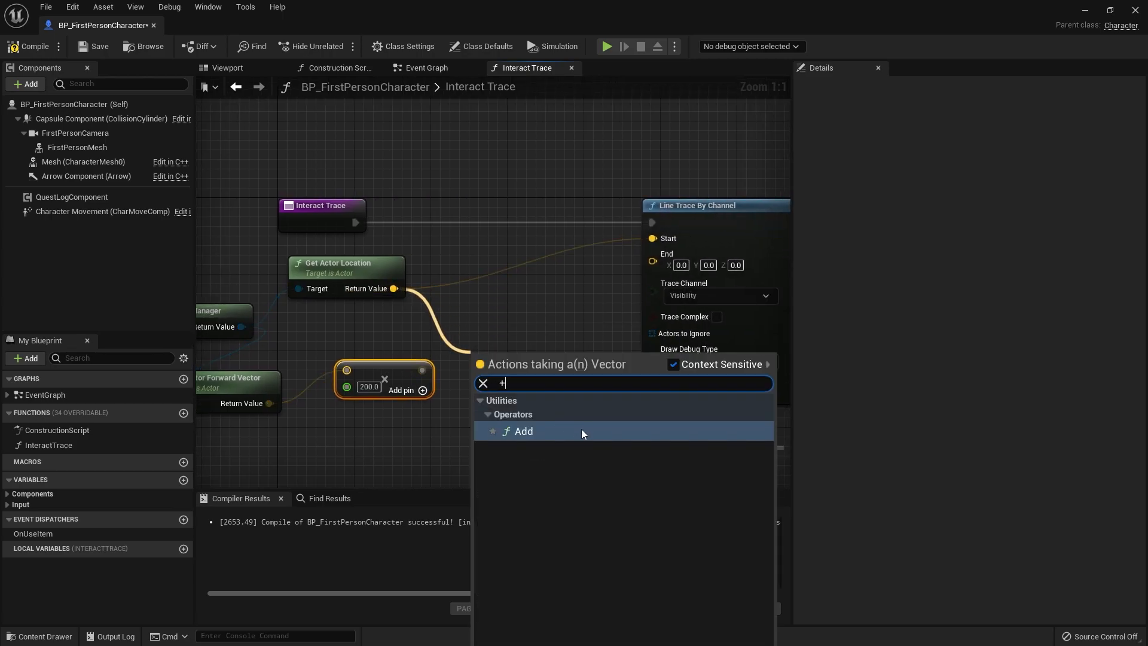
{"action": "left_click", "coordinate": [524, 431]}
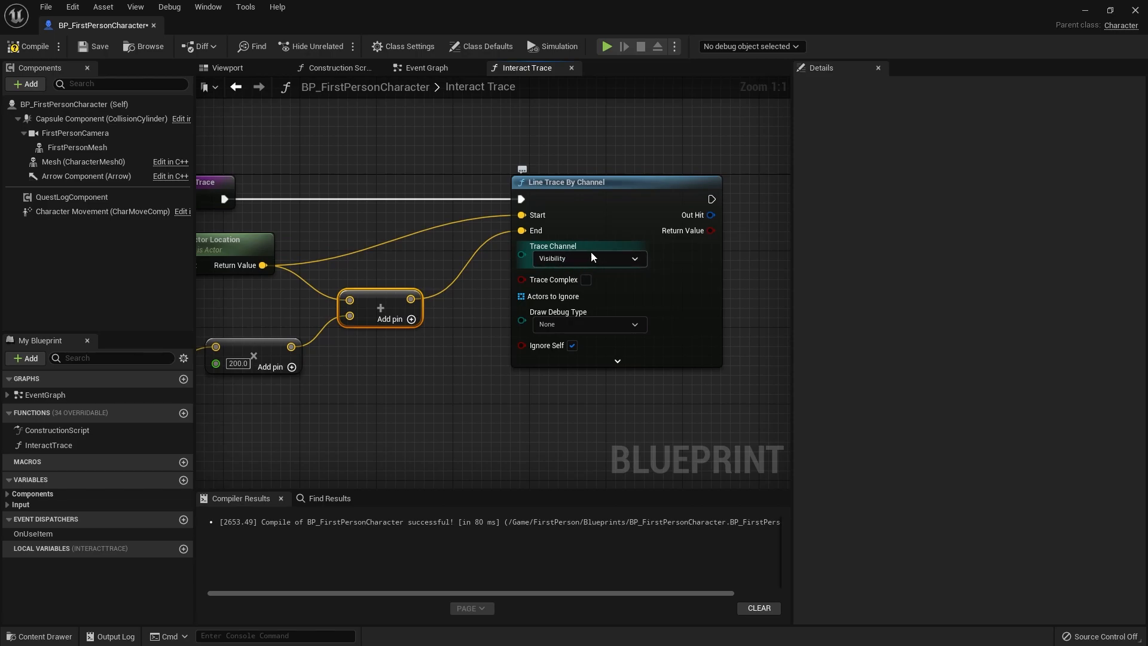
{"action": "mouse_move", "coordinate": [590, 219]}
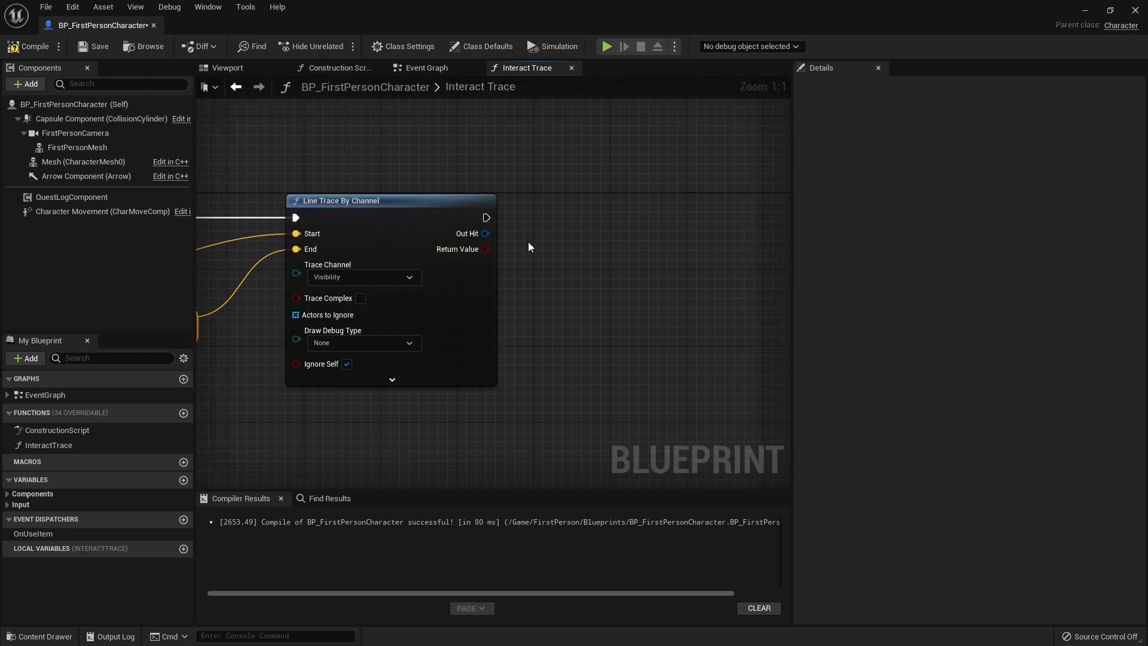
{"action": "mouse_move", "coordinate": [485, 248]}
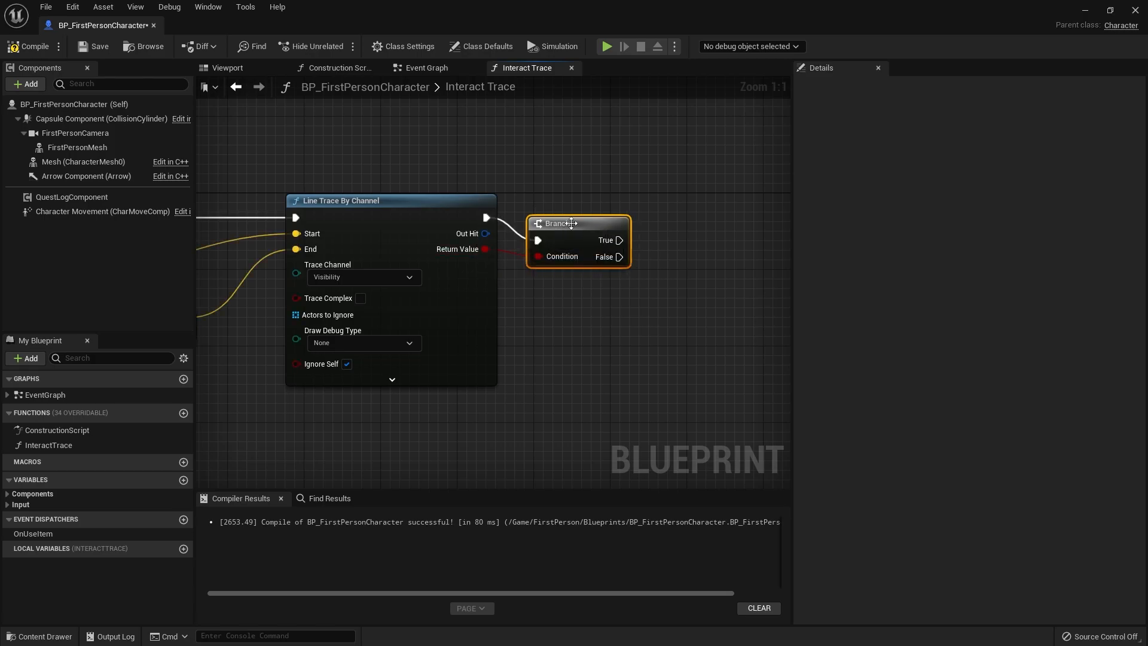
Wire the trace result into the Branch, break Out Hit, and add Does Implement Interface from Hit Actor.
{"action": "left_click_drag", "start_coordinate": [560, 223], "coordinate": [554, 201]}
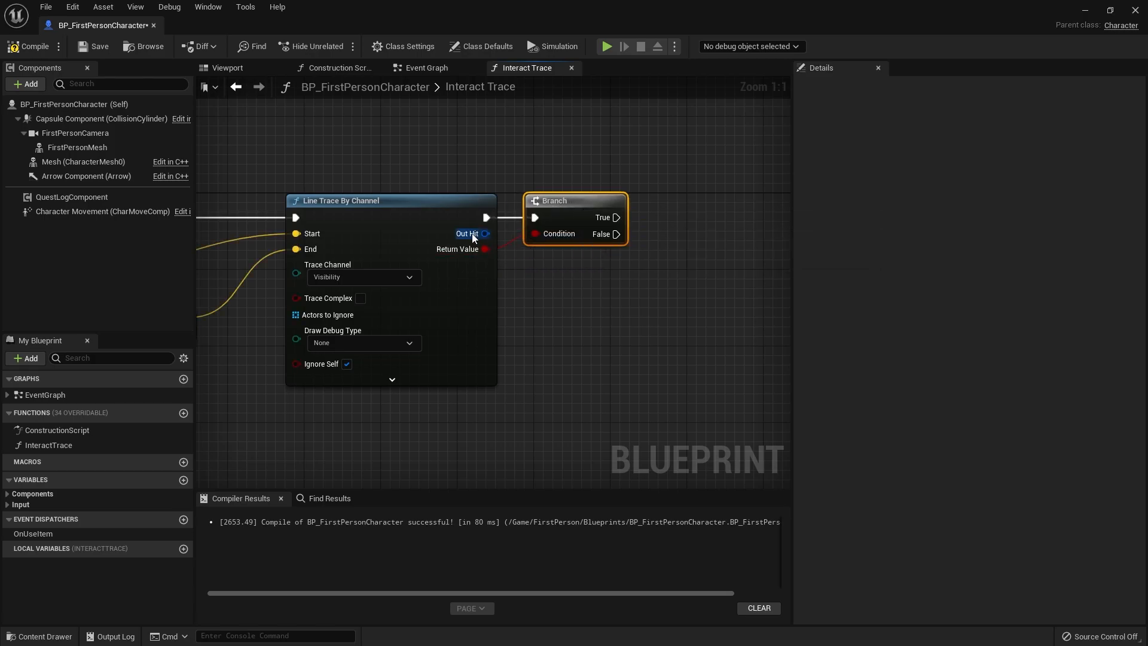
{"action": "mouse_move", "coordinate": [655, 227]}
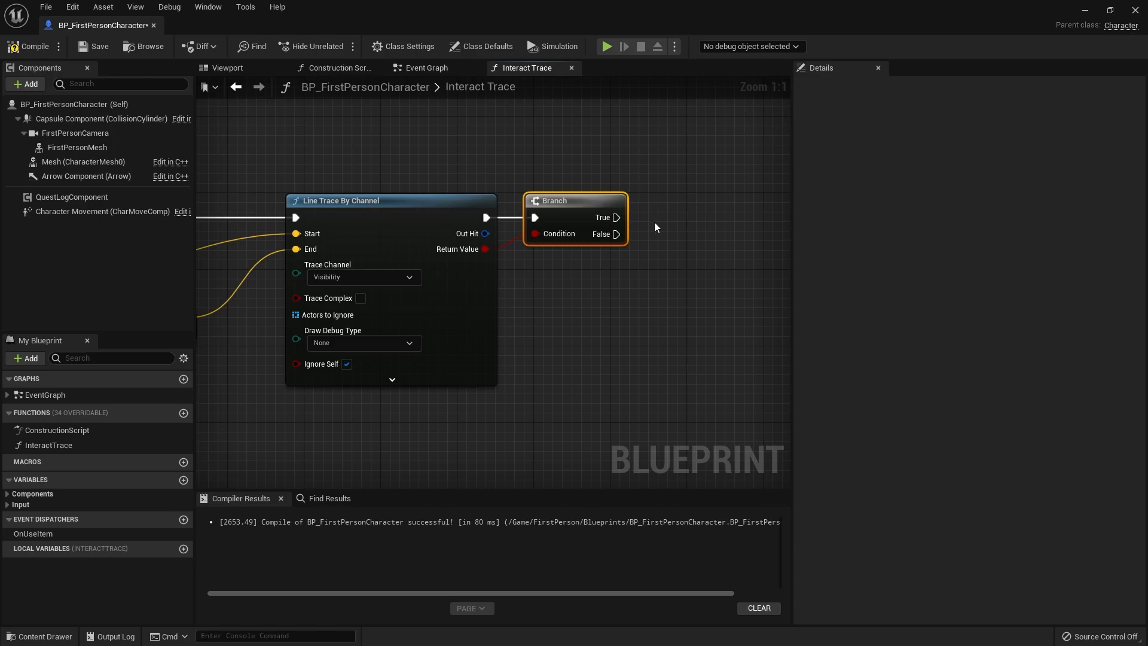
{"action": "mouse_move", "coordinate": [646, 285]}
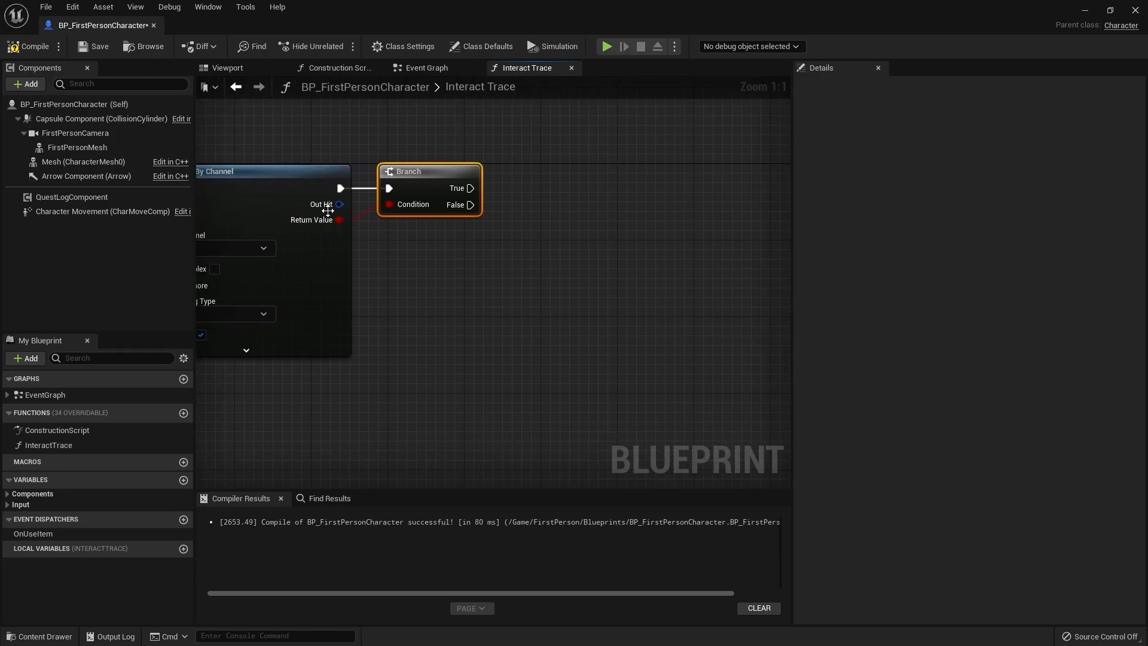
{"action": "mouse_move", "coordinate": [337, 204]}
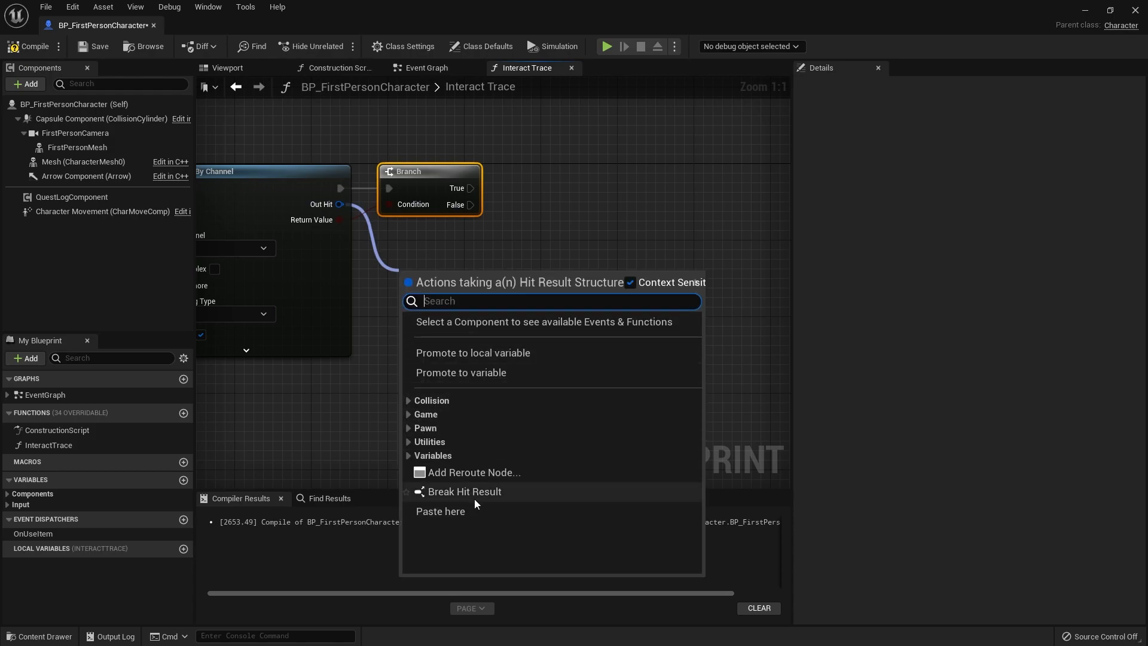
{"action": "left_click", "coordinate": [464, 491]}
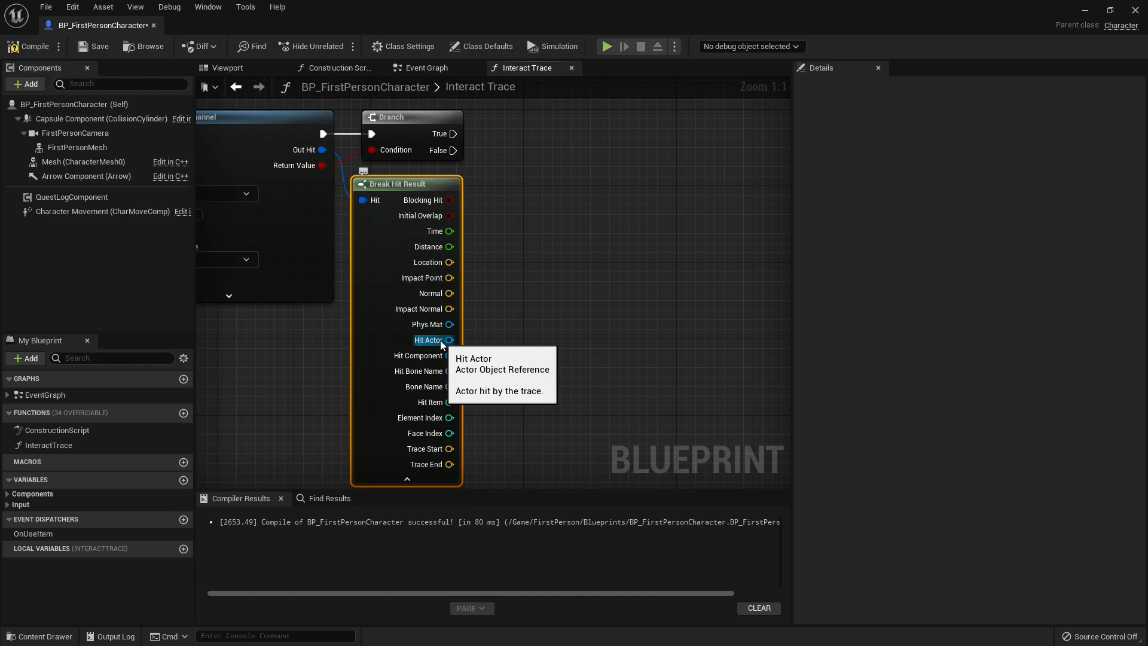
{"action": "left_click_drag", "start_coordinate": [450, 338], "coordinate": [475, 339]}
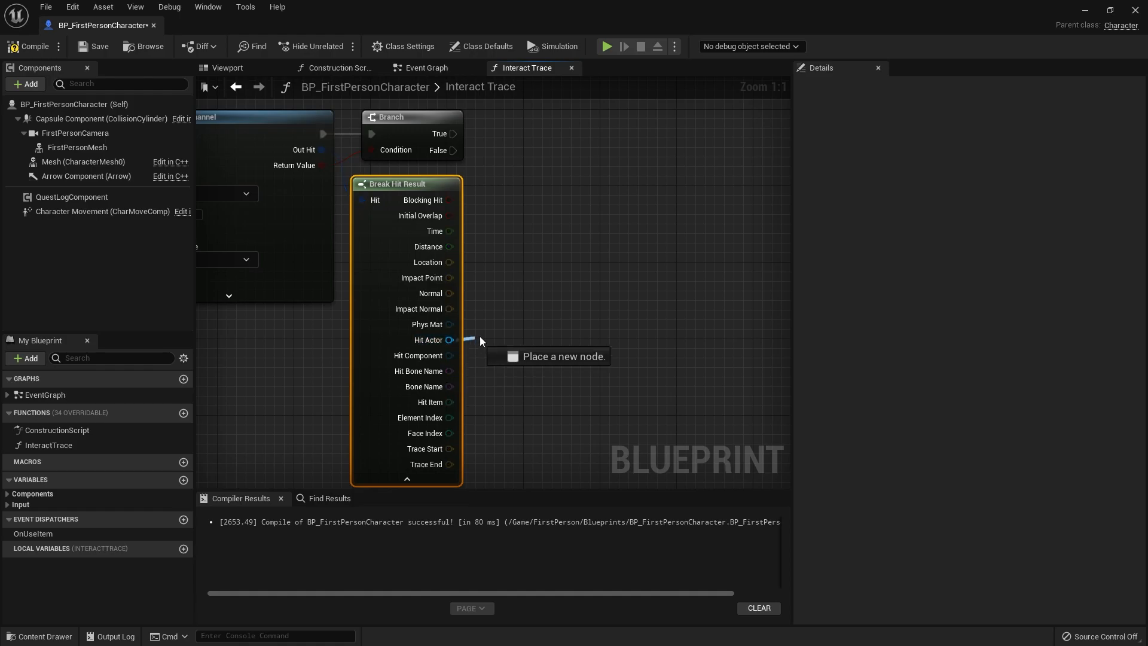
{"action": "left_click_drag", "start_coordinate": [452, 340], "coordinate": [528, 278]}
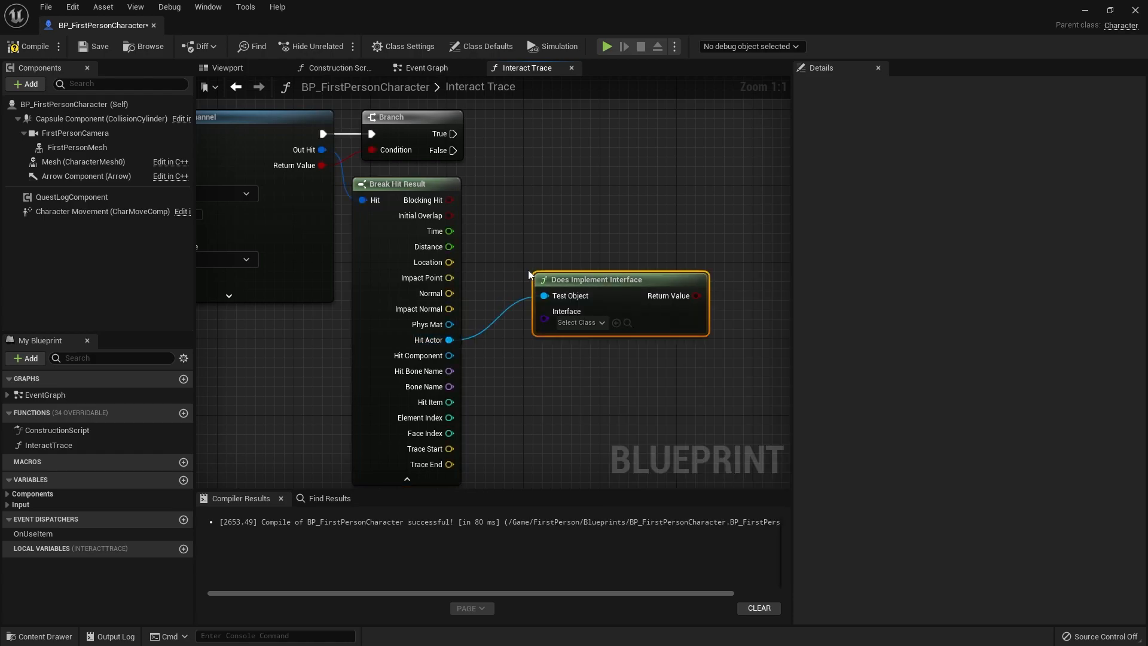
Test the hit actor against InteractionInterface and route the result into a second Branch.
{"action": "left_click", "coordinate": [578, 322]}
{"action": "type", "text": "Intera"}
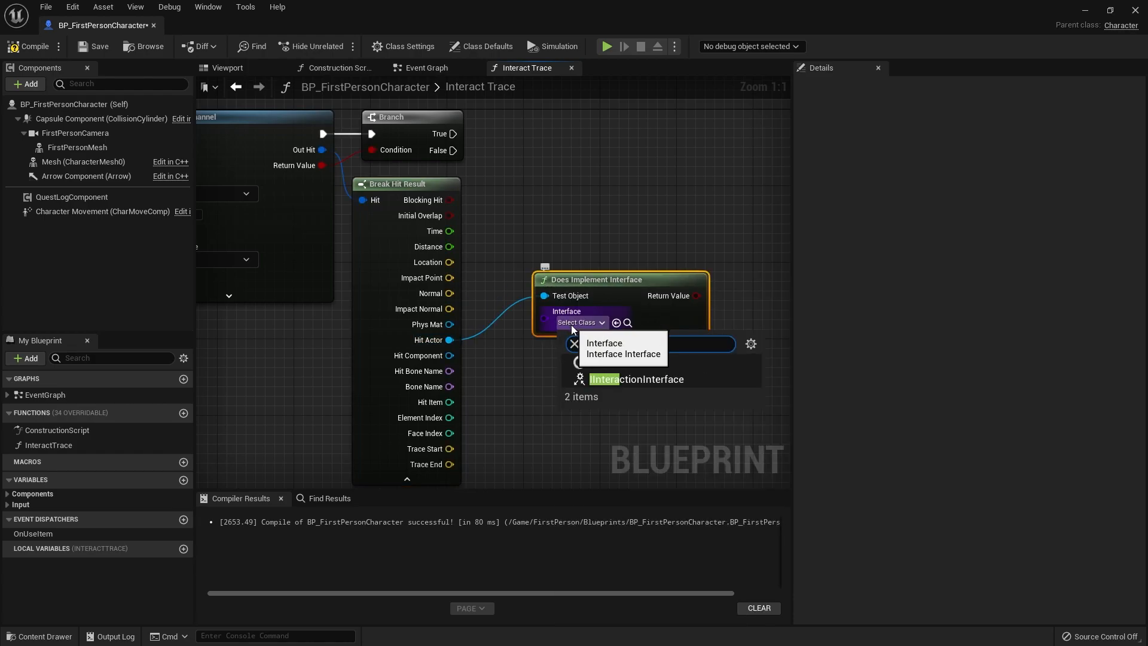
{"action": "left_click", "coordinate": [638, 378]}
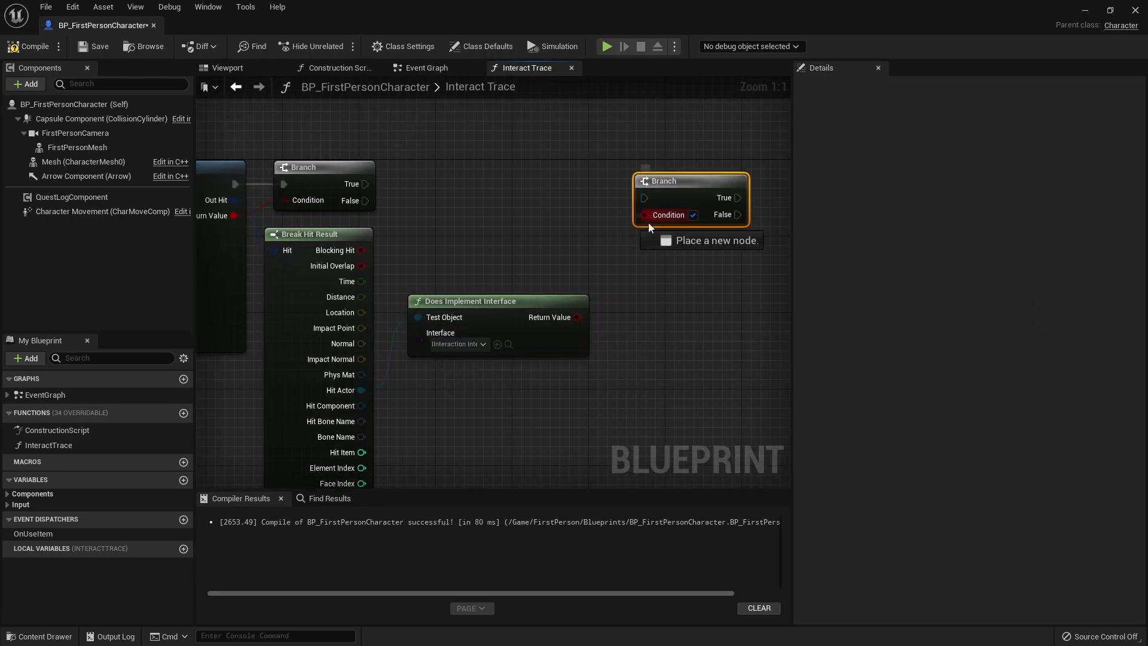
{"action": "left_click_drag", "start_coordinate": [363, 184], "coordinate": [643, 198]}
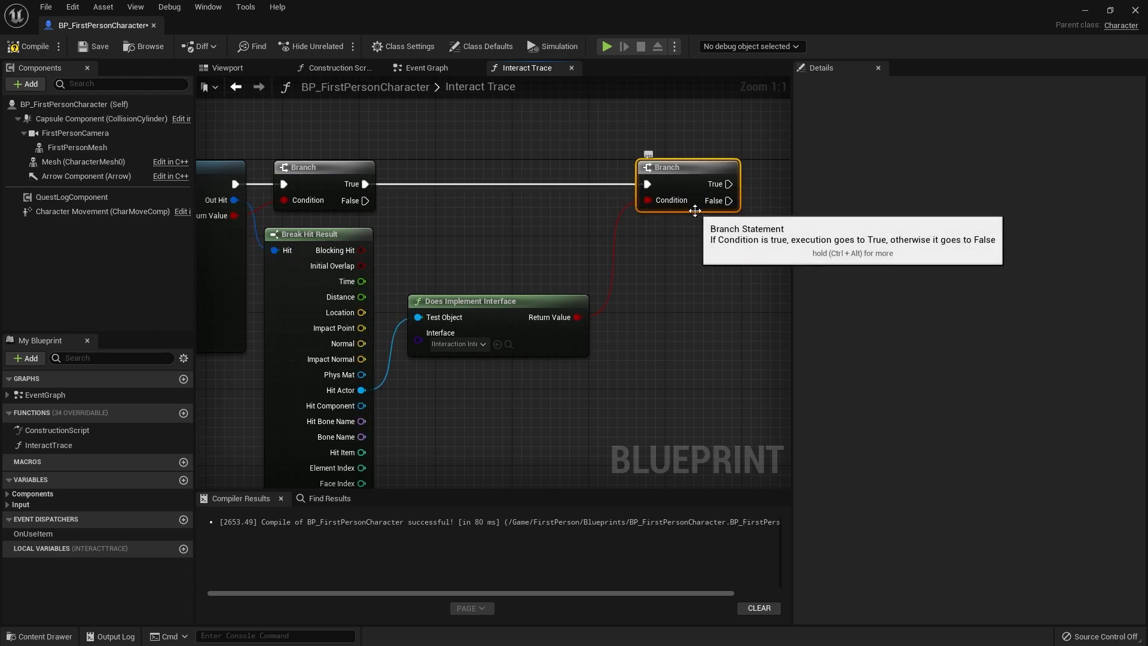
{"action": "mouse_move", "coordinate": [338, 389]}
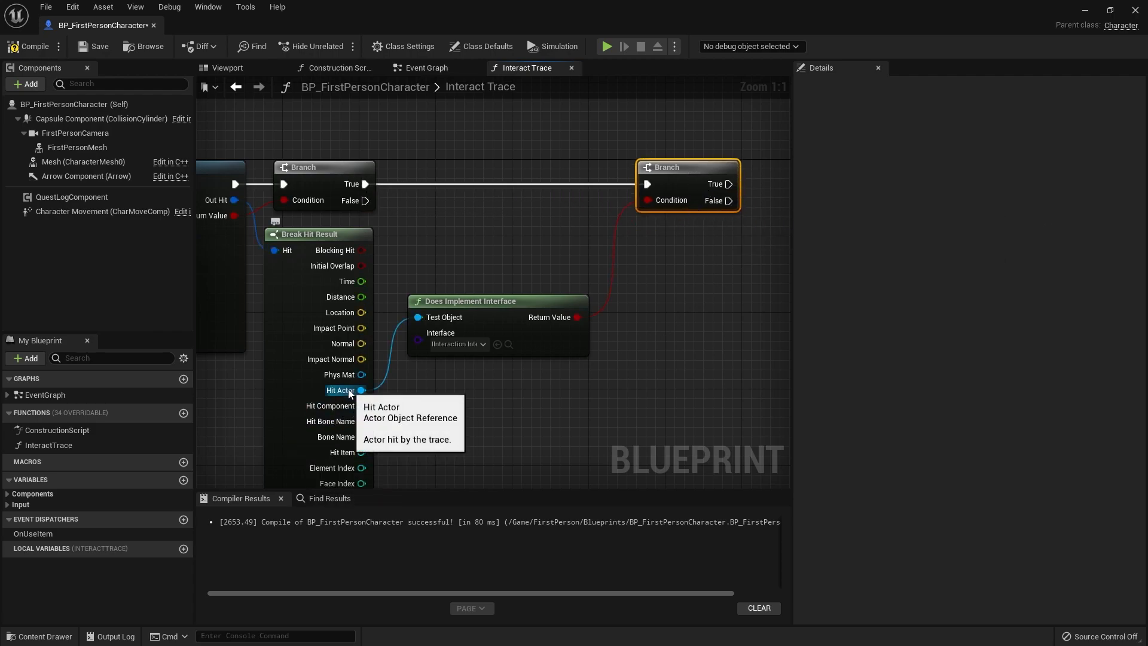
{"action": "left_click_drag", "start_coordinate": [360, 389], "coordinate": [761, 265]}
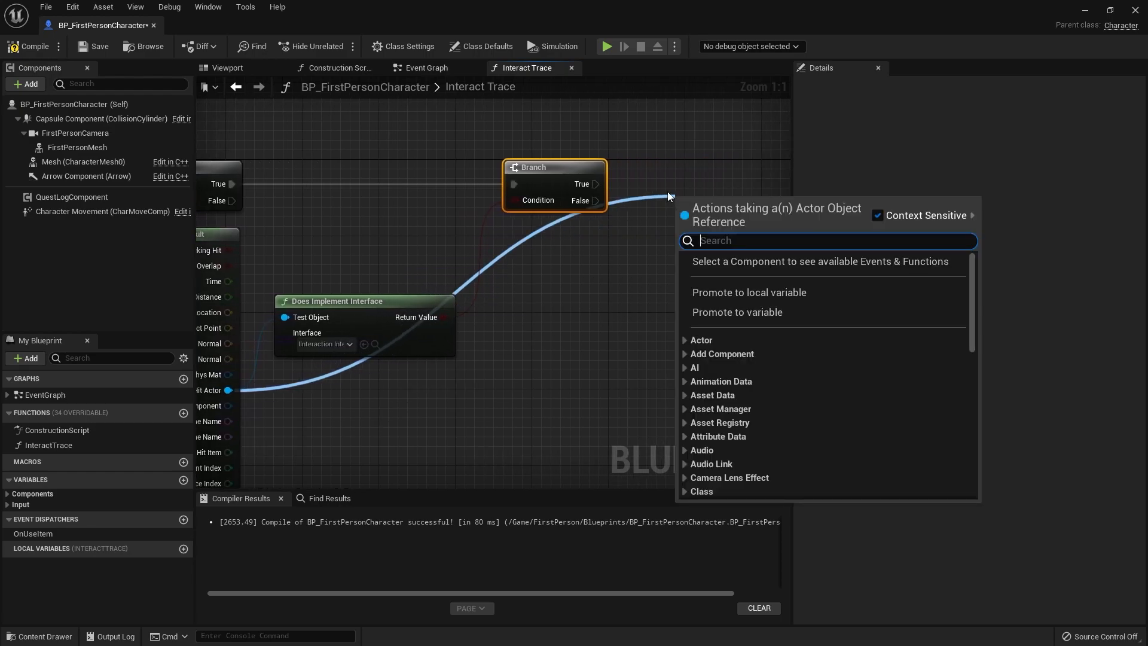
{"action": "type", "text": "Get"}
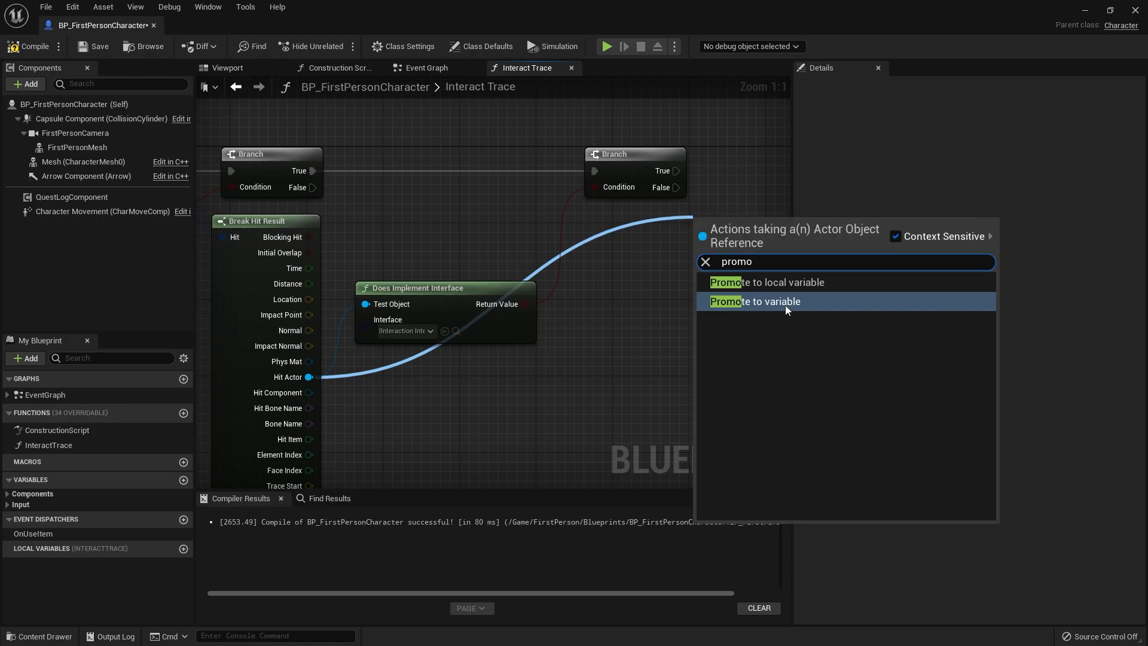
Promote Hit Actor to a LookAtActor variable and set it along the interface-check branch paths.
{"action": "left_click", "coordinate": [754, 300]}
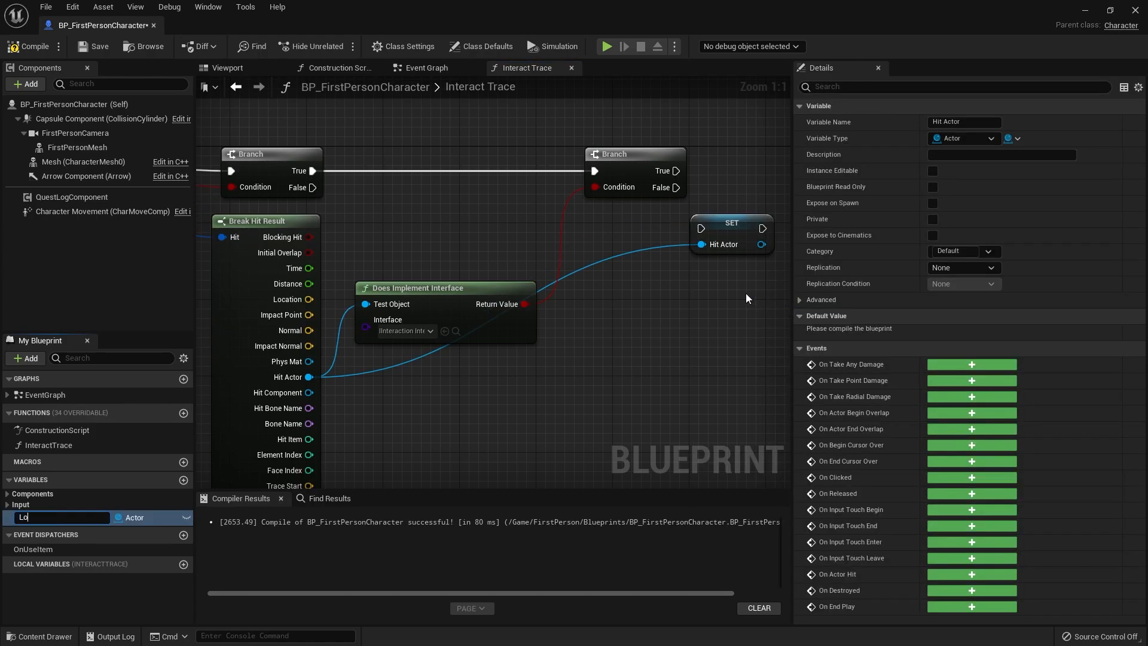
{"action": "type", "text": "LookAtActor"}
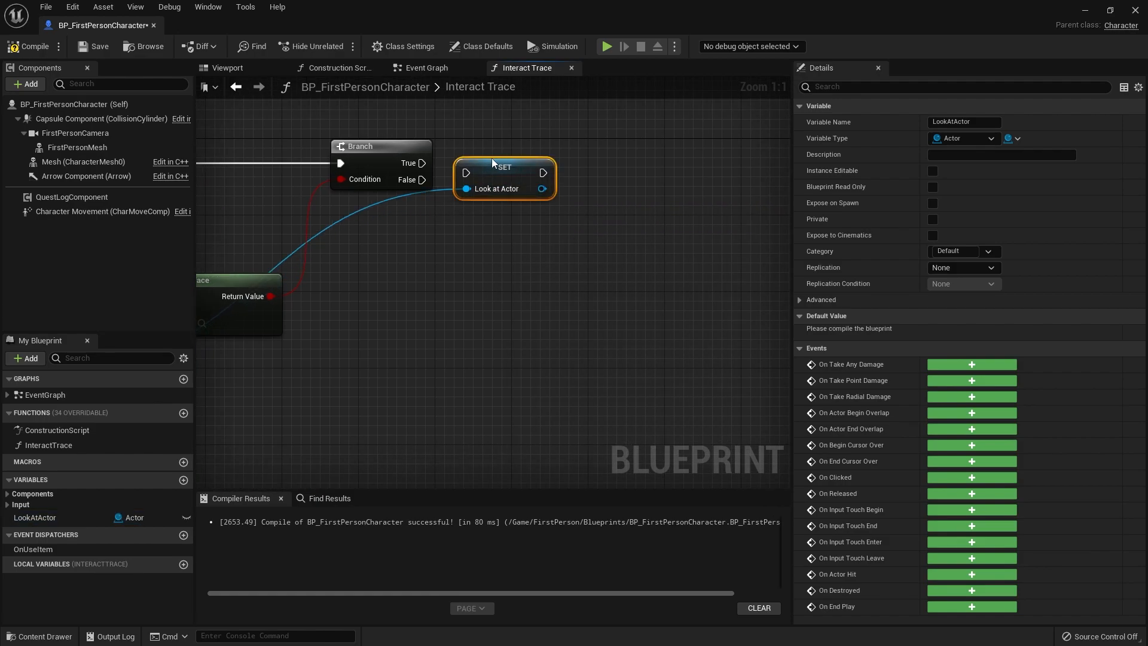
{"action": "left_click_drag", "start_coordinate": [503, 180], "coordinate": [522, 169]}
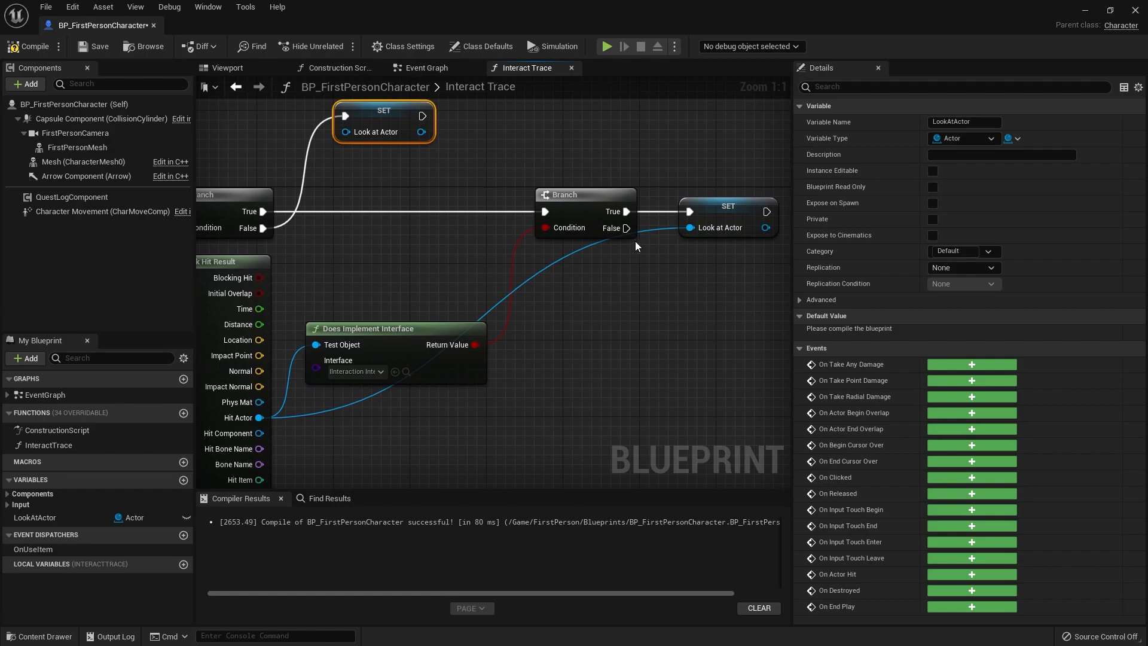
{"action": "mouse_move", "coordinate": [394, 337]}
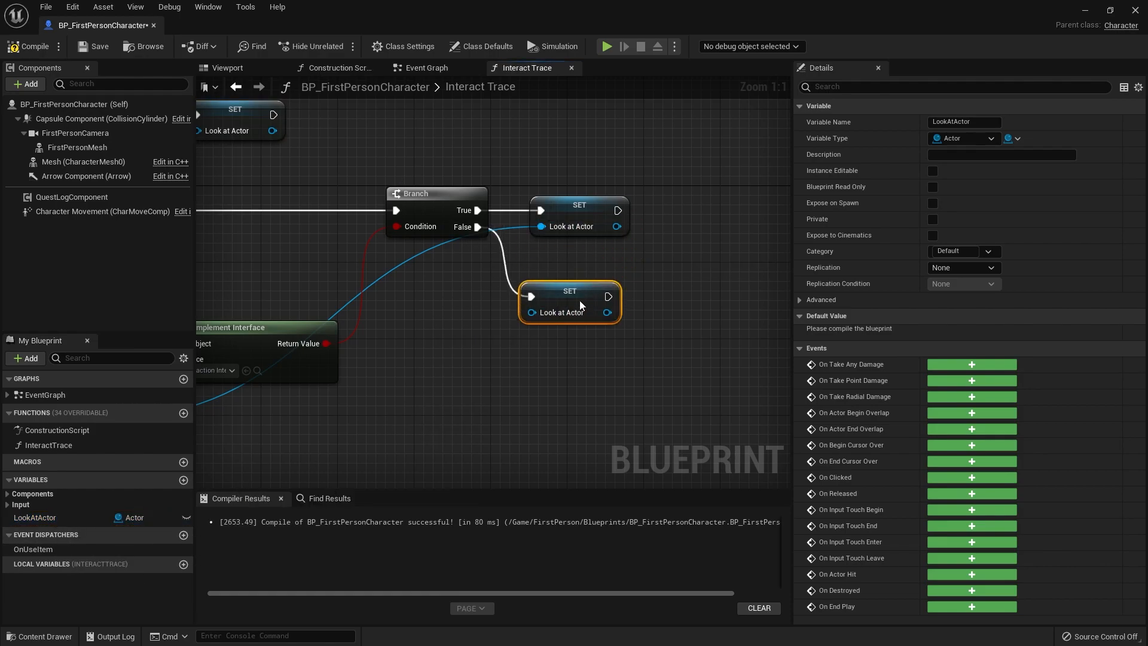
{"action": "left_click_drag", "start_coordinate": [568, 303], "coordinate": [578, 324]}
{"action": "type", "text": "look"}
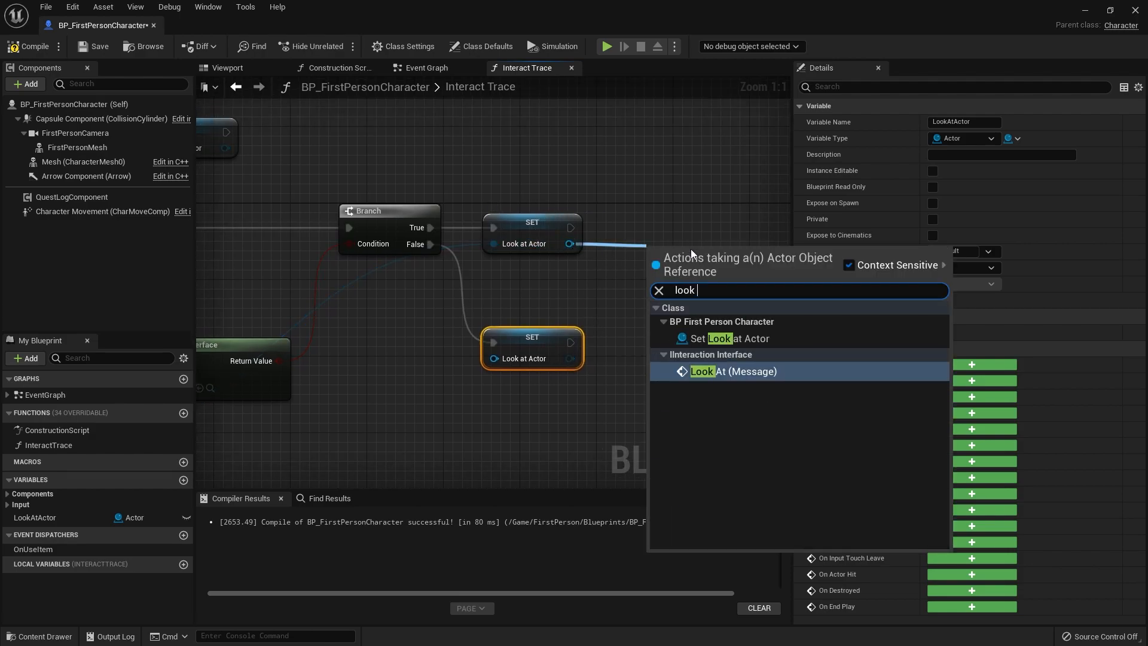
{"action": "left_click", "coordinate": [731, 371]}
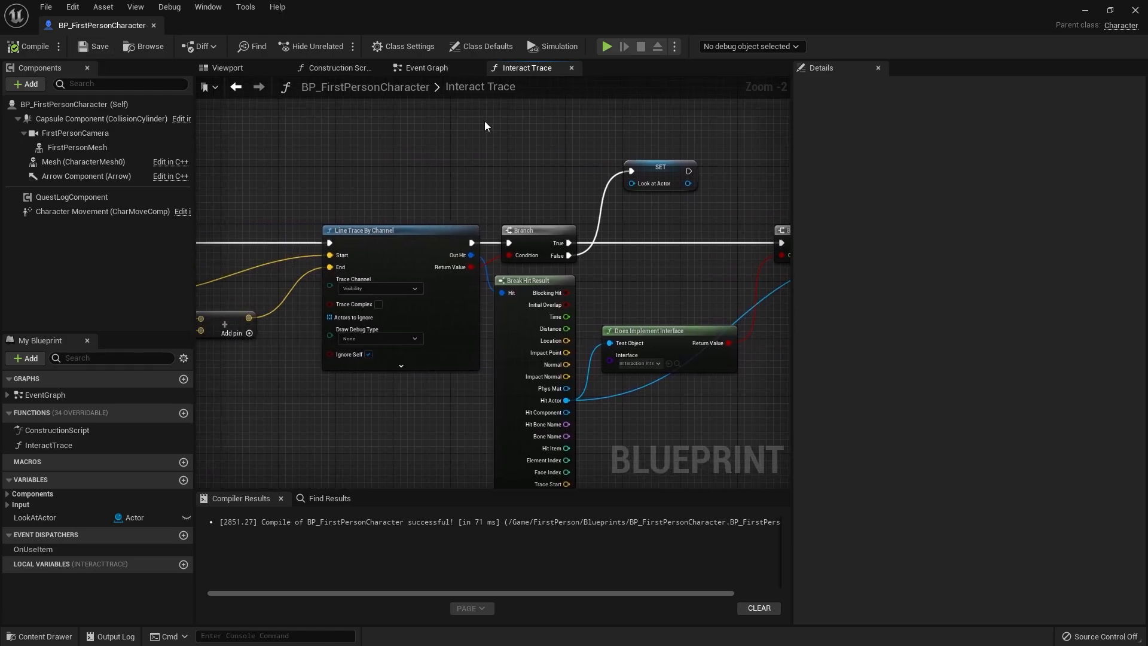
Call Interact Trace from Event Tick, then open Edit > Project Settings.
{"action": "type", "text": "t"}
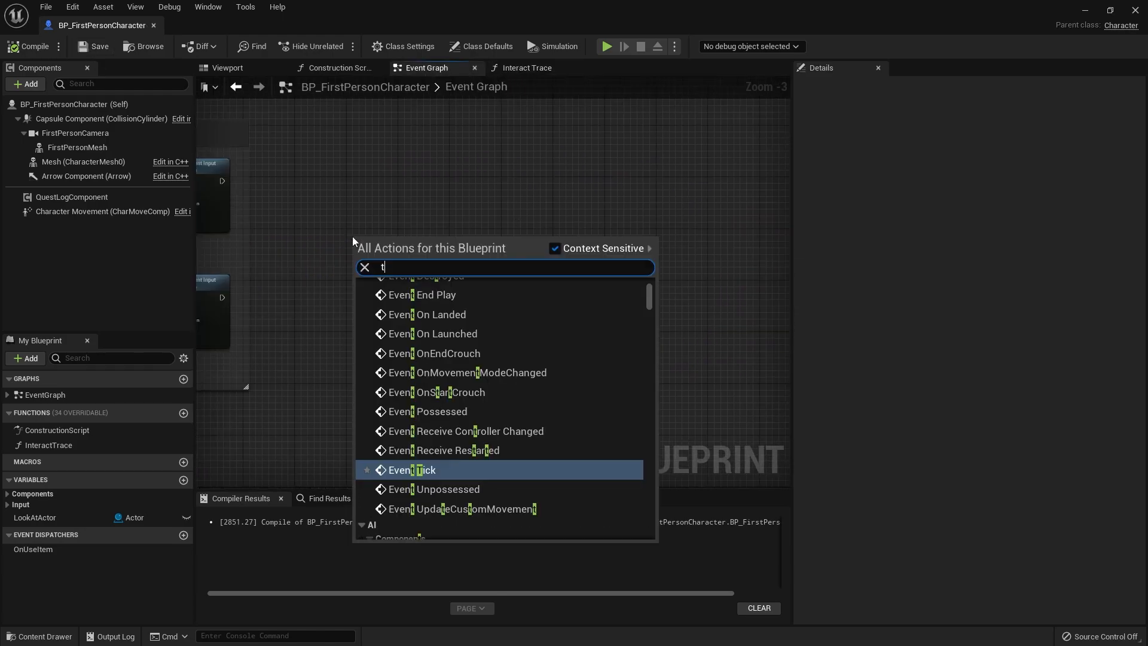
{"action": "left_click", "coordinate": [414, 469]}
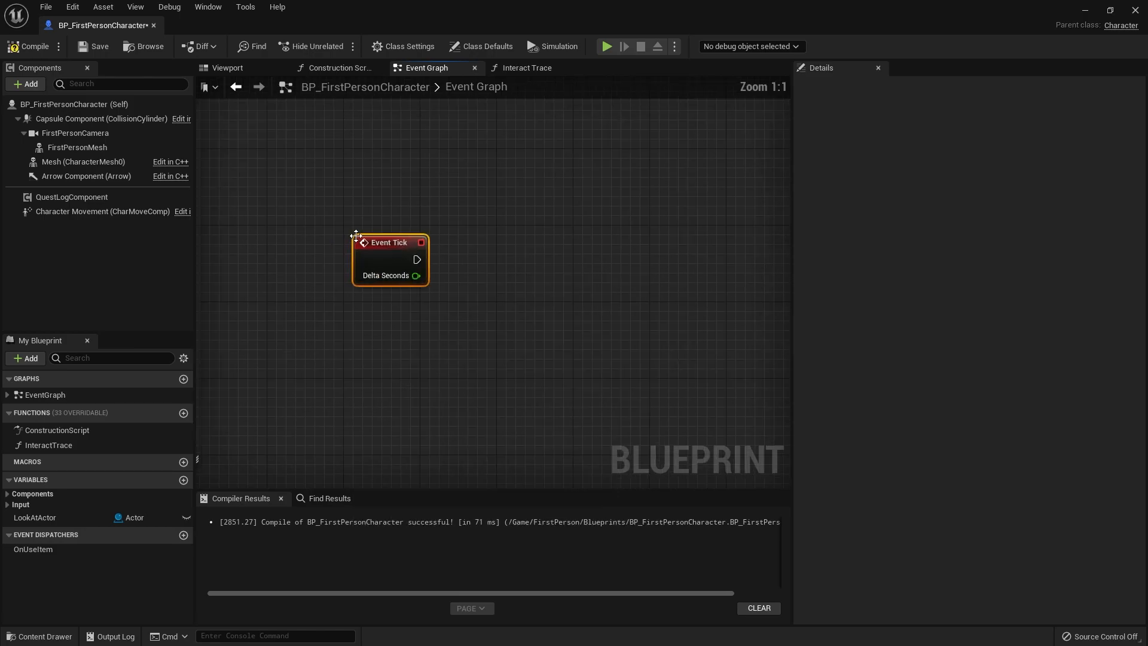
{"action": "left_click", "coordinate": [49, 445]}
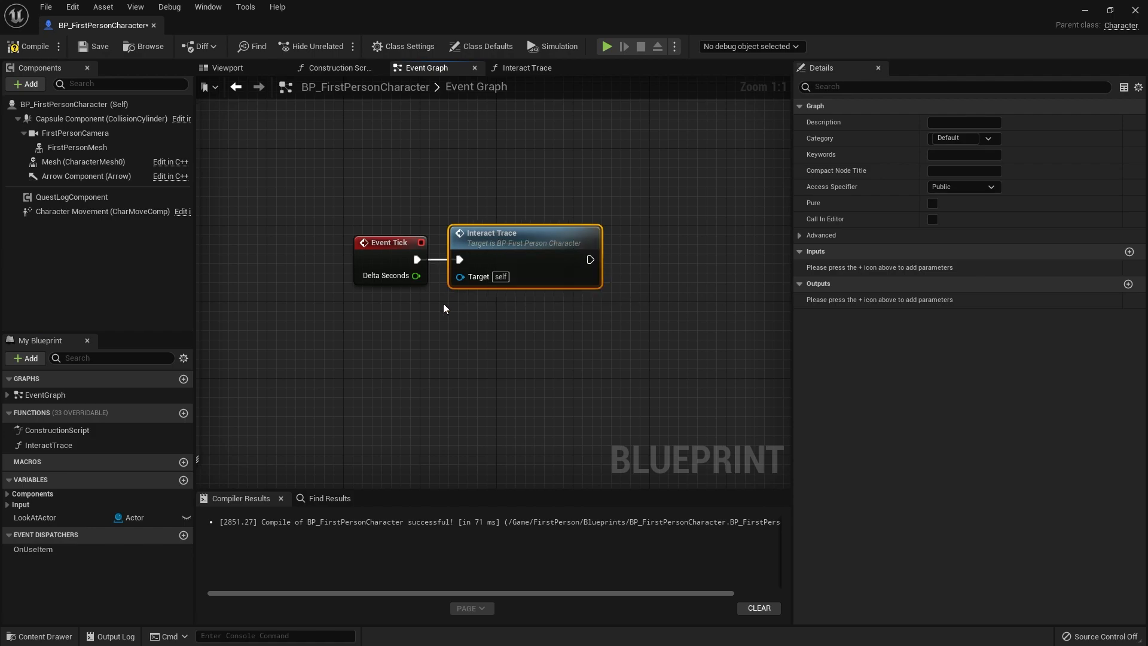
{"action": "left_click", "coordinate": [72, 7]}
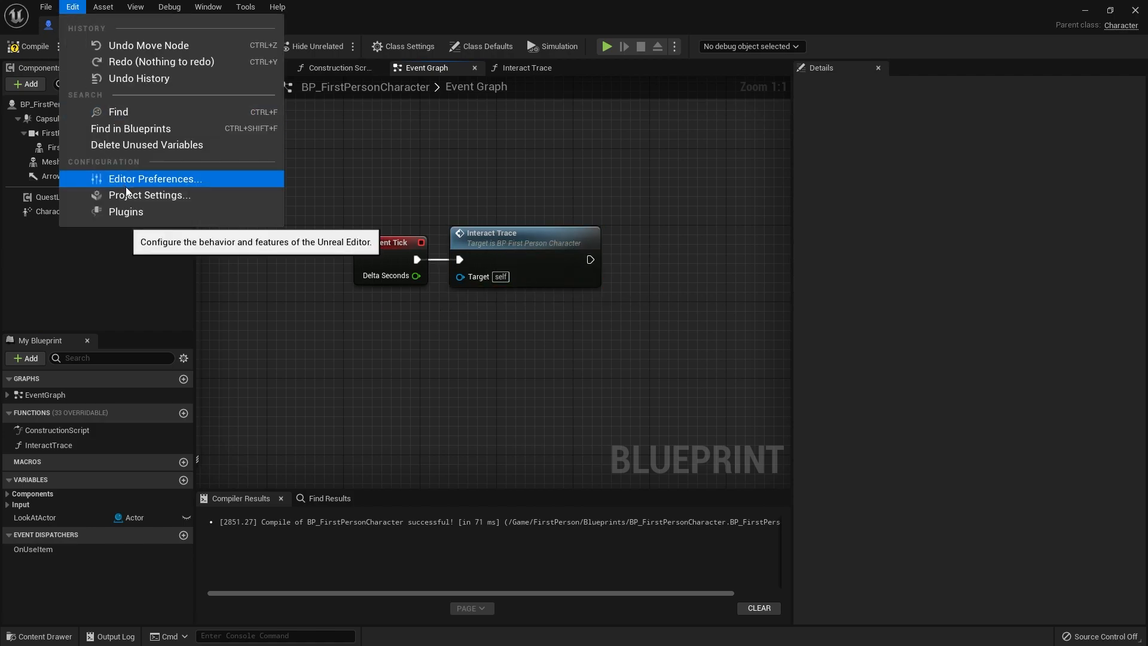
{"action": "left_click", "coordinate": [149, 195]}
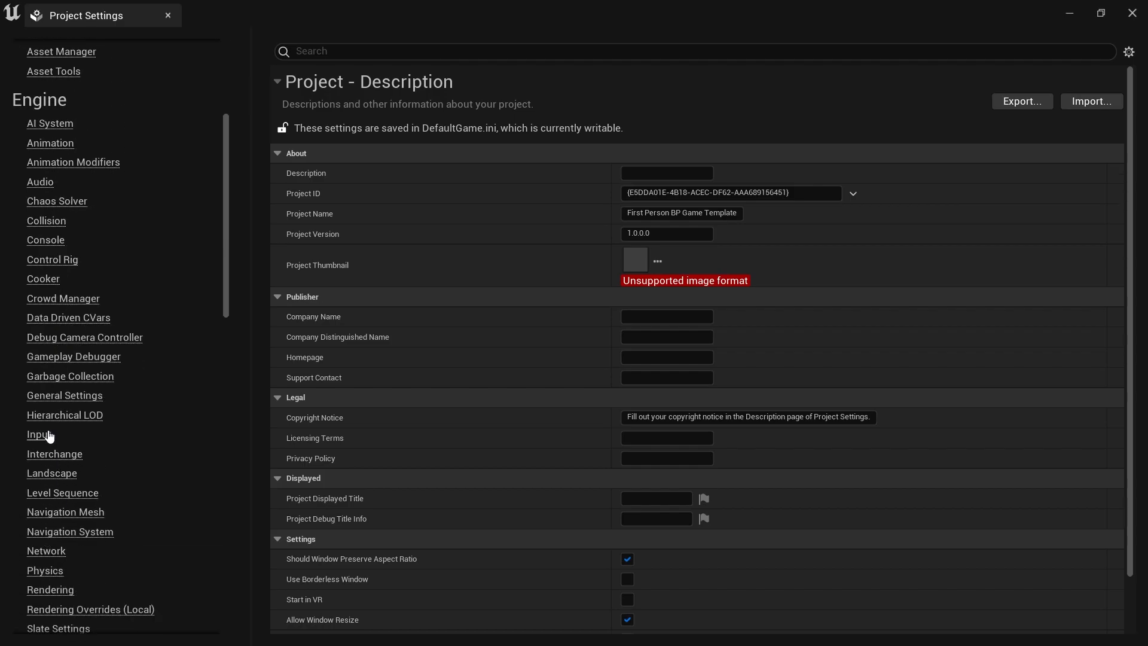
Add an Interact action mapping bound to E under Input, then close Project Settings.
{"action": "left_click", "coordinate": [39, 433]}
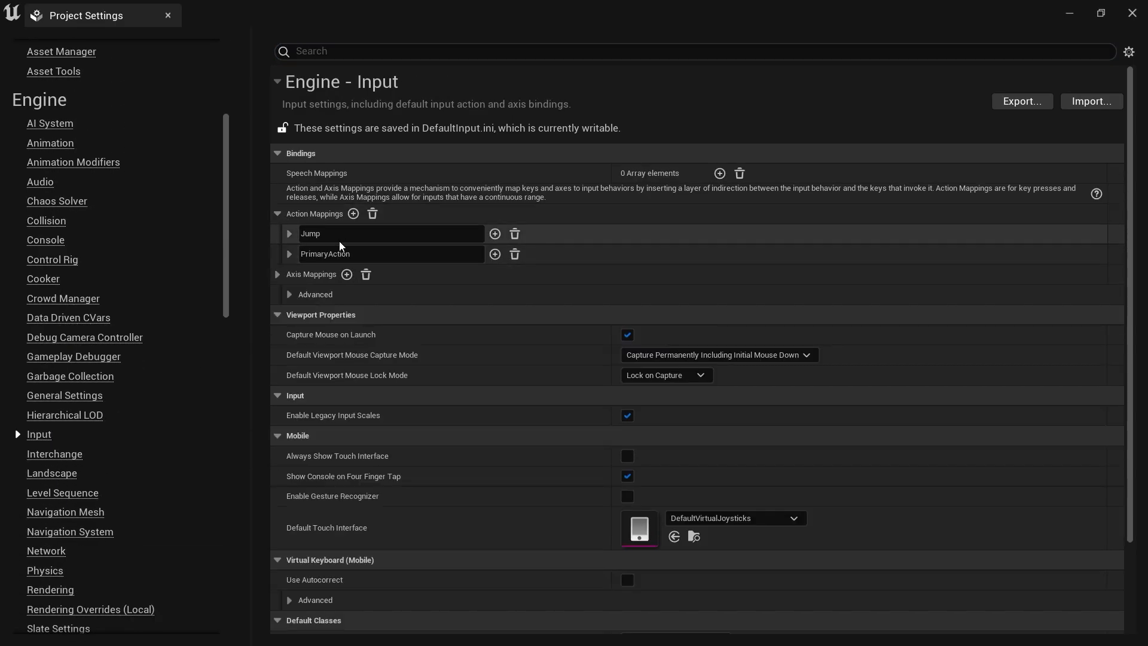
{"action": "left_click", "coordinate": [352, 212]}
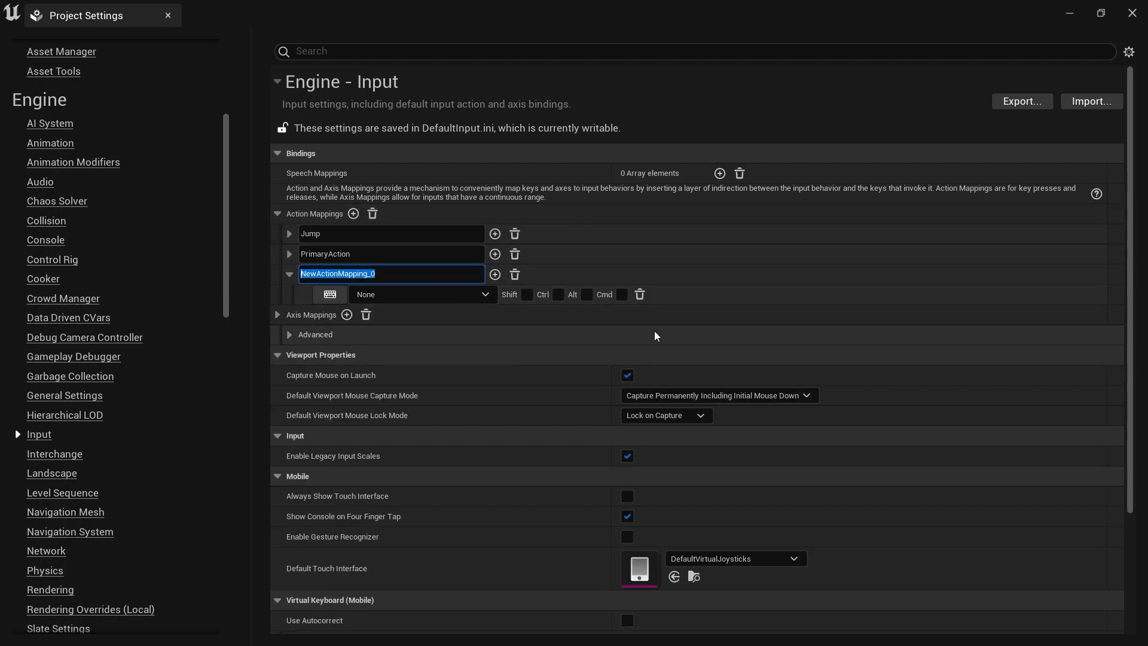
{"action": "type", "text": "Inte"}
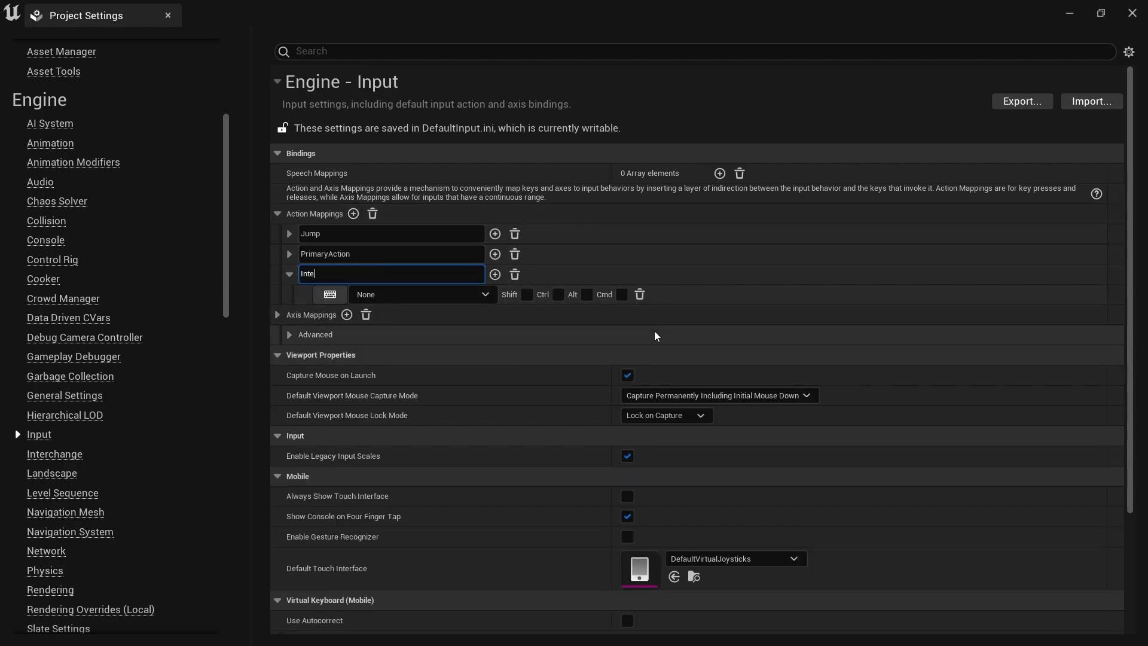
{"action": "type", "text": "ract"}
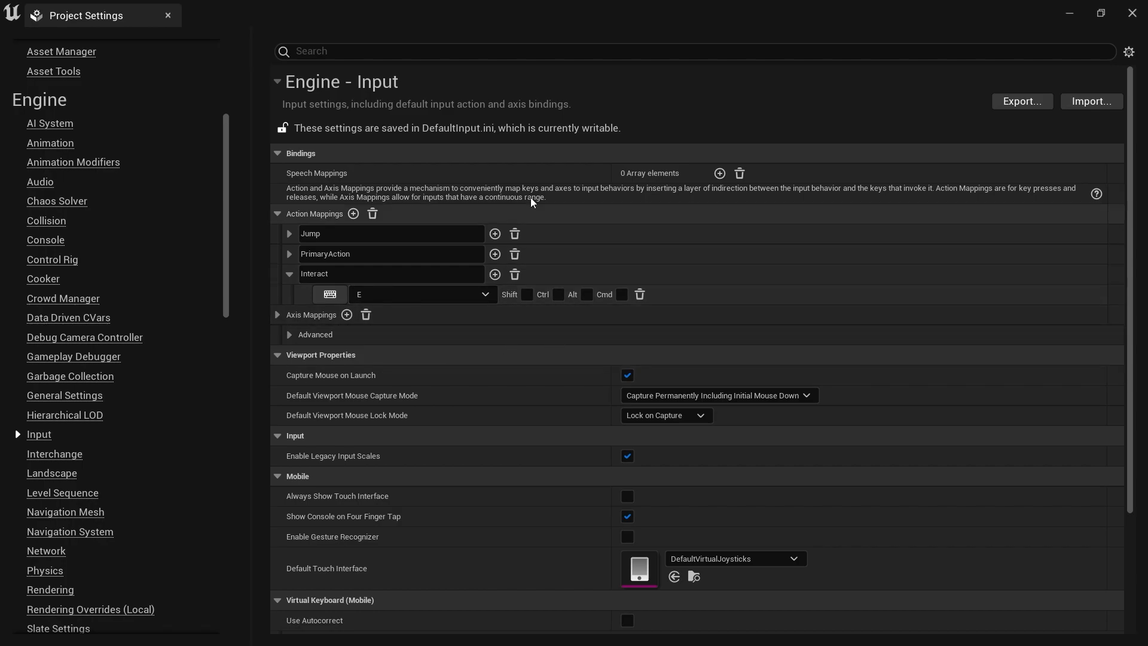
{"action": "left_click", "coordinate": [101, 26]}
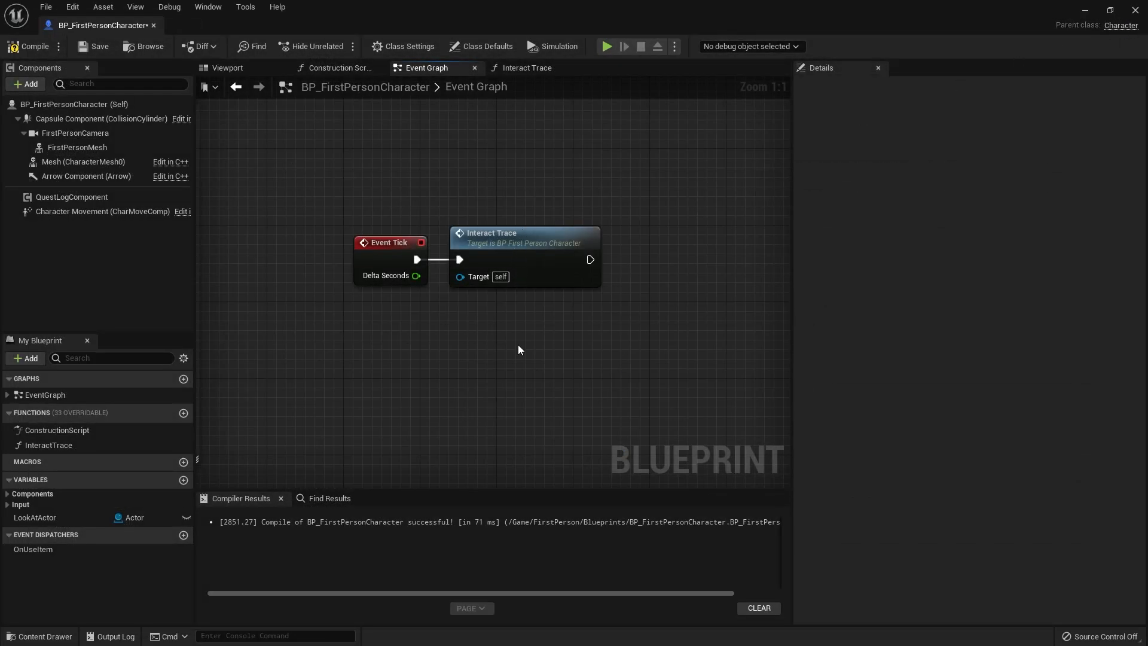
Add the Interact input event and call Interact With on the stored LookAtActor.
{"action": "right_click", "coordinate": [519, 349]}
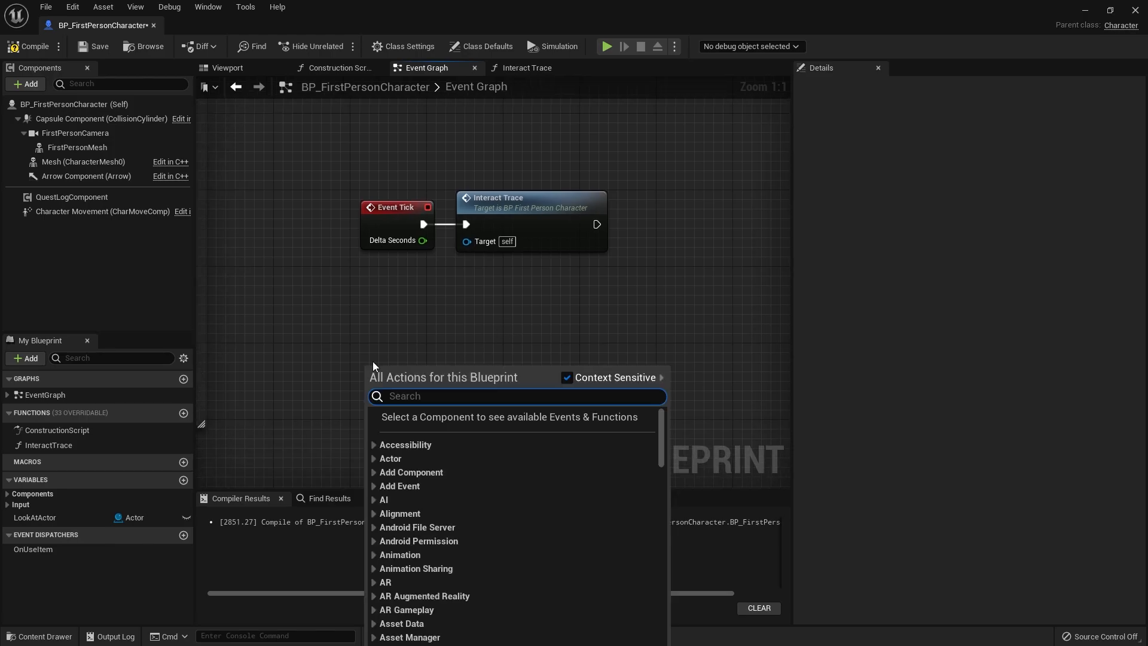
{"action": "type", "text": "interact"}
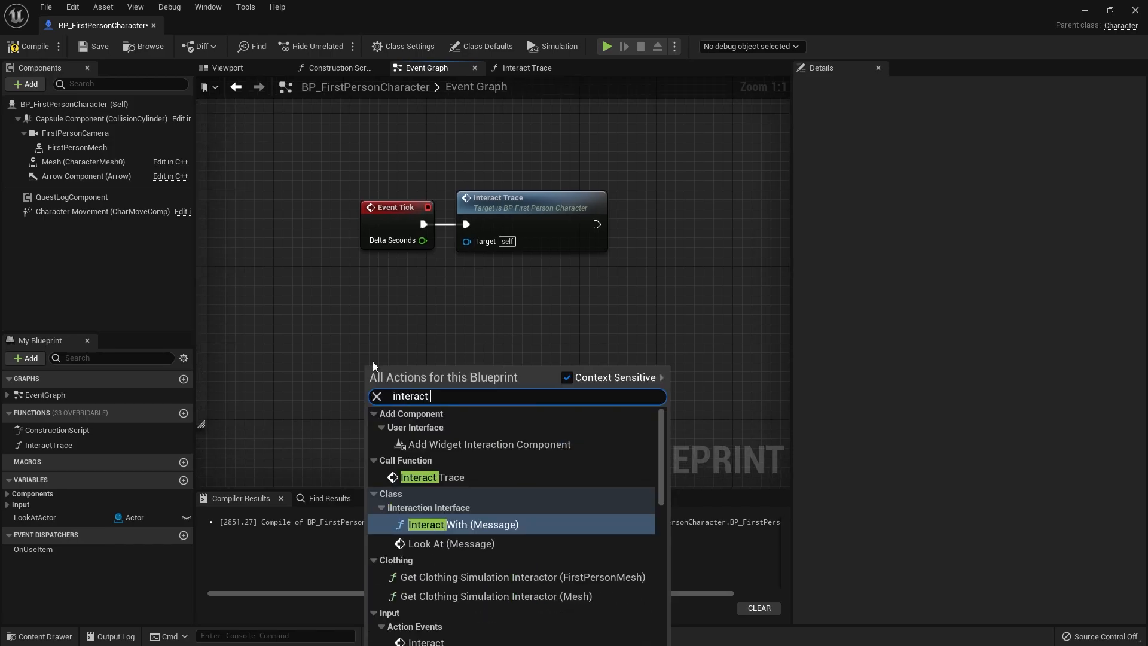
{"action": "mouse_move", "coordinate": [450, 544]}
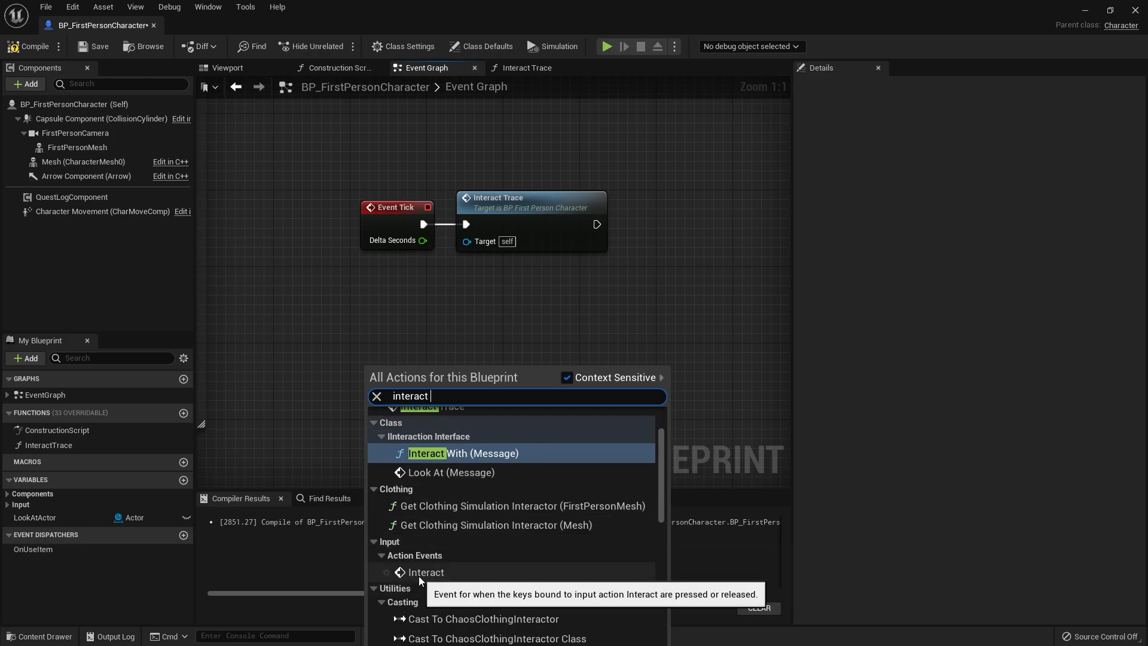
{"action": "left_click", "coordinate": [425, 571]}
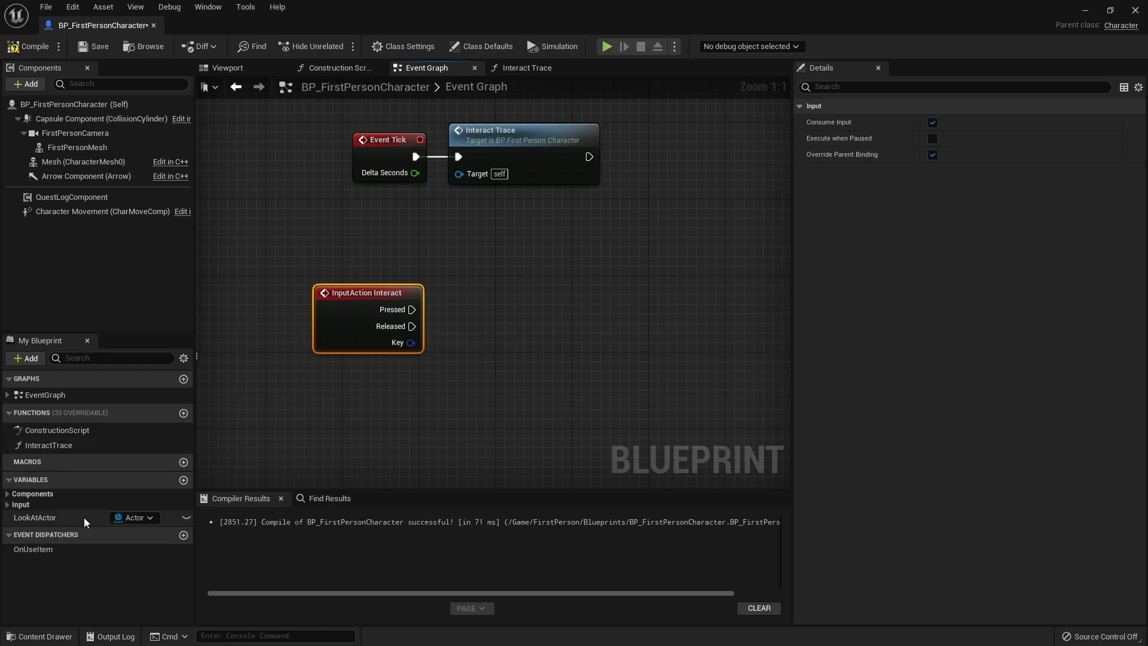
{"action": "left_click", "coordinate": [33, 517]}
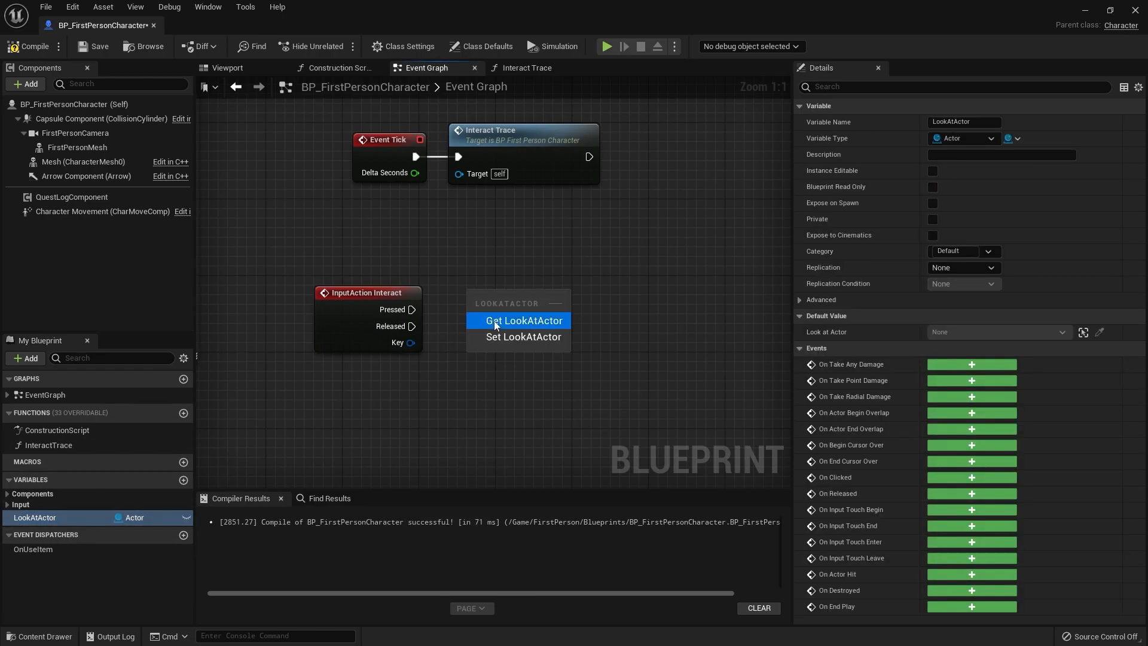
{"action": "left_click", "coordinate": [522, 320]}
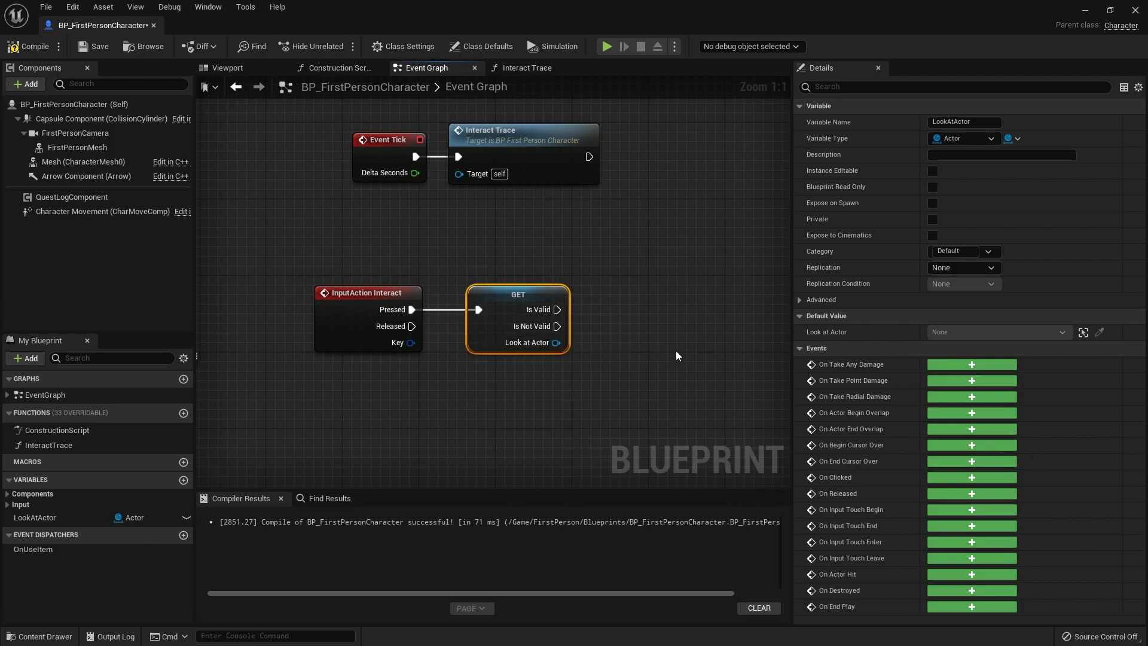
{"action": "mouse_move", "coordinate": [612, 316]}
{"action": "type", "text": "inter"}
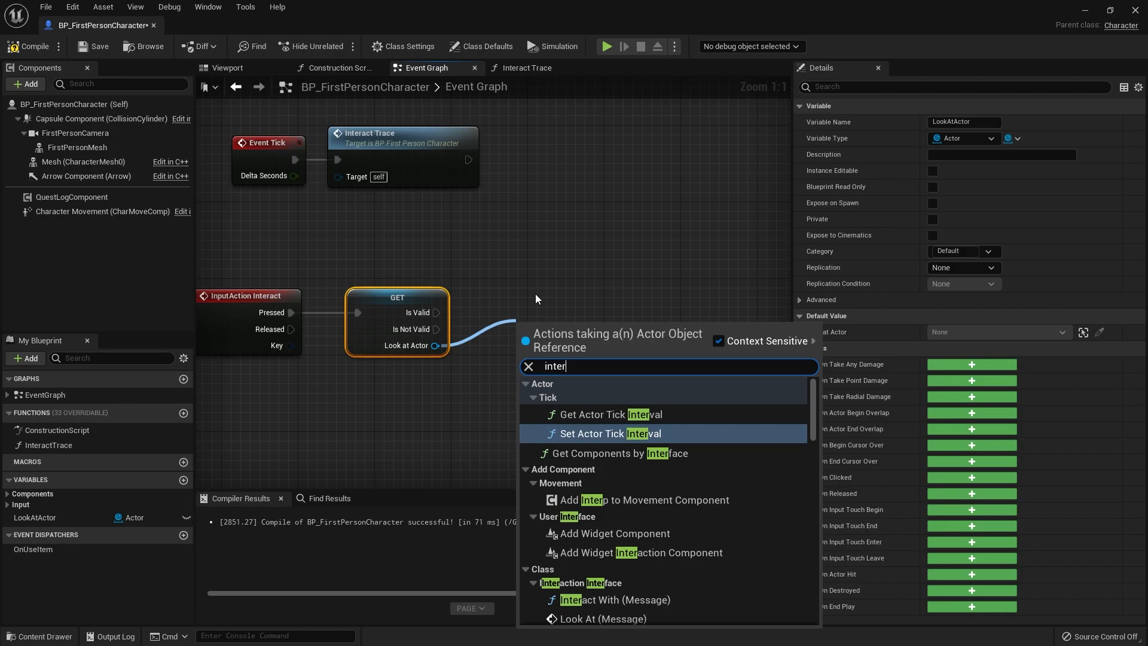
{"action": "left_click", "coordinate": [615, 599]}
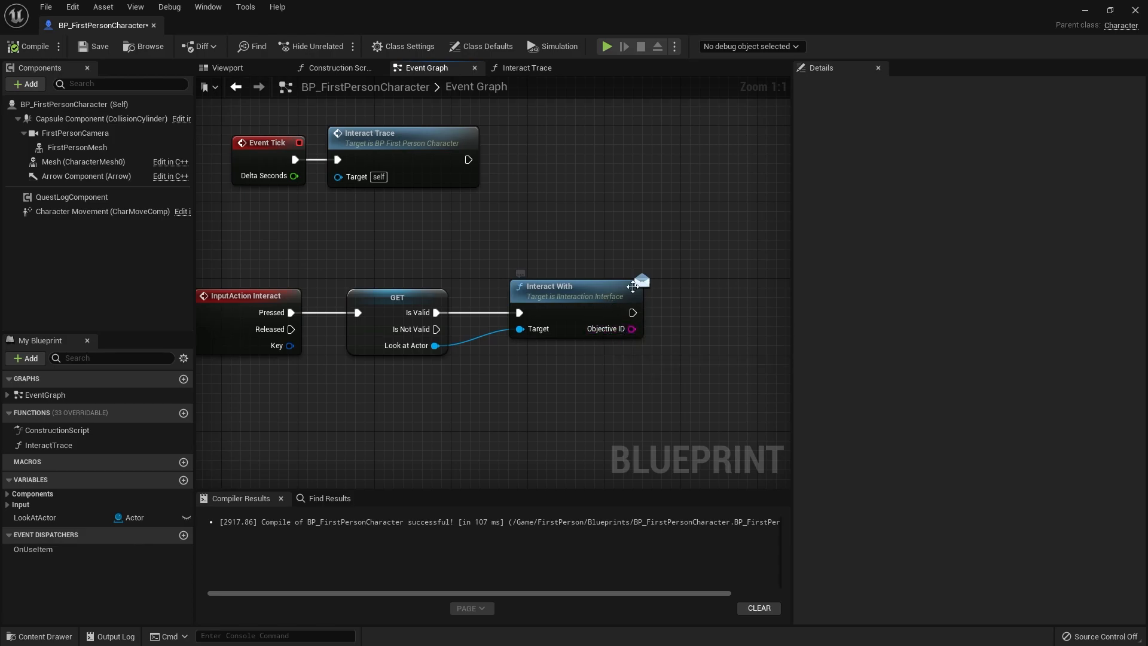
{"action": "mouse_move", "coordinate": [586, 303]}
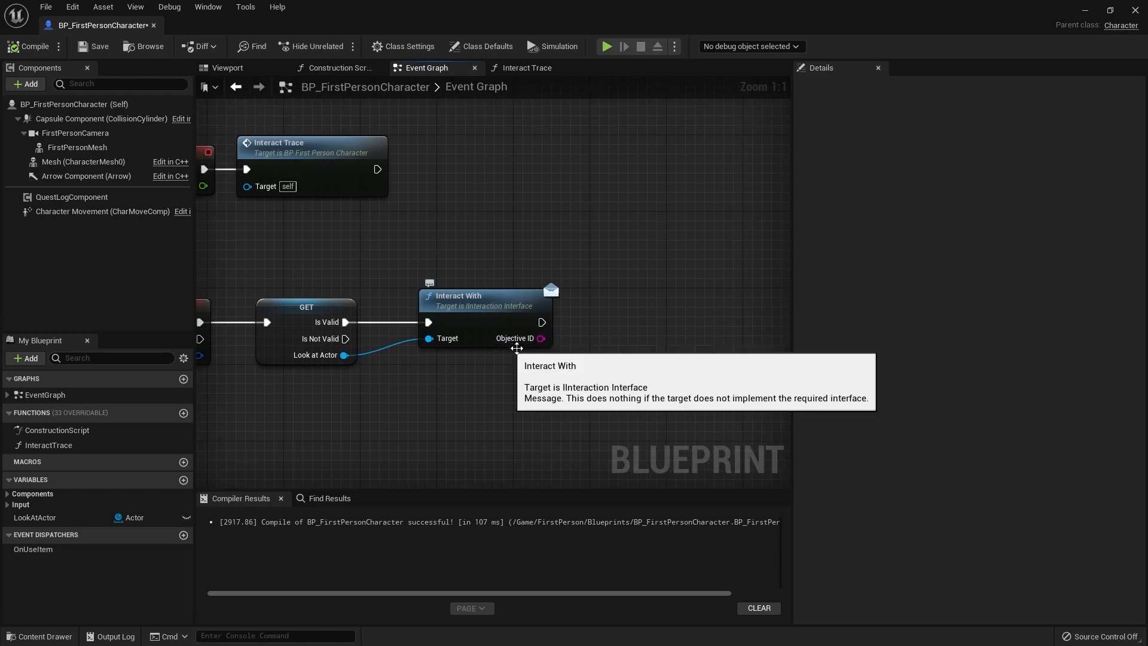
{"action": "mouse_move", "coordinate": [135, 548]}
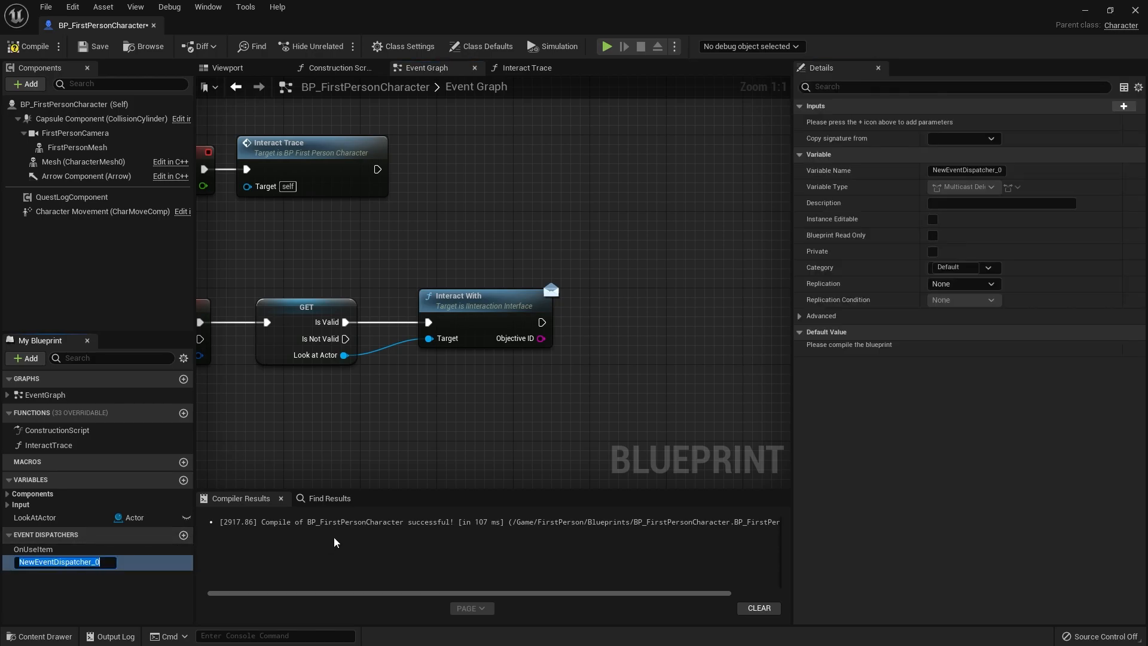
Add dispatcher OnObjectiveIDCalled with String input ObjectiveID, call it after Interact With, compile.
{"action": "type", "text": "OnObjectiveID"}
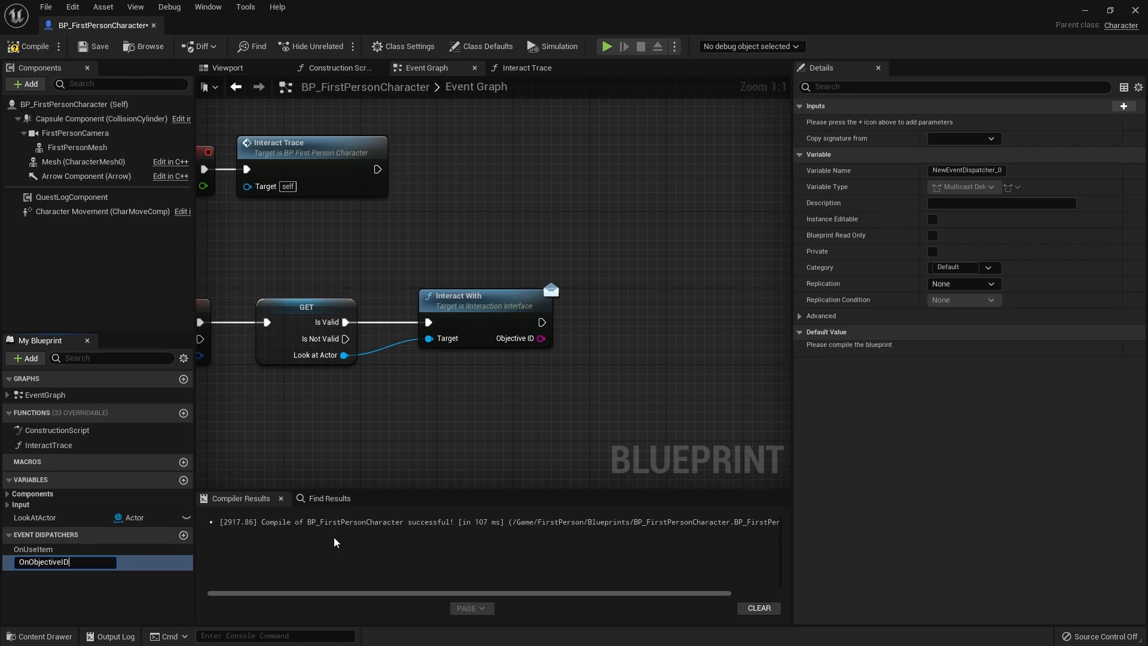
{"action": "type", "text": "OnObjectiveIDCalled"}
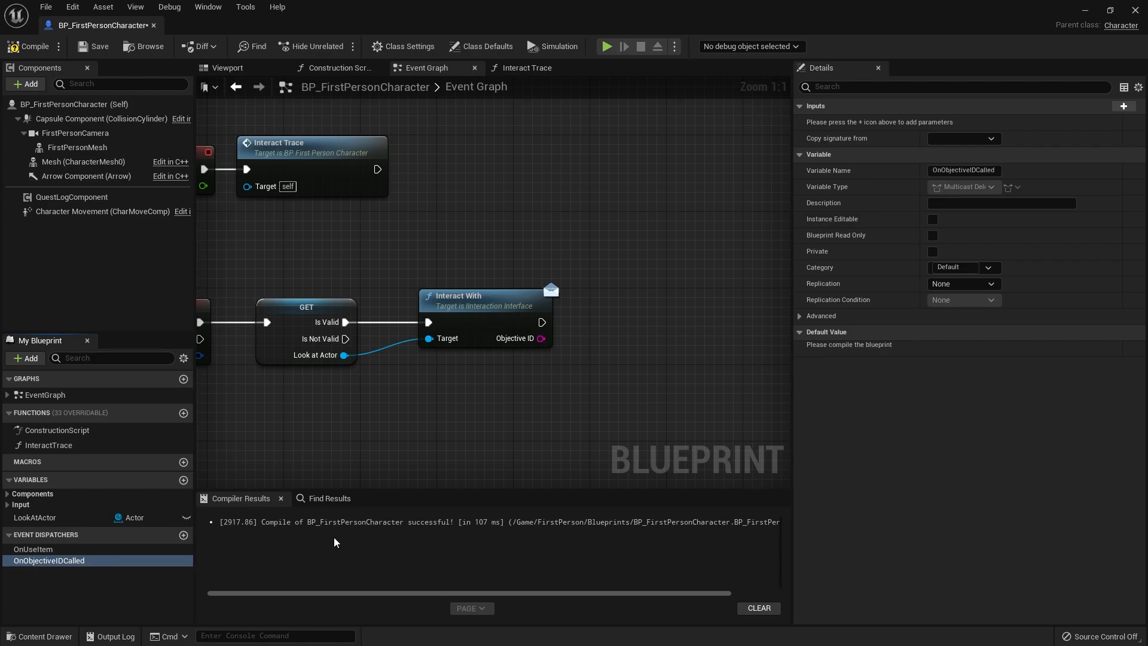
{"action": "mouse_move", "coordinate": [33, 46]}
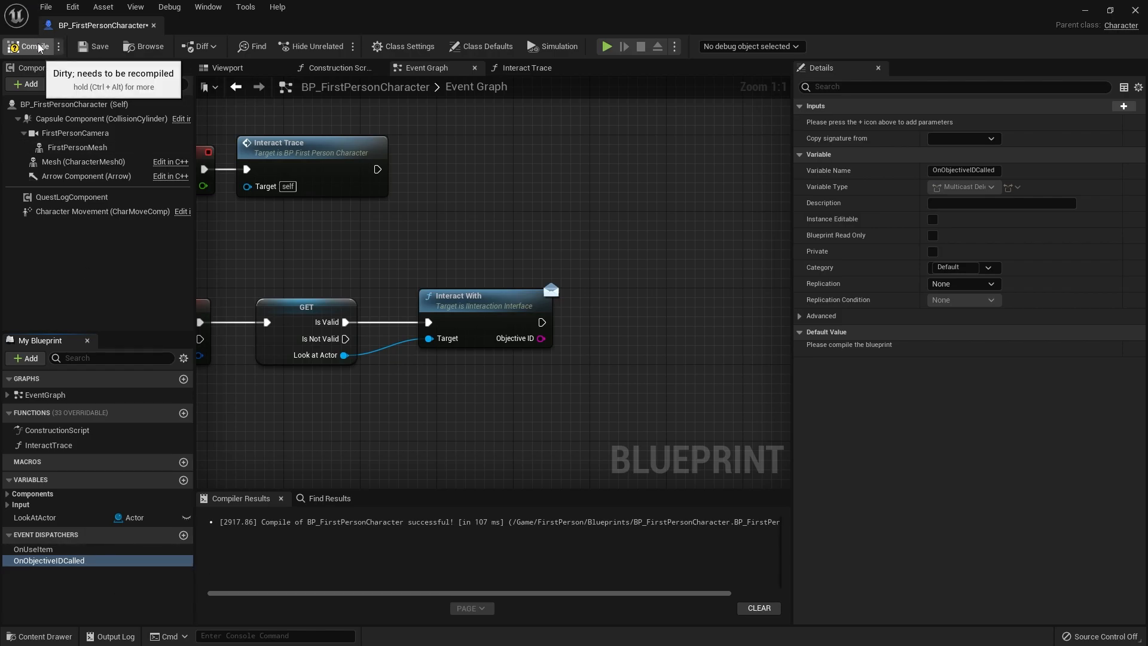
{"action": "left_click", "coordinate": [29, 46]}
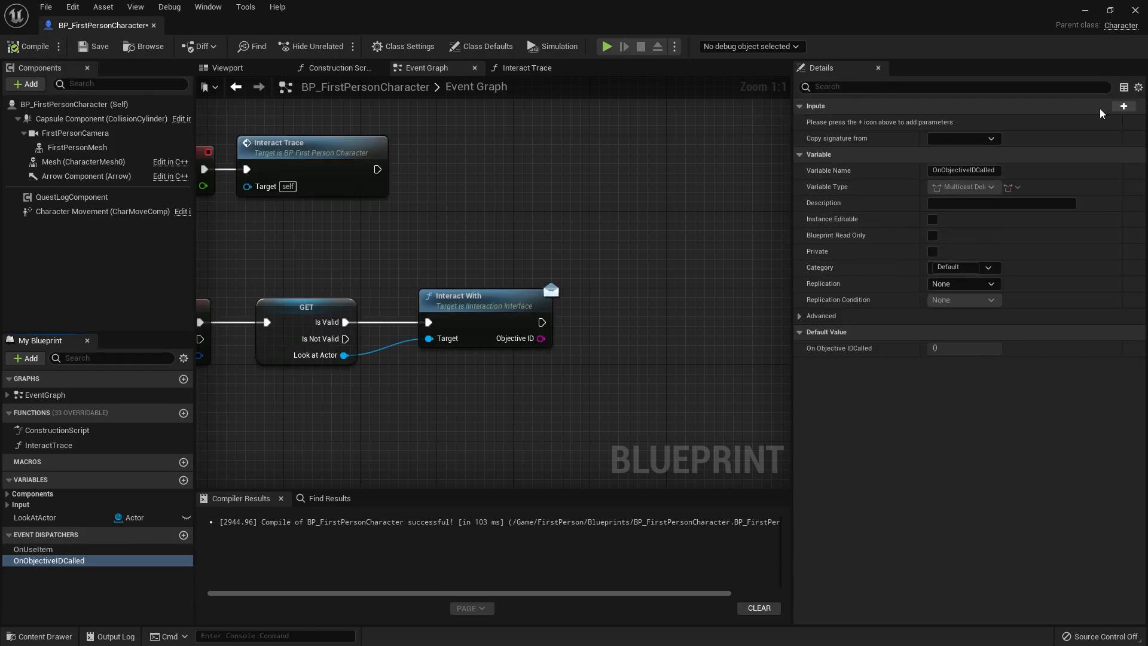
{"action": "left_click", "coordinate": [1123, 105]}
{"action": "type", "text": "ObjectiveID"}
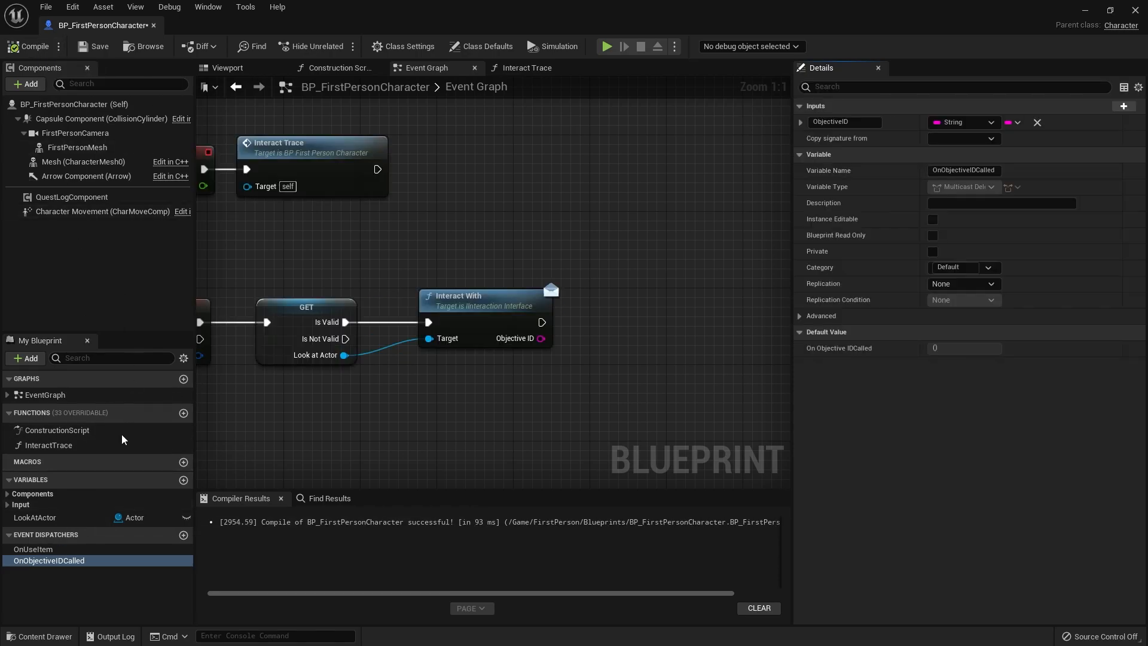
{"action": "left_click_drag", "start_coordinate": [49, 560], "coordinate": [651, 358]}
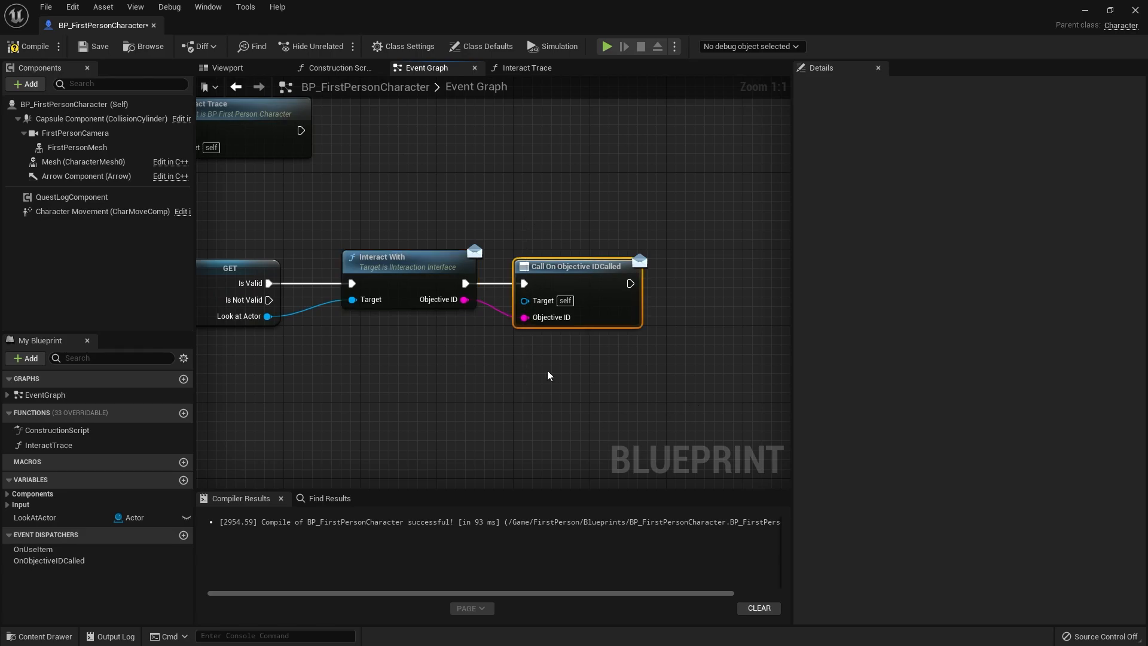
{"action": "left_click", "coordinate": [94, 46]}
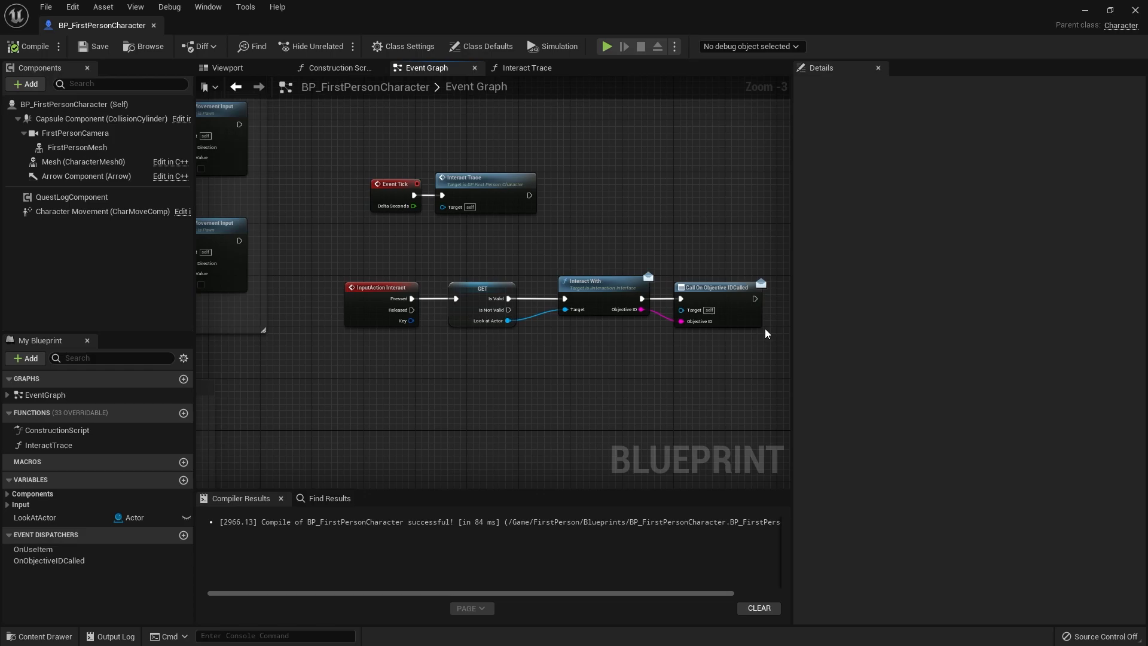
{"action": "mouse_move", "coordinate": [55, 11]}
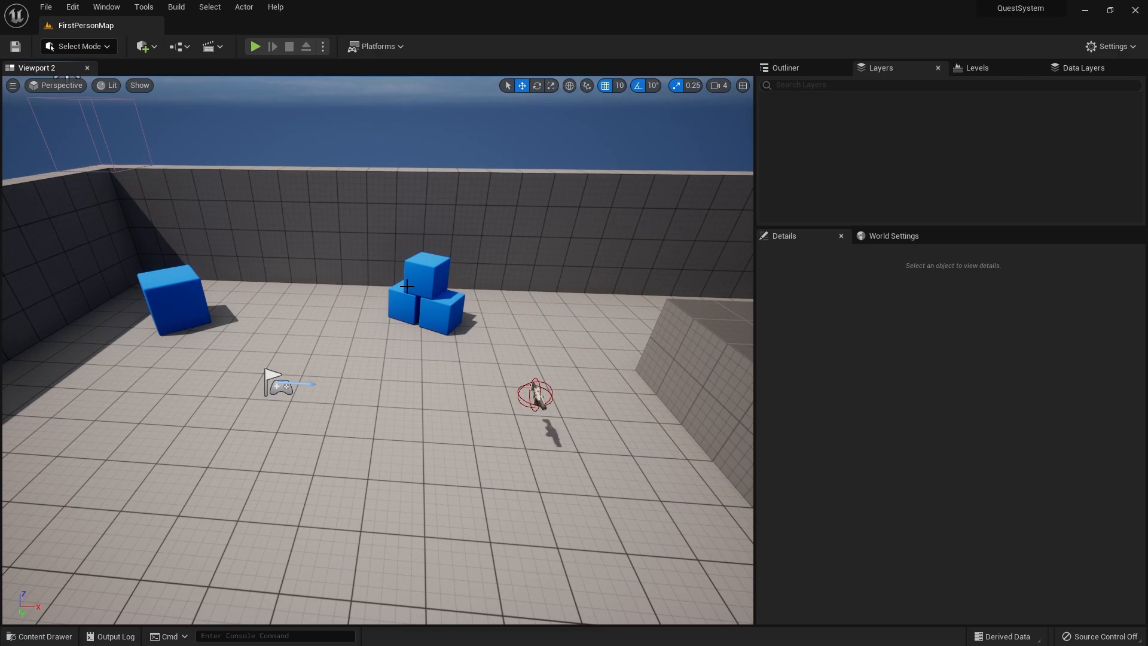
Create a Character-based Blueprint class named NPC in Content and open it.
{"action": "left_click", "coordinate": [43, 635]}
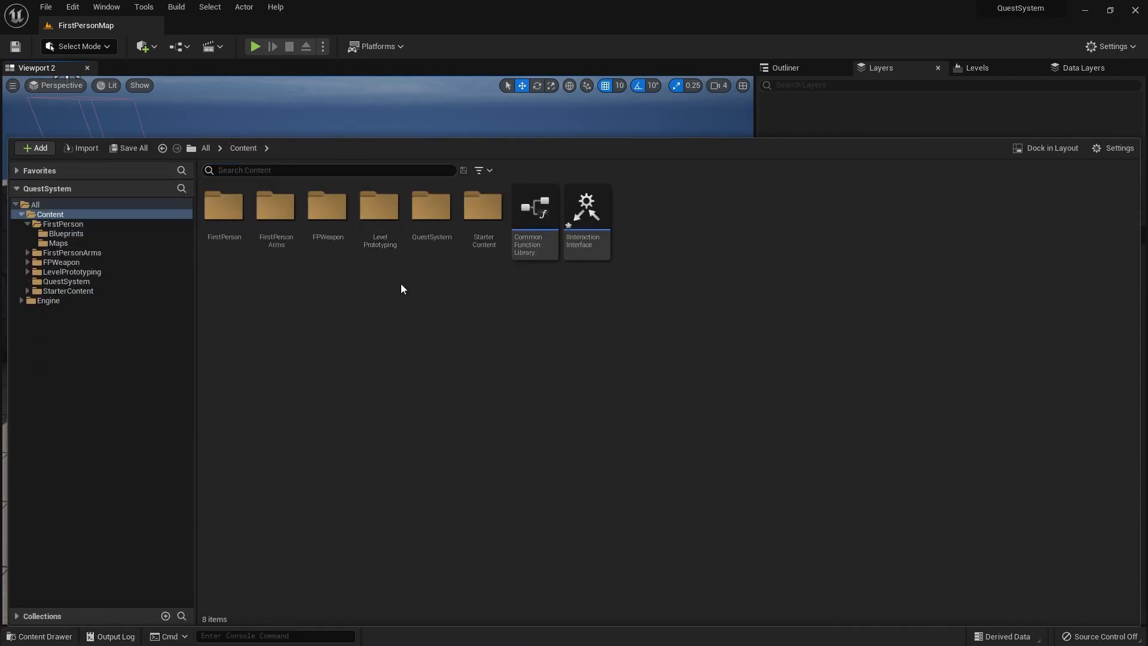
{"action": "left_click", "coordinate": [34, 147]}
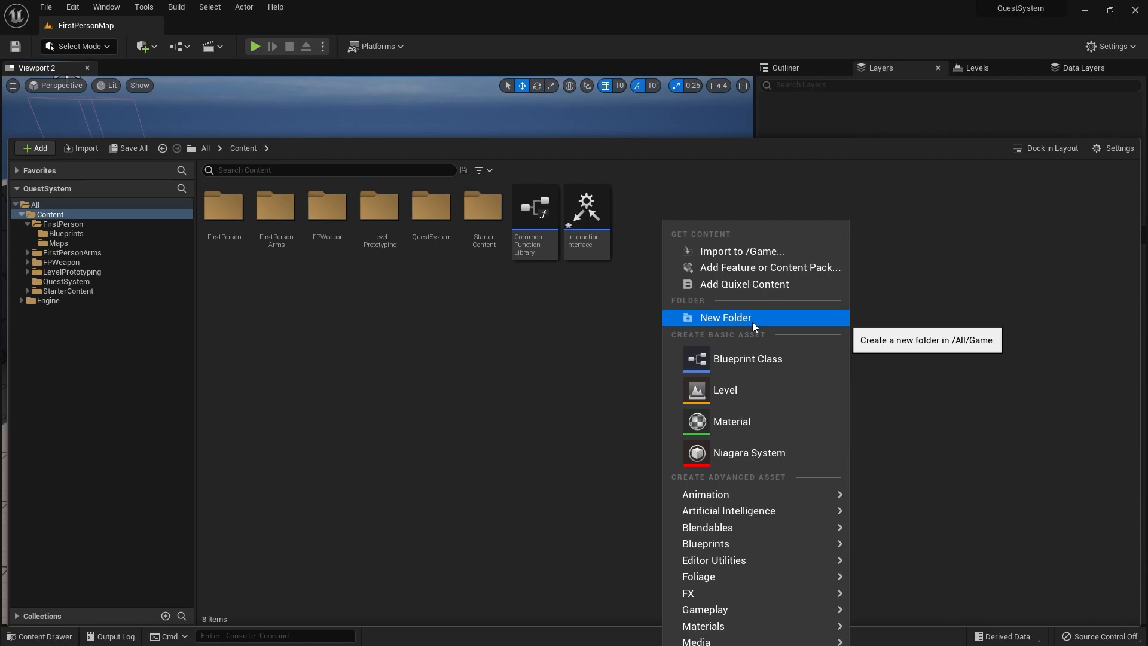
{"action": "left_click", "coordinate": [747, 358]}
{"action": "type", "text": "NPC"}
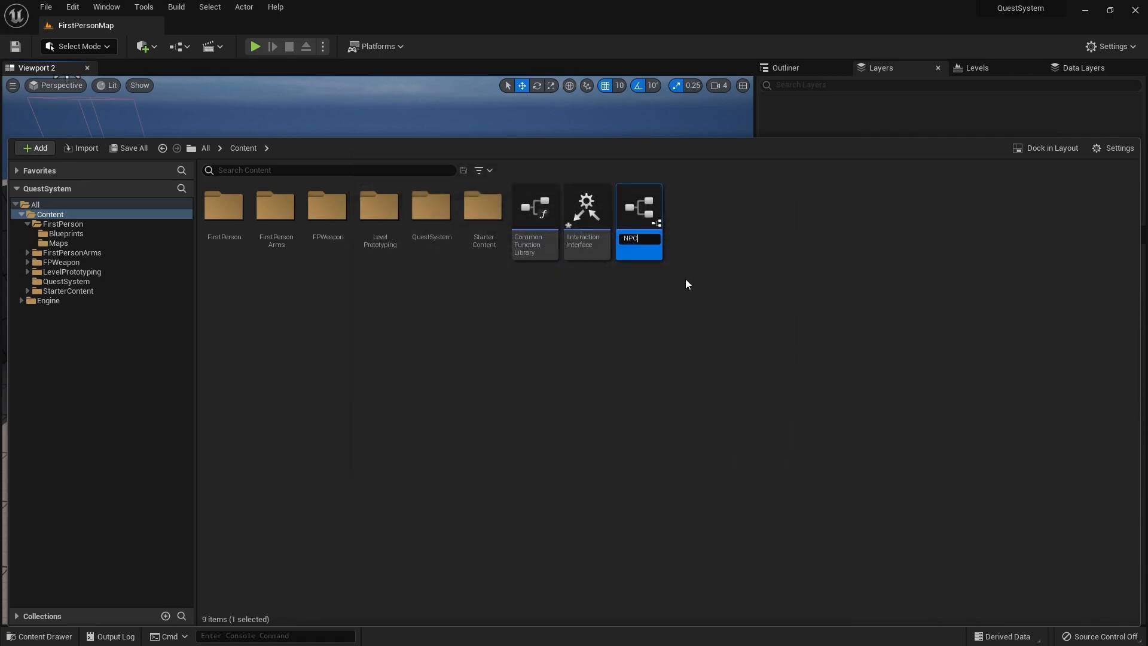
{"action": "double_click", "coordinate": [637, 208]}
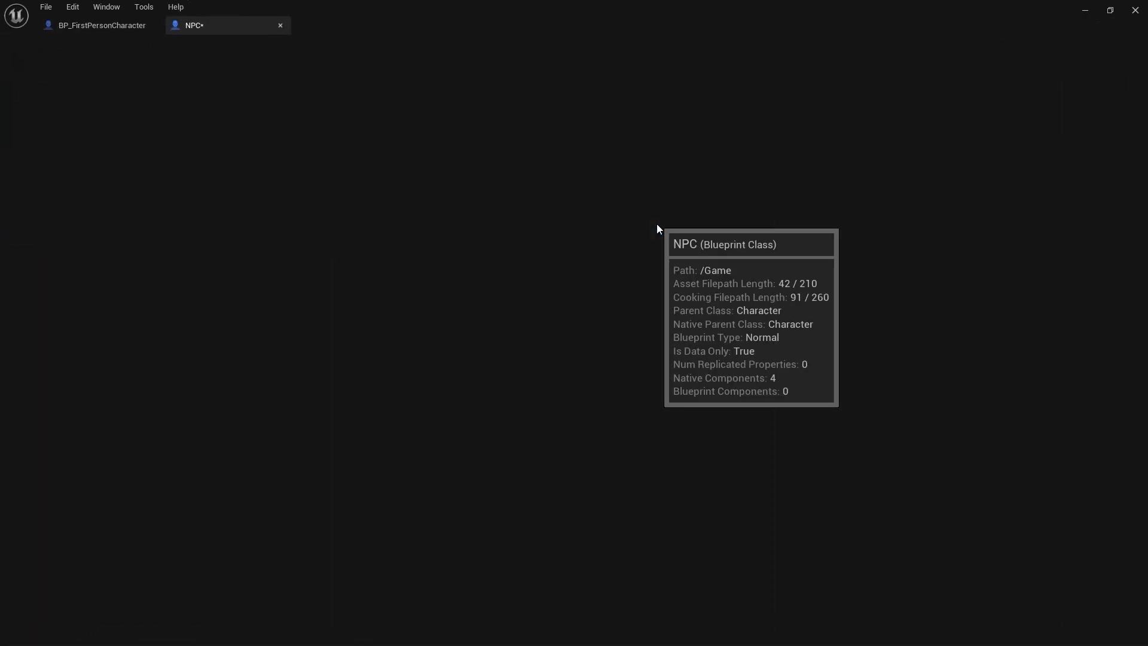
Add a Quest Giver Component to the NPC blueprint.
{"action": "left_click", "coordinate": [194, 25]}
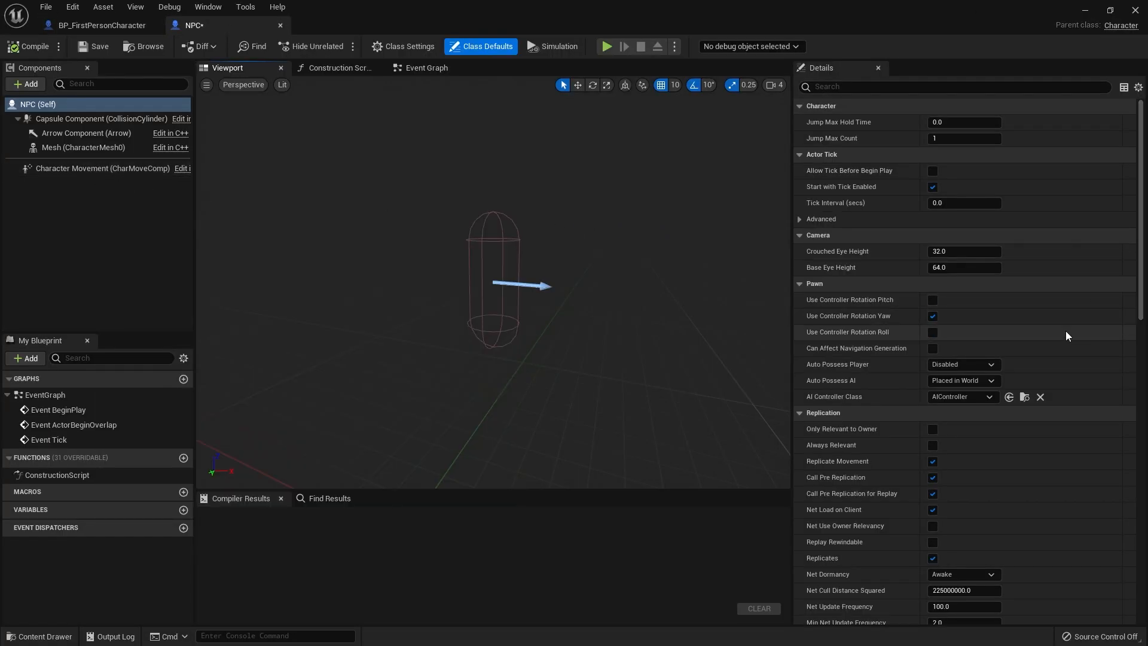
{"action": "left_click", "coordinate": [25, 83]}
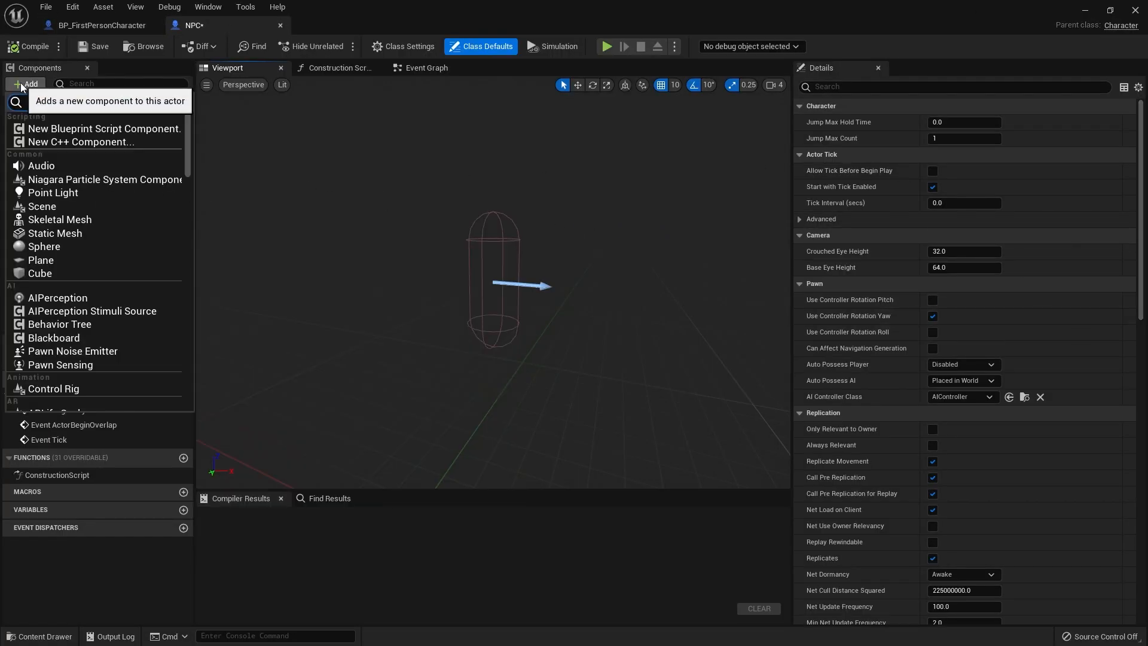
{"action": "type", "text": "quest"}
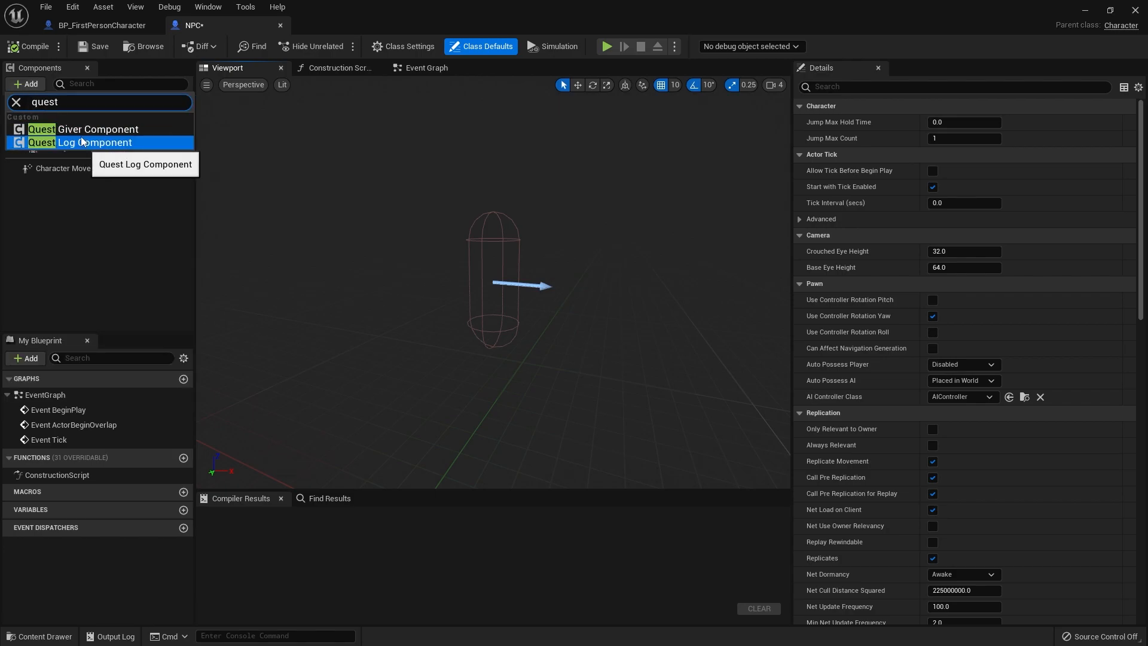
{"action": "left_click", "coordinate": [97, 130]}
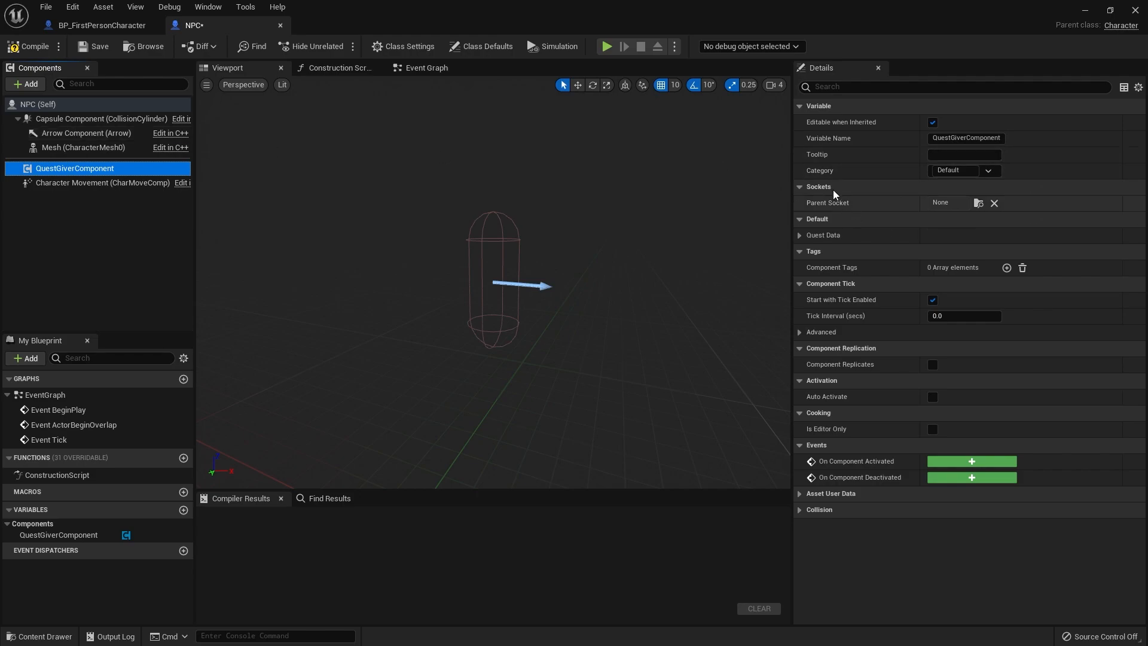
Set the NPC mesh's Skeletal Mesh to TutorialTPP.
{"action": "left_click", "coordinate": [84, 147]}
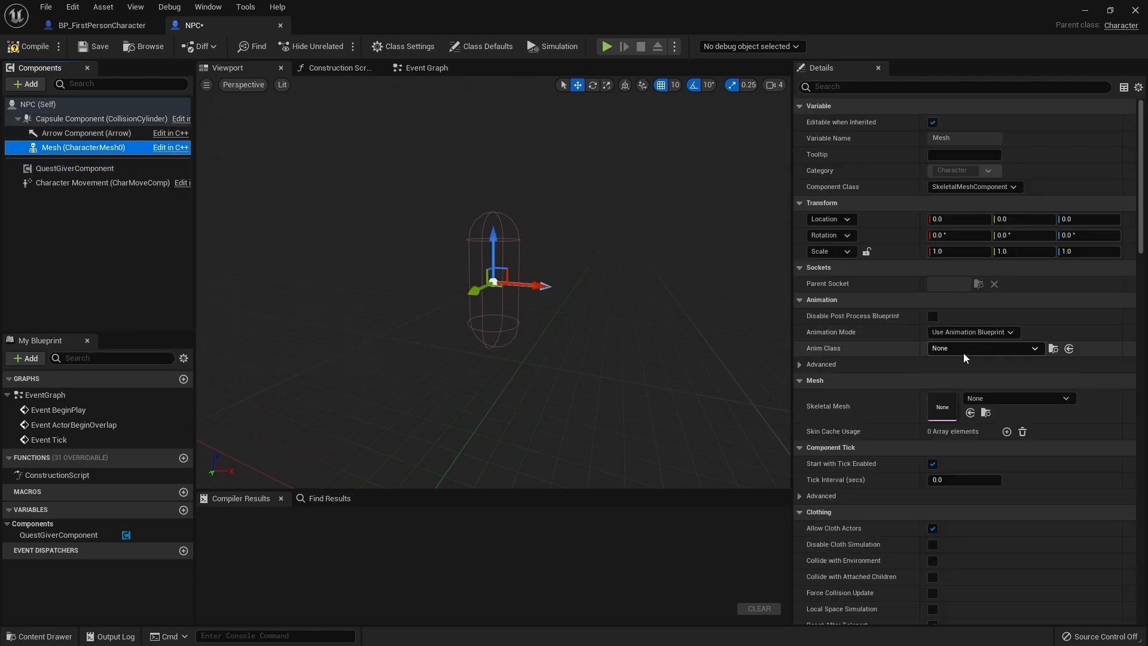
{"action": "left_click", "coordinate": [1051, 397]}
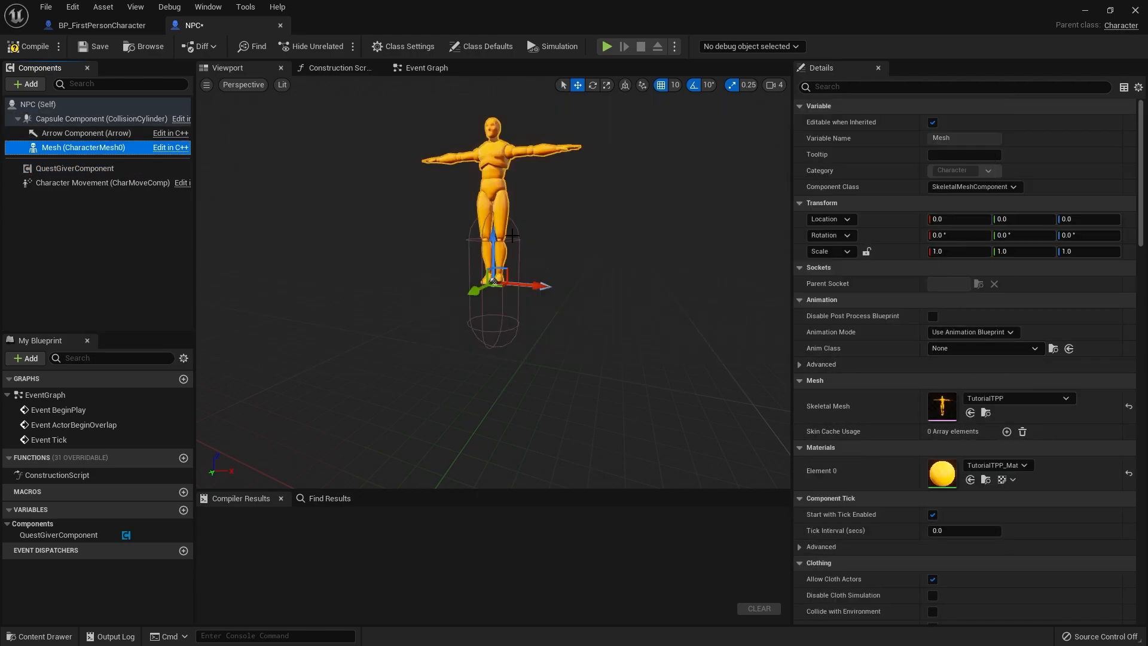
{"action": "left_click", "coordinate": [592, 85]}
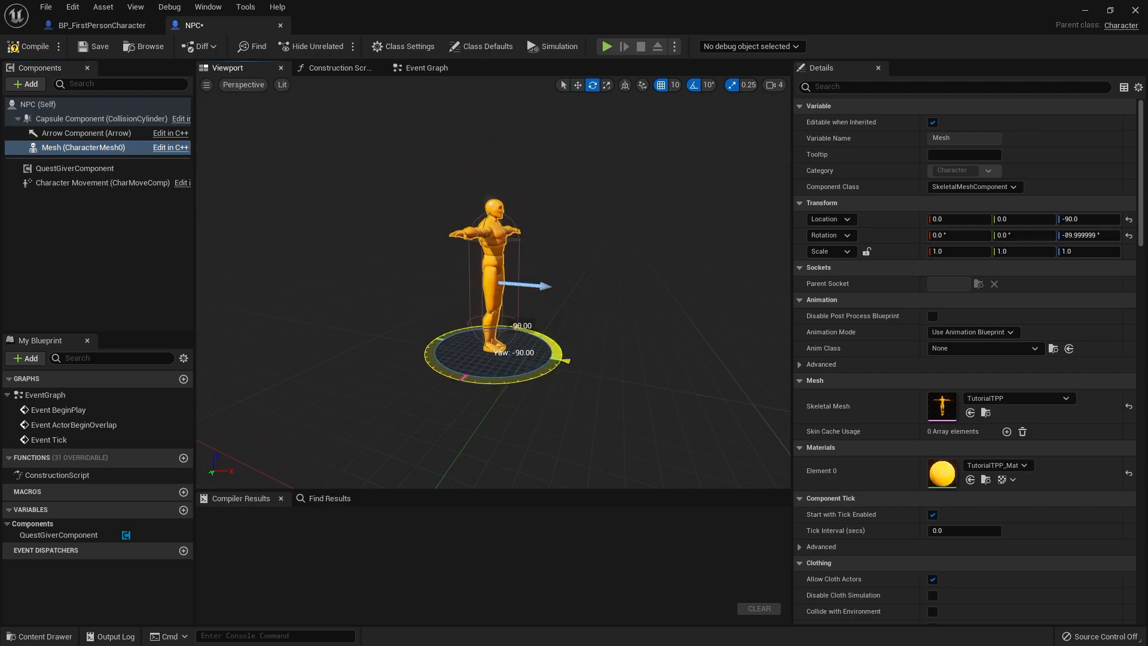
Compile, then set the QuestGiverComponent's Data Table to QuestData with Row Name 10001.
{"action": "left_click", "coordinate": [30, 46]}
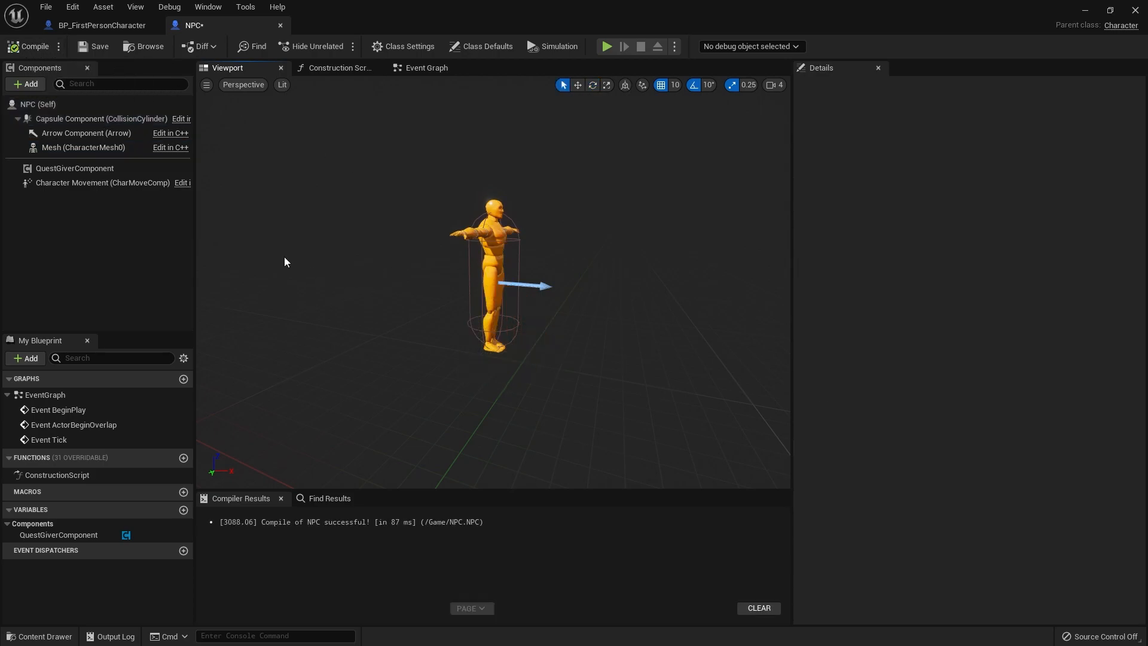
{"action": "left_click", "coordinate": [74, 167]}
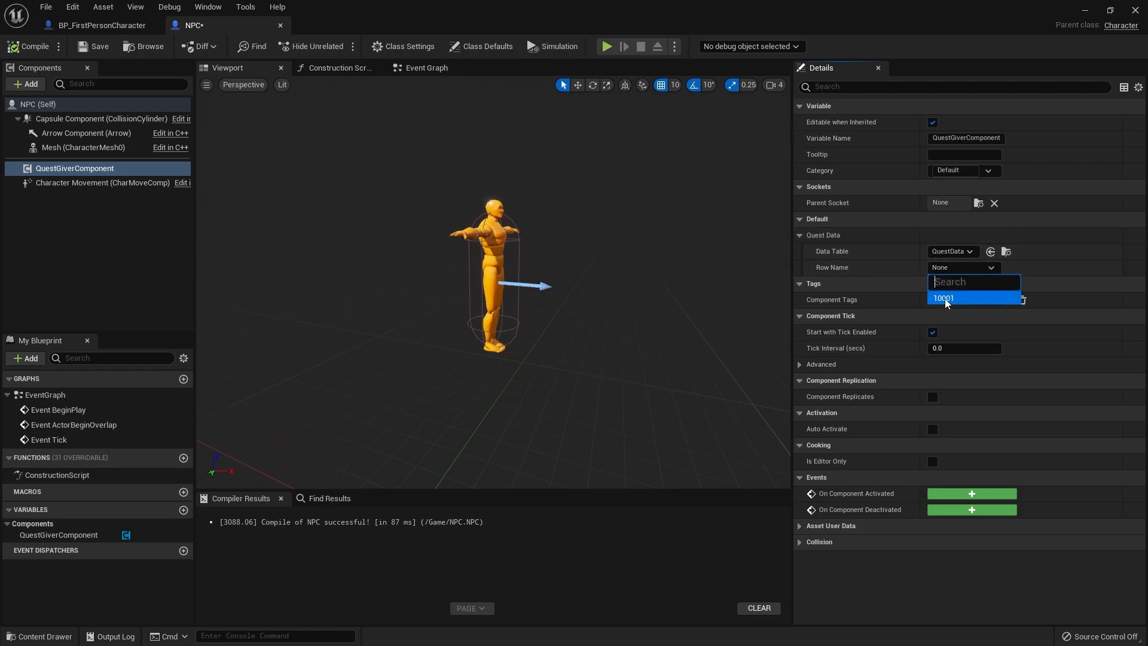
{"action": "left_click", "coordinate": [943, 298]}
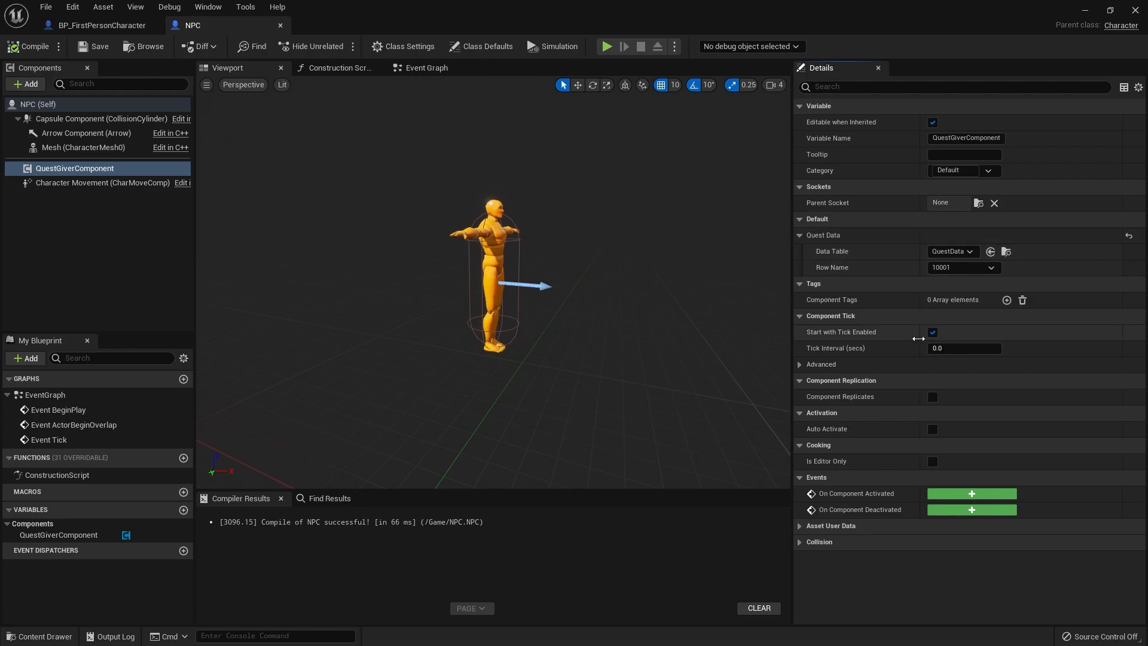
{"action": "mouse_move", "coordinate": [281, 212]}
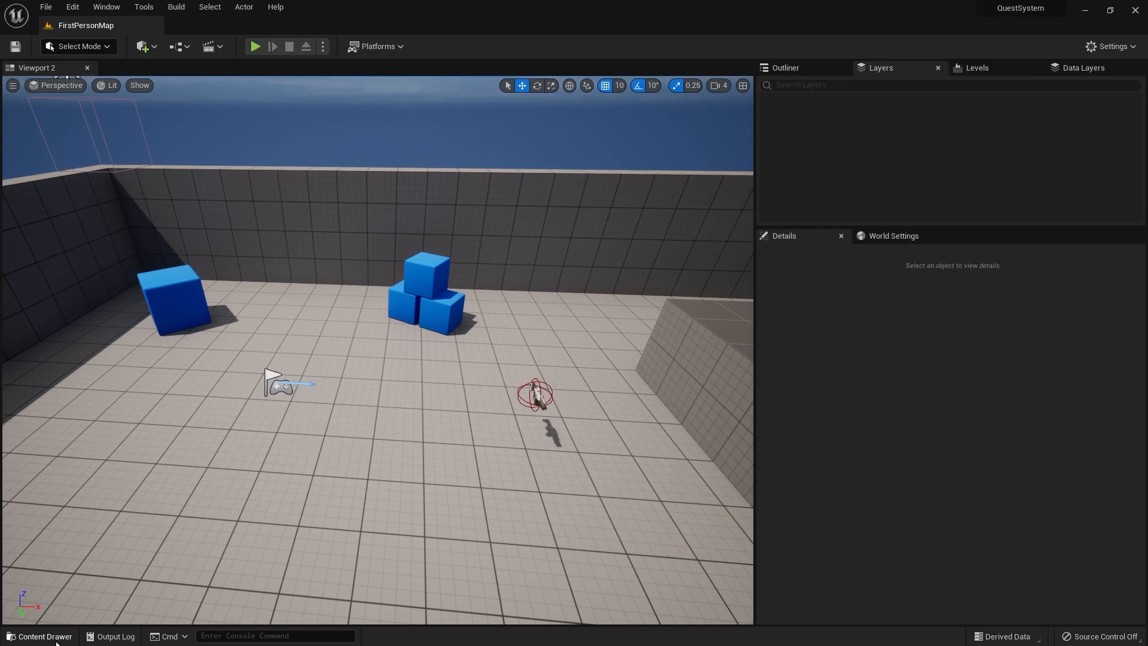
Place the NPC actor in the level at 1050, 500, 88, rotated 60 degrees.
{"action": "left_click", "coordinate": [43, 636]}
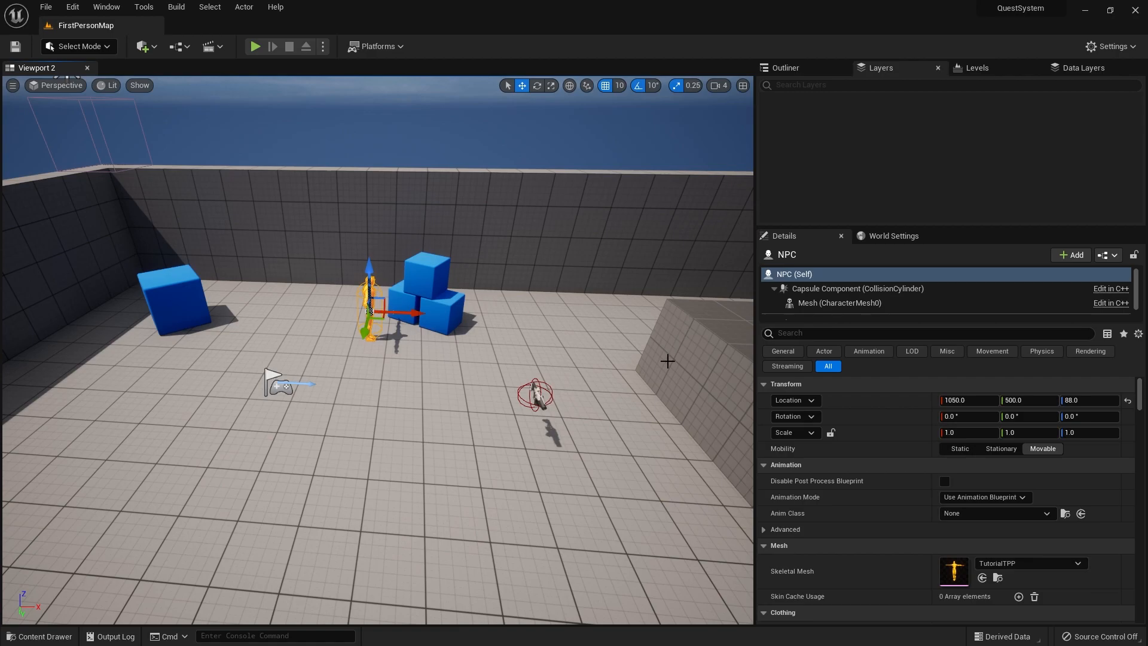
{"action": "left_click", "coordinate": [831, 313]}
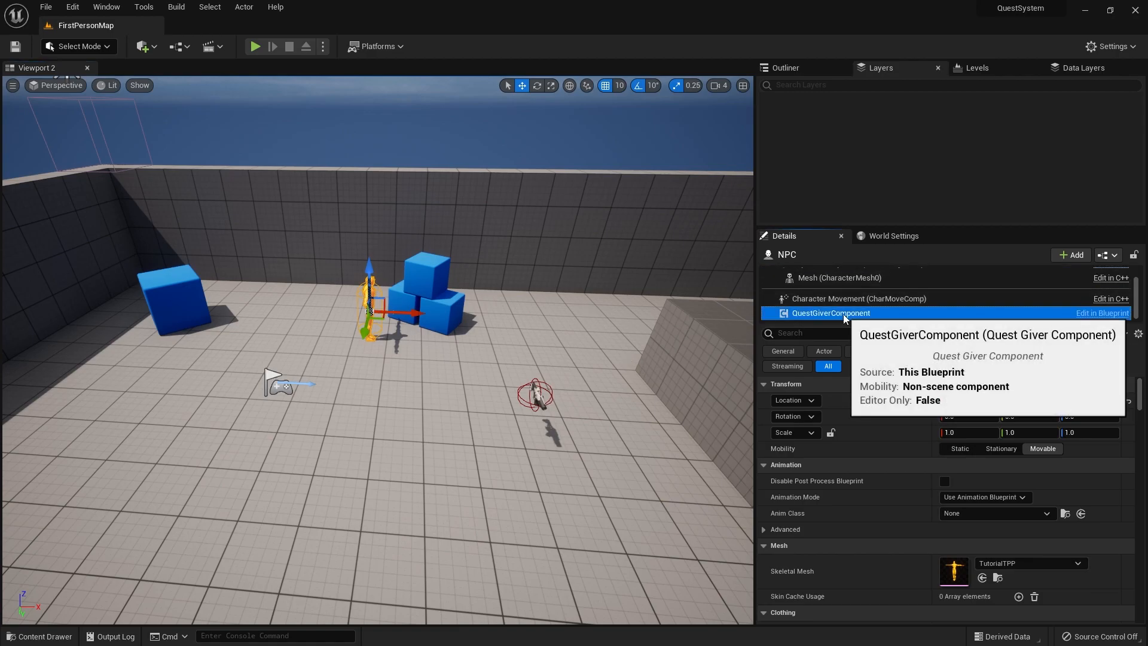
{"action": "left_click", "coordinate": [830, 313]}
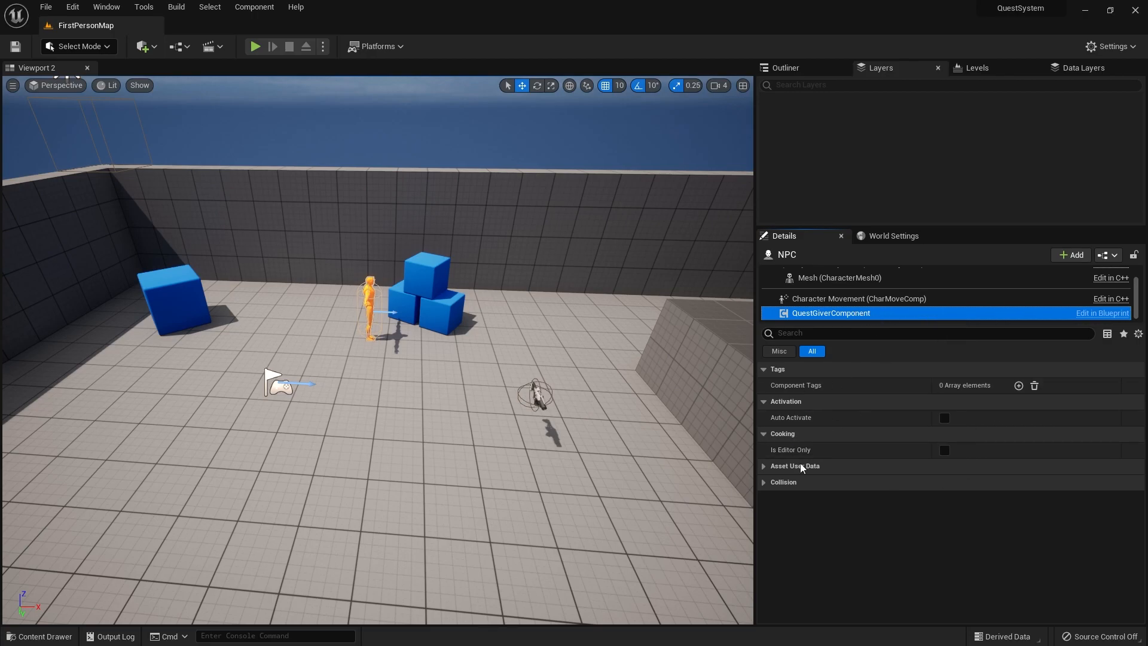
{"action": "mouse_move", "coordinate": [859, 448]}
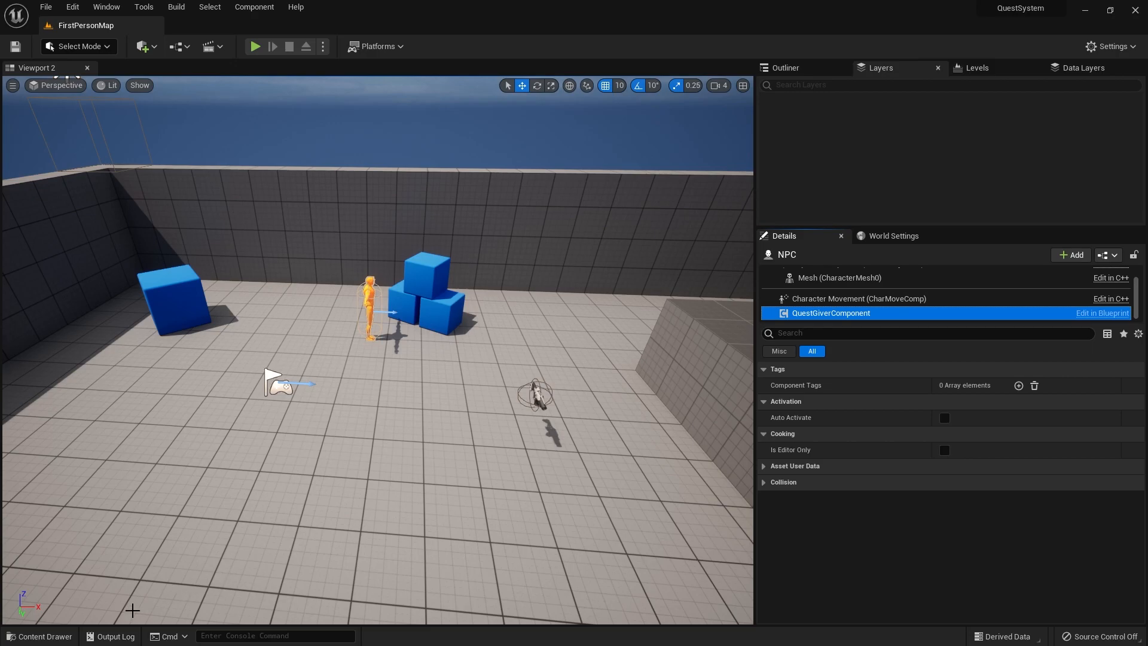
Check QuestGiverComponent's QuestData default, then select the NPC actor in the level.
{"action": "left_click", "coordinate": [41, 636]}
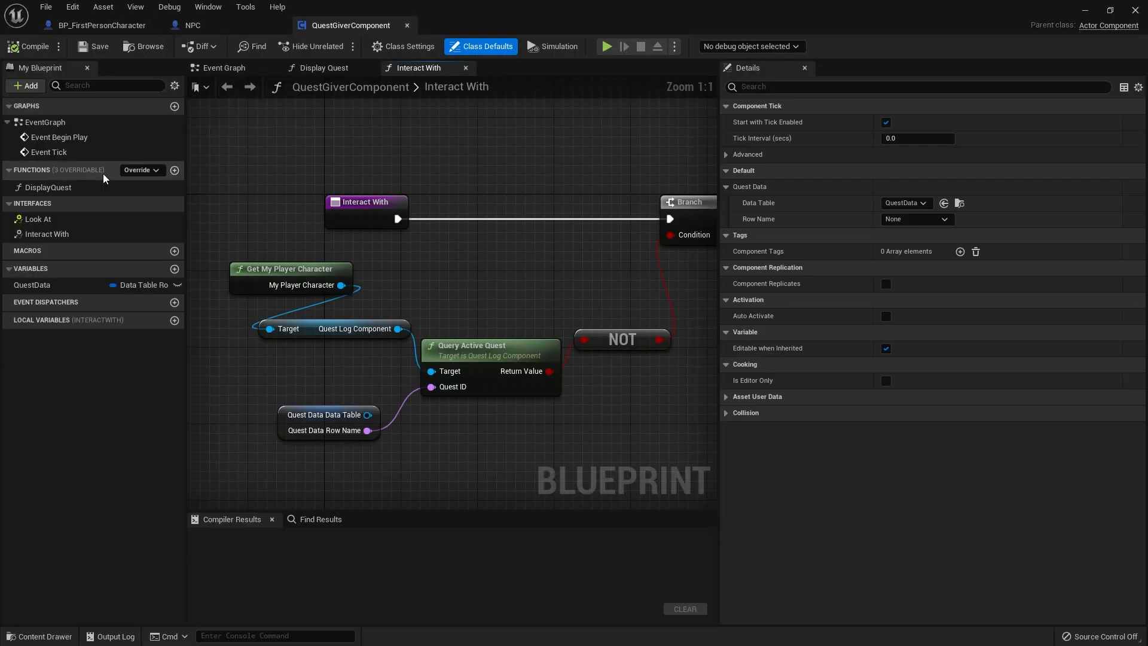
{"action": "left_click", "coordinate": [32, 284]}
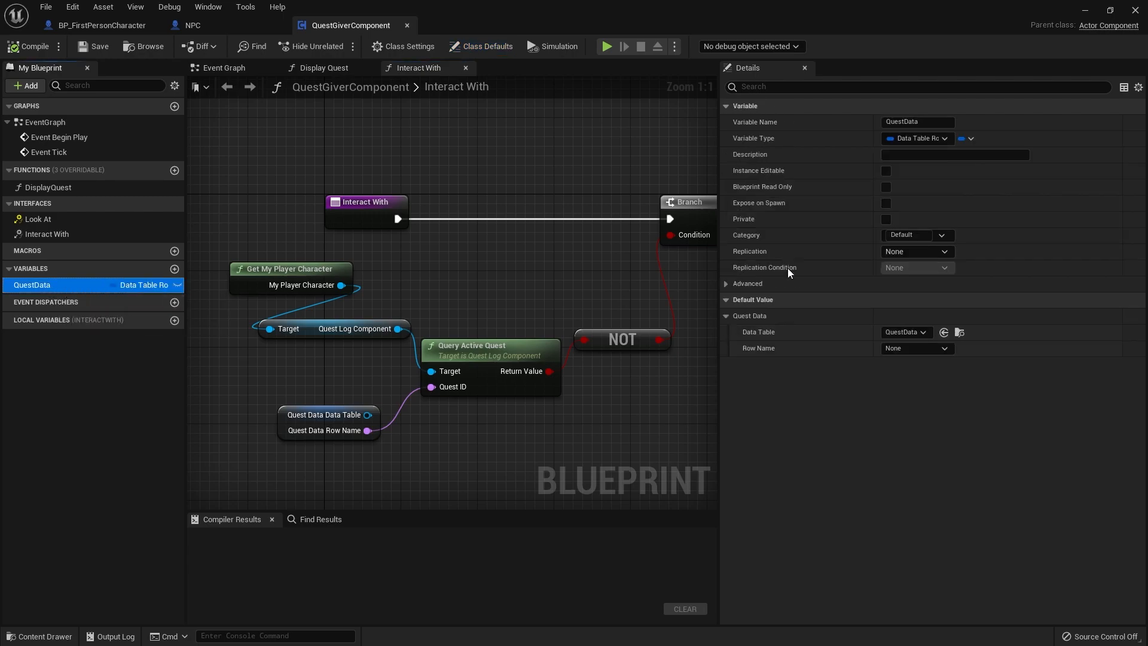
{"action": "left_click", "coordinate": [884, 170]}
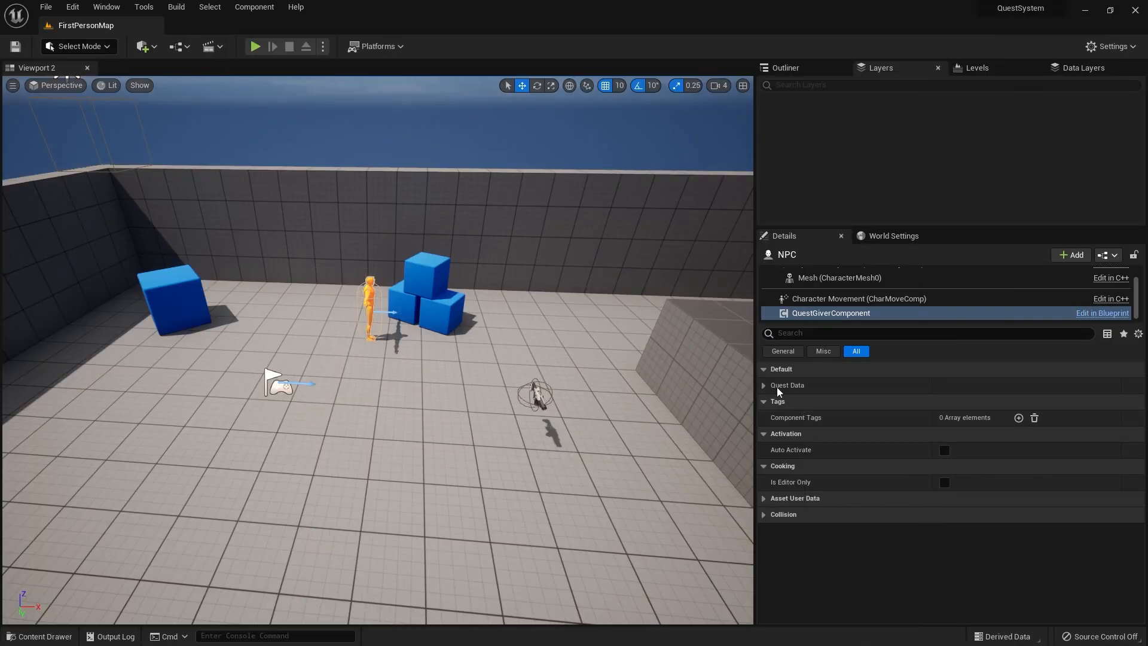
{"action": "left_click", "coordinate": [763, 385]}
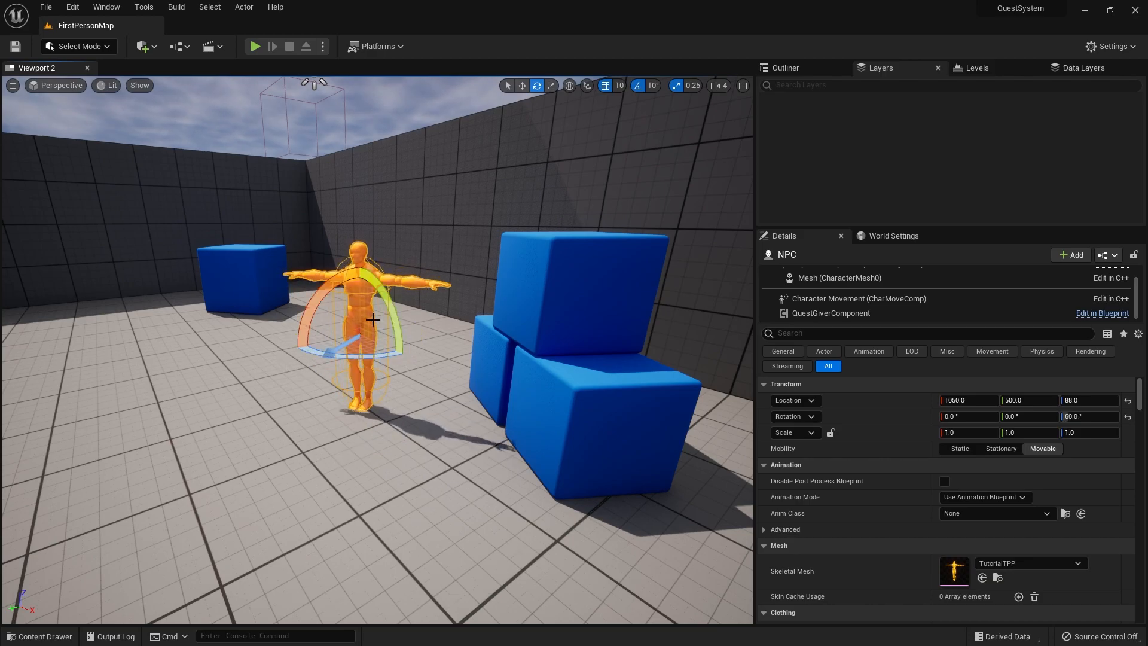
{"action": "left_click", "coordinate": [521, 85]}
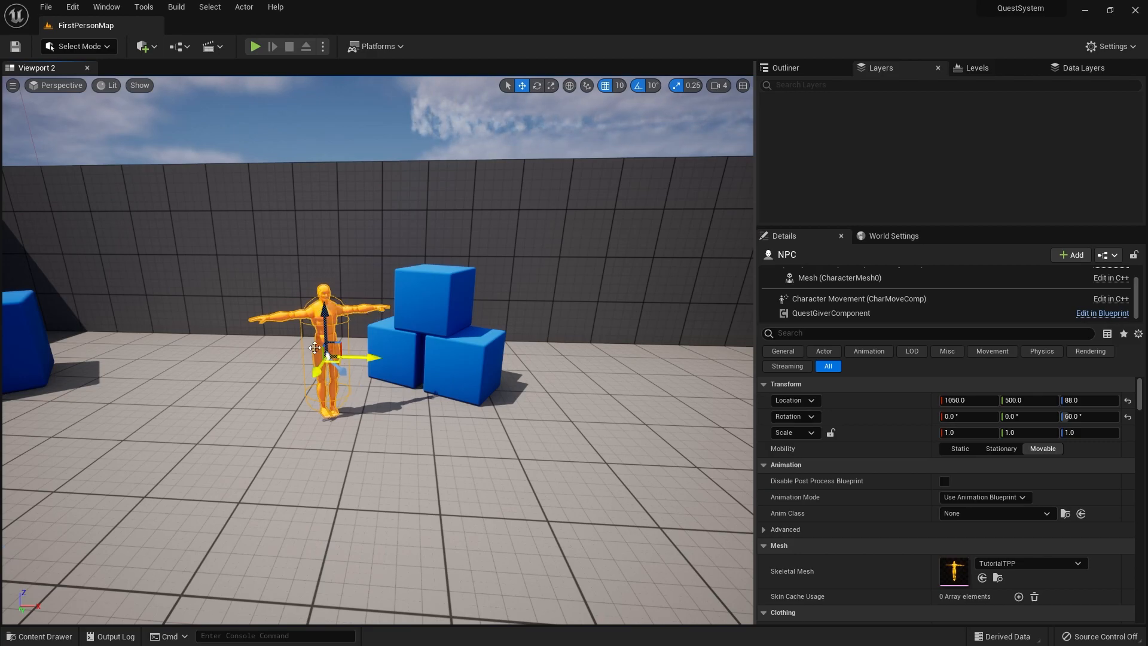
{"action": "mouse_move", "coordinate": [900, 265]}
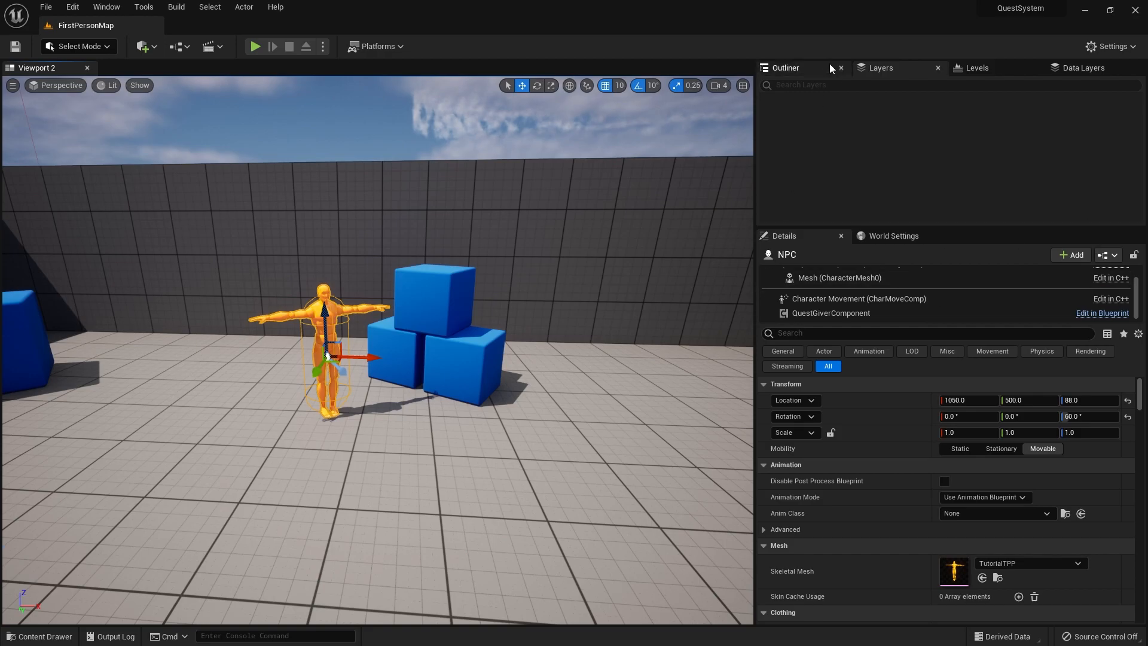
Make the NPC blueprint implement InteractionInterface in Class Settings.
{"action": "left_click", "coordinate": [1102, 312]}
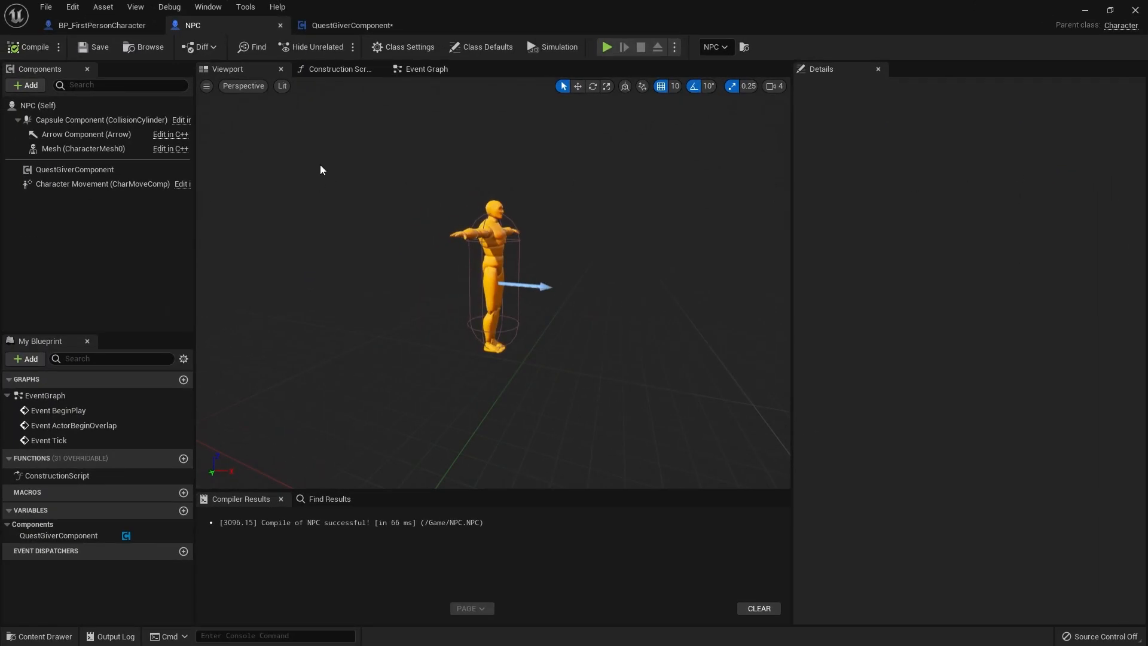
{"action": "left_click", "coordinate": [402, 46]}
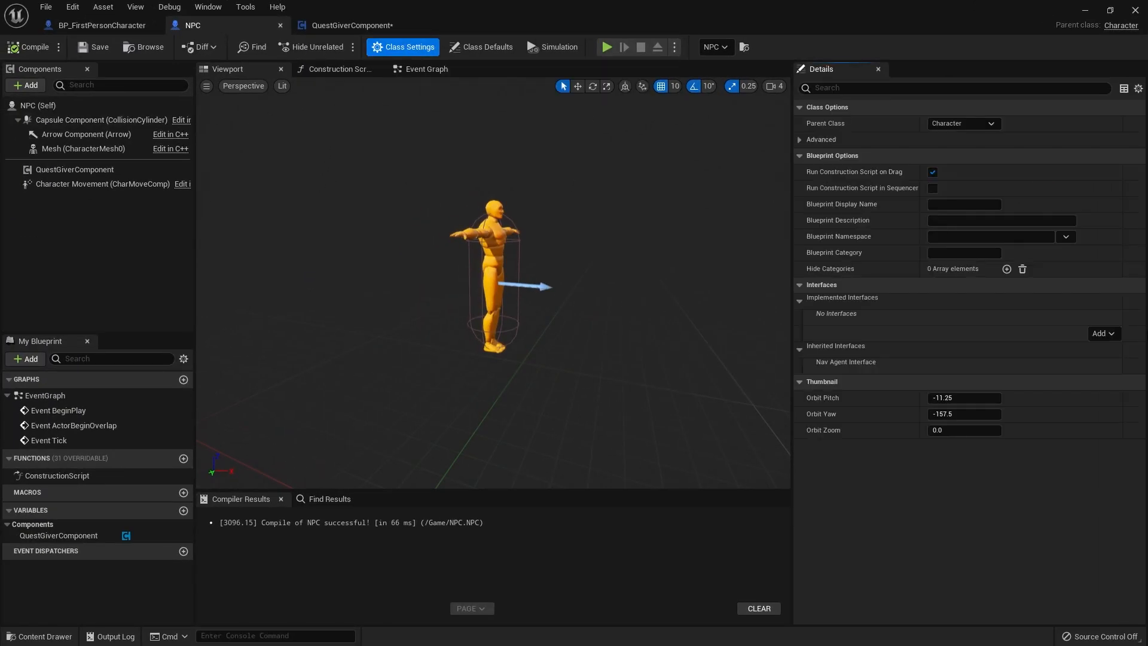
{"action": "left_click", "coordinate": [1101, 333]}
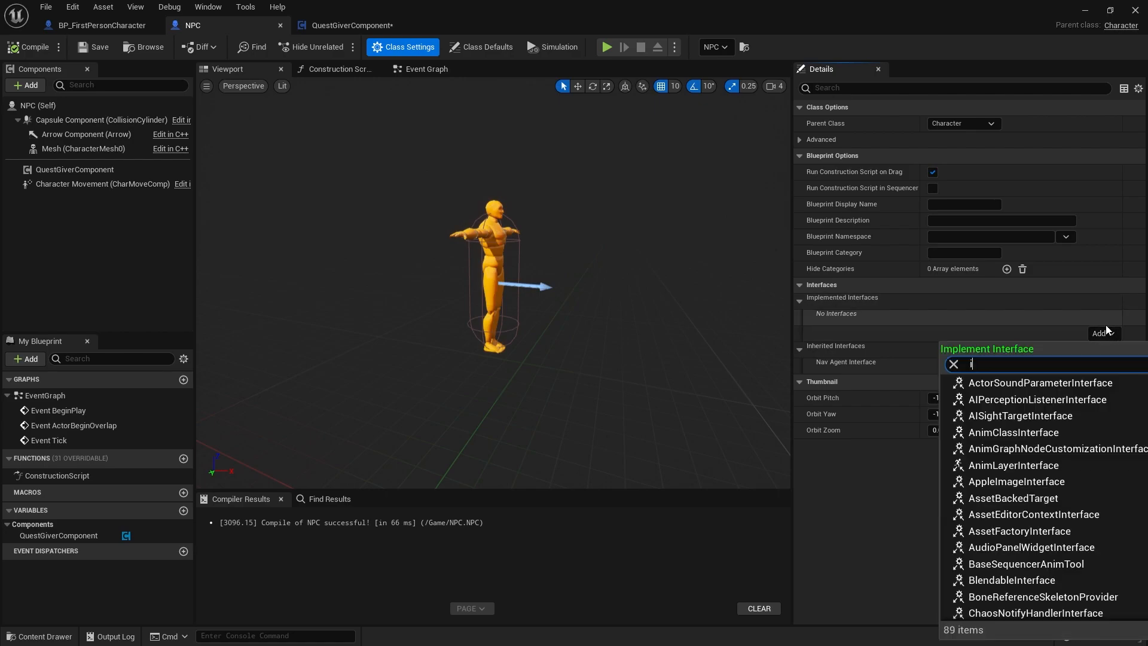
{"action": "type", "text": "intera"}
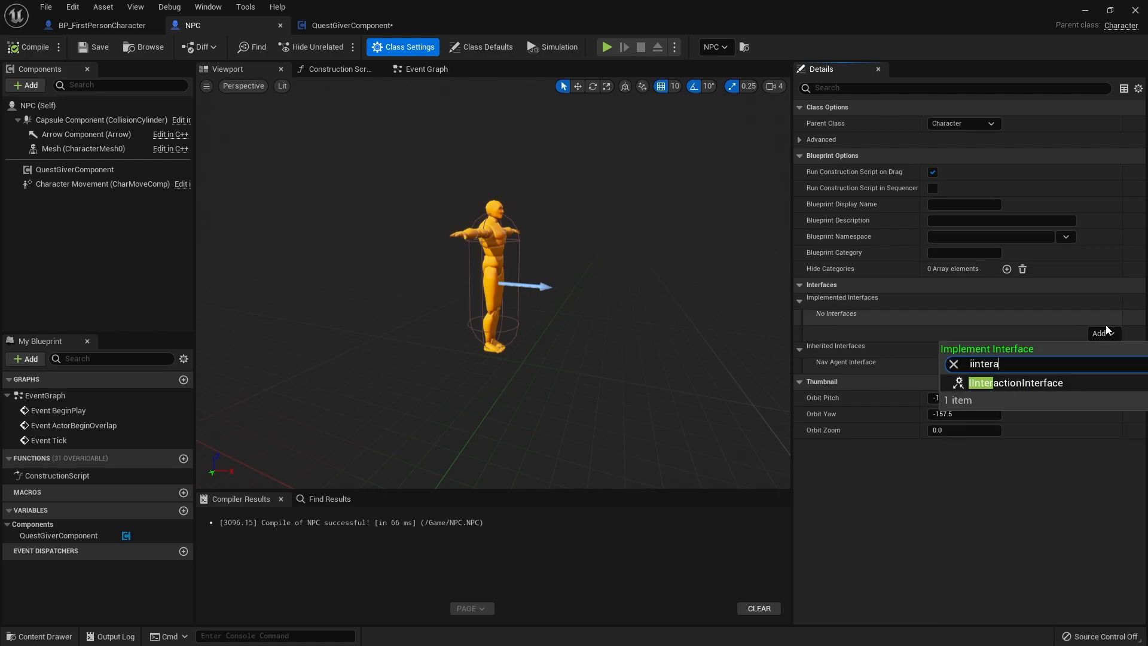
{"action": "left_click", "coordinate": [1015, 382]}
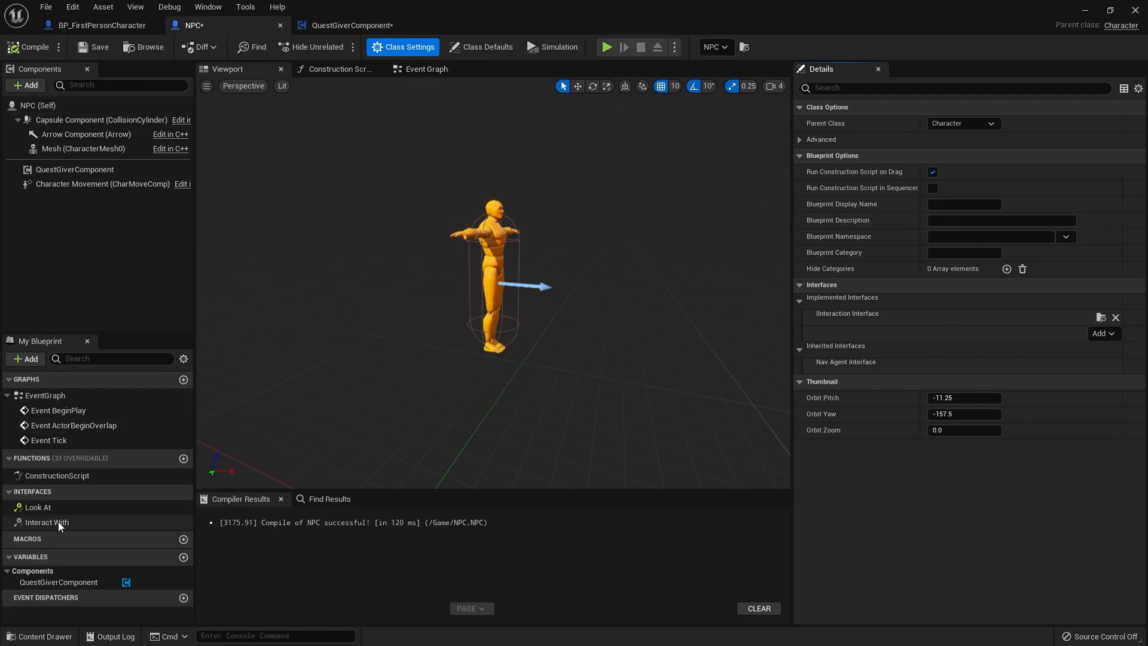
In the NPC's Interact With, call the Quest Giver Component's Interact With.
{"action": "double_click", "coordinate": [46, 522]}
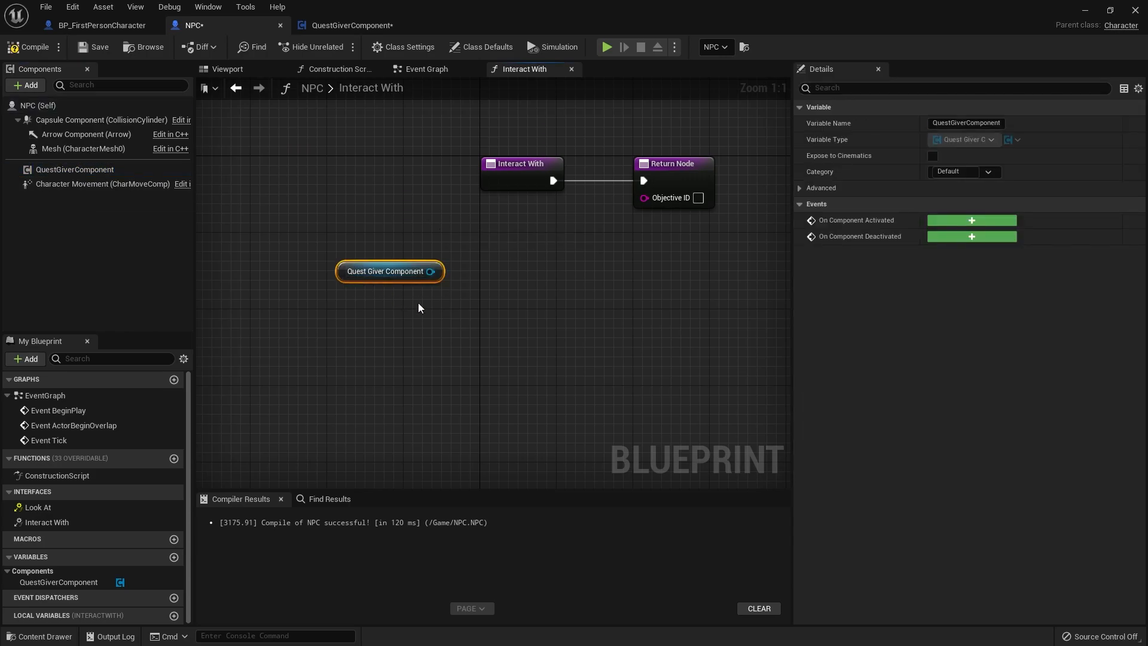
{"action": "left_click_drag", "start_coordinate": [440, 271], "coordinate": [545, 303]}
{"action": "type", "text": "interact"}
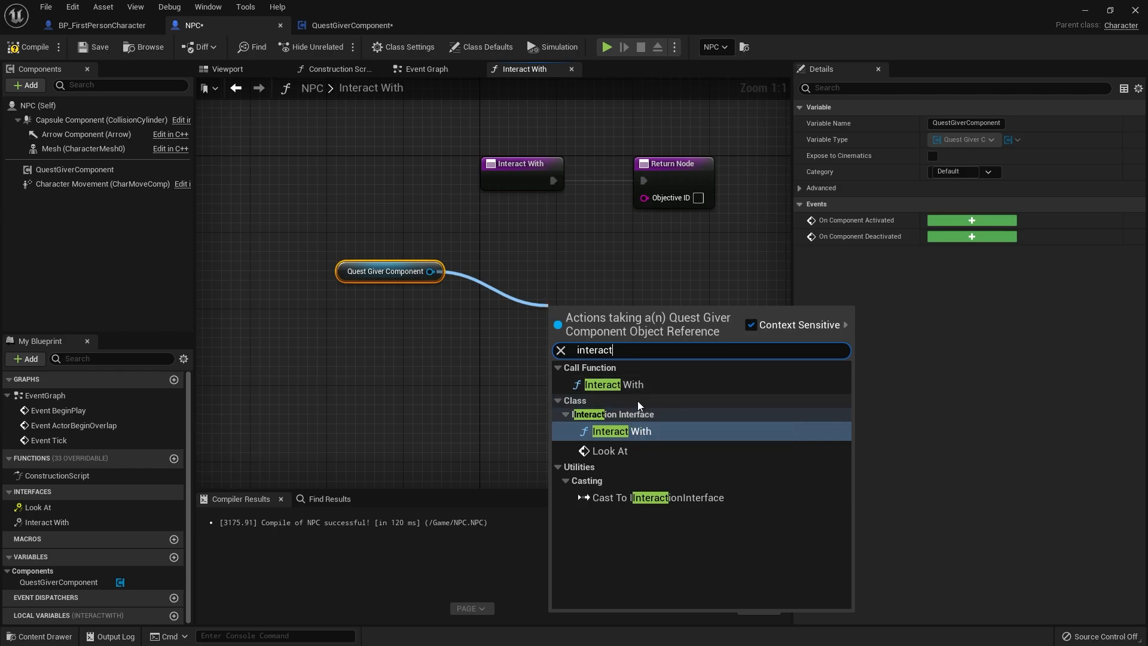
{"action": "left_click", "coordinate": [610, 430]}
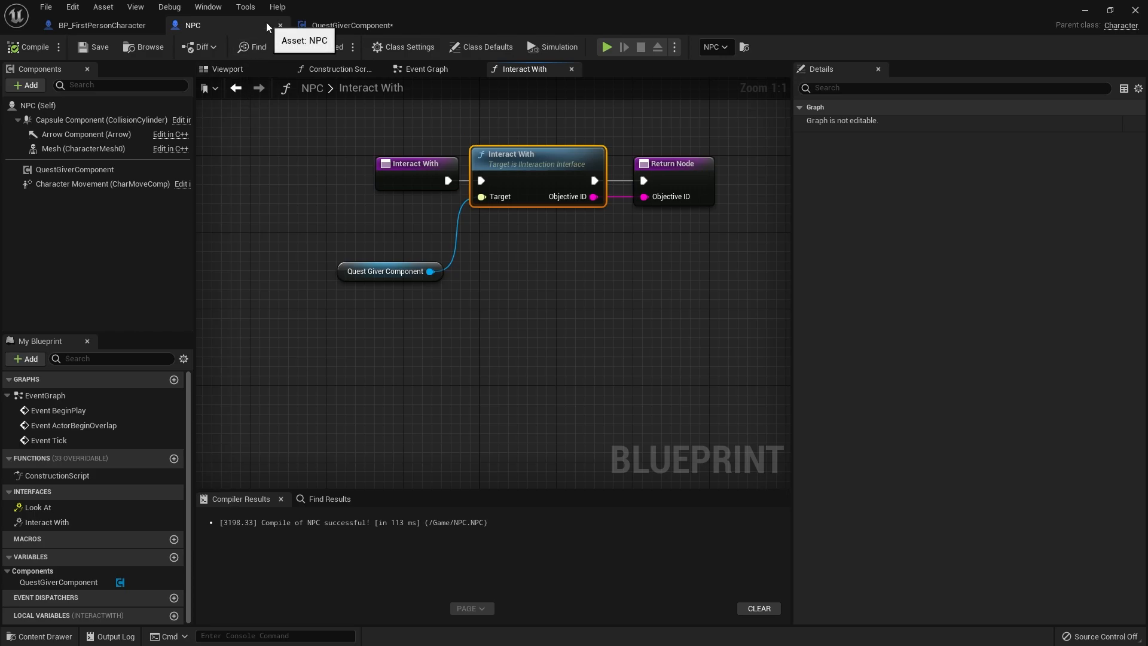
{"action": "left_click", "coordinate": [352, 26]}
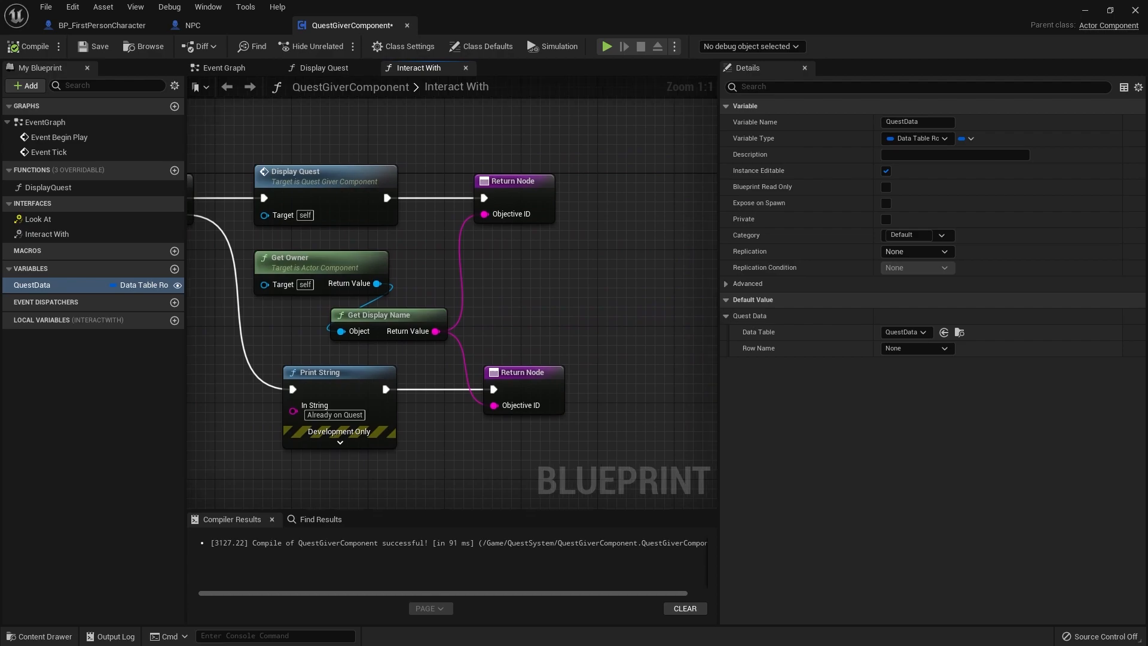
{"action": "mouse_move", "coordinate": [344, 176]}
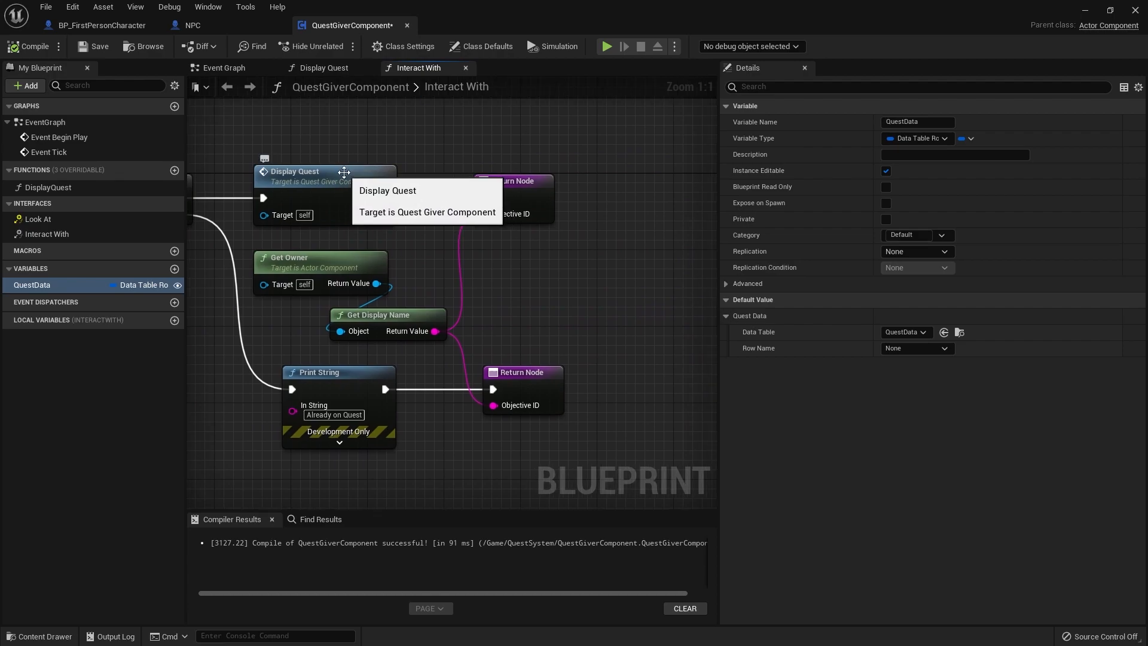
In Display Quest, add a Get Data Table Row lookup on QuestData.
{"action": "left_click", "coordinate": [320, 68]}
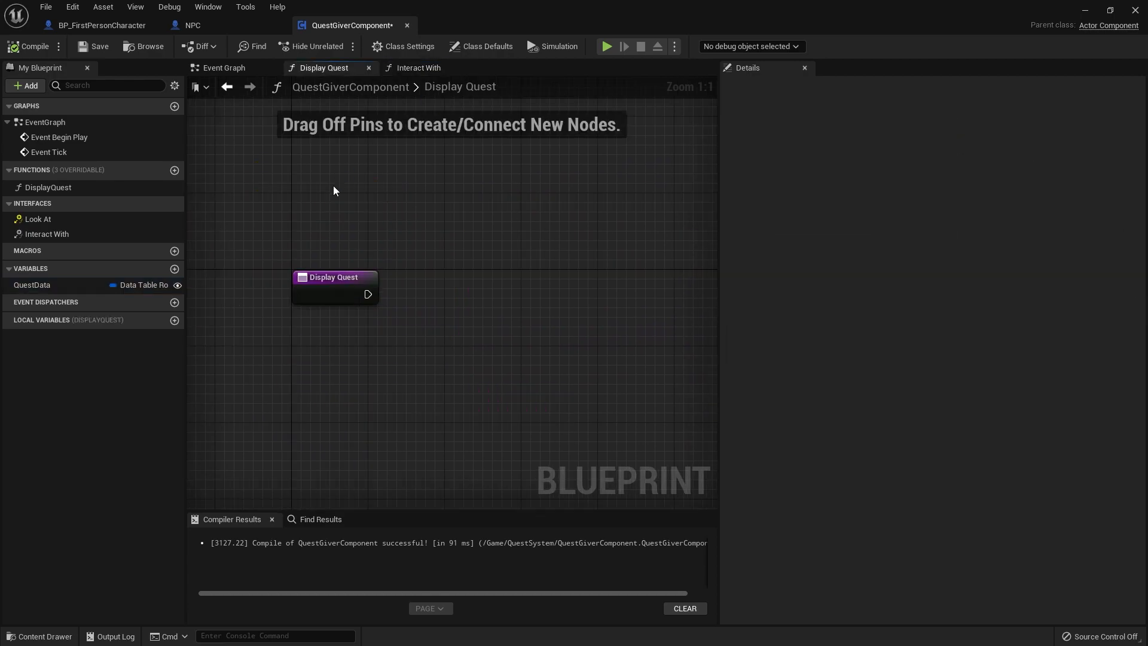
{"action": "type", "text": "p"}
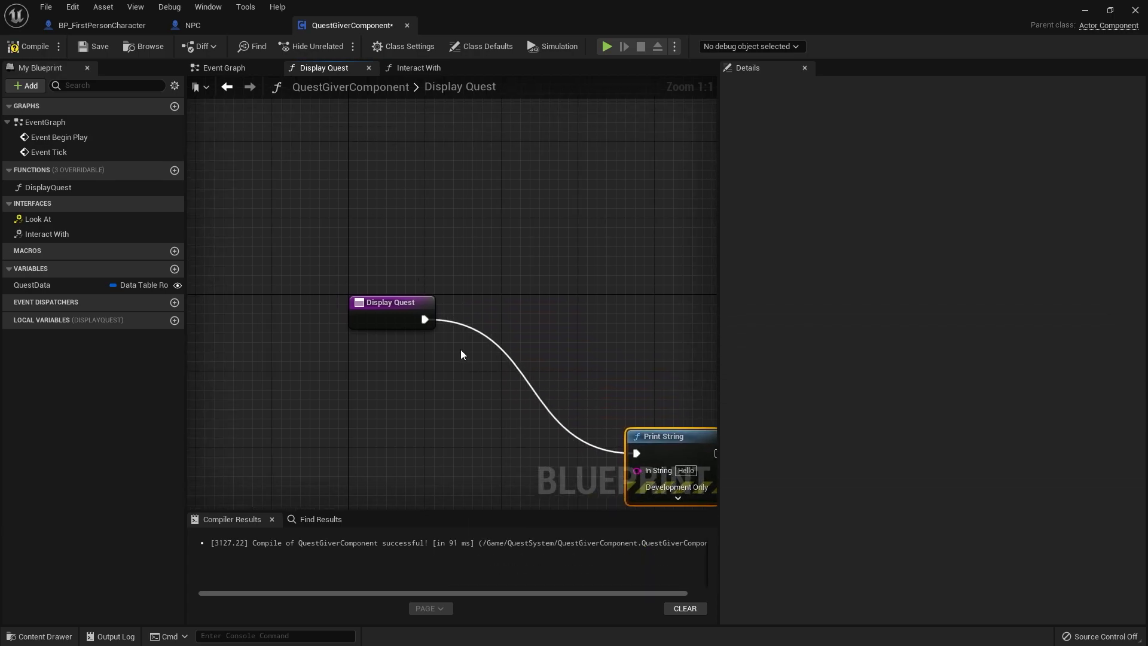
{"action": "left_click", "coordinate": [32, 283]}
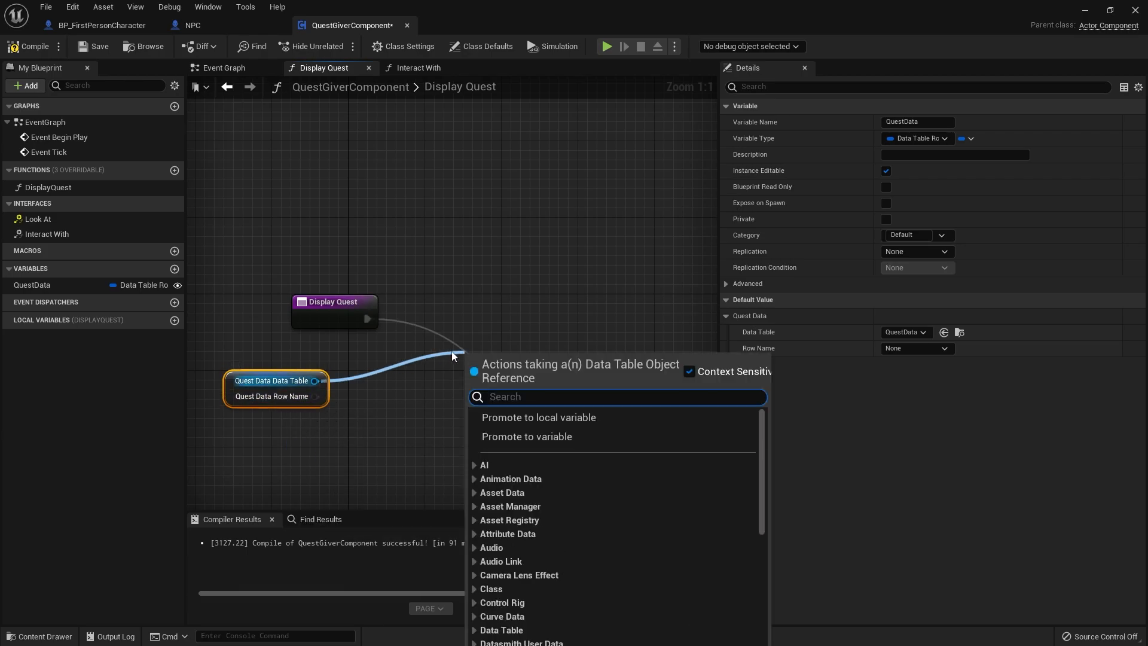
{"action": "type", "text": "get datat"}
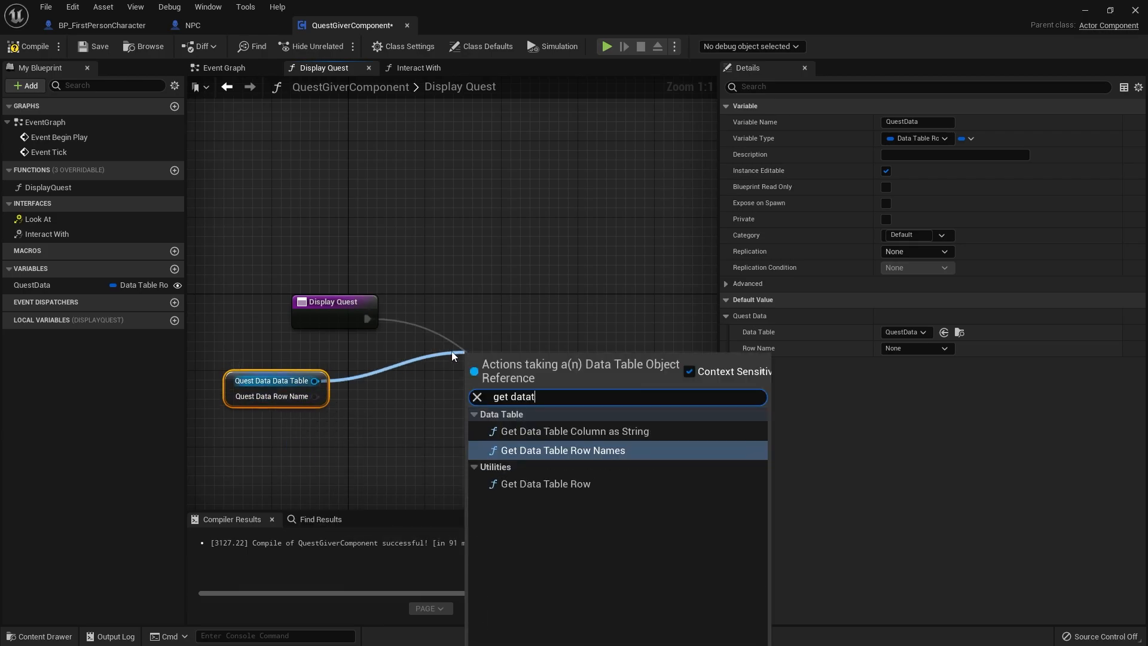
{"action": "mouse_move", "coordinate": [545, 483]}
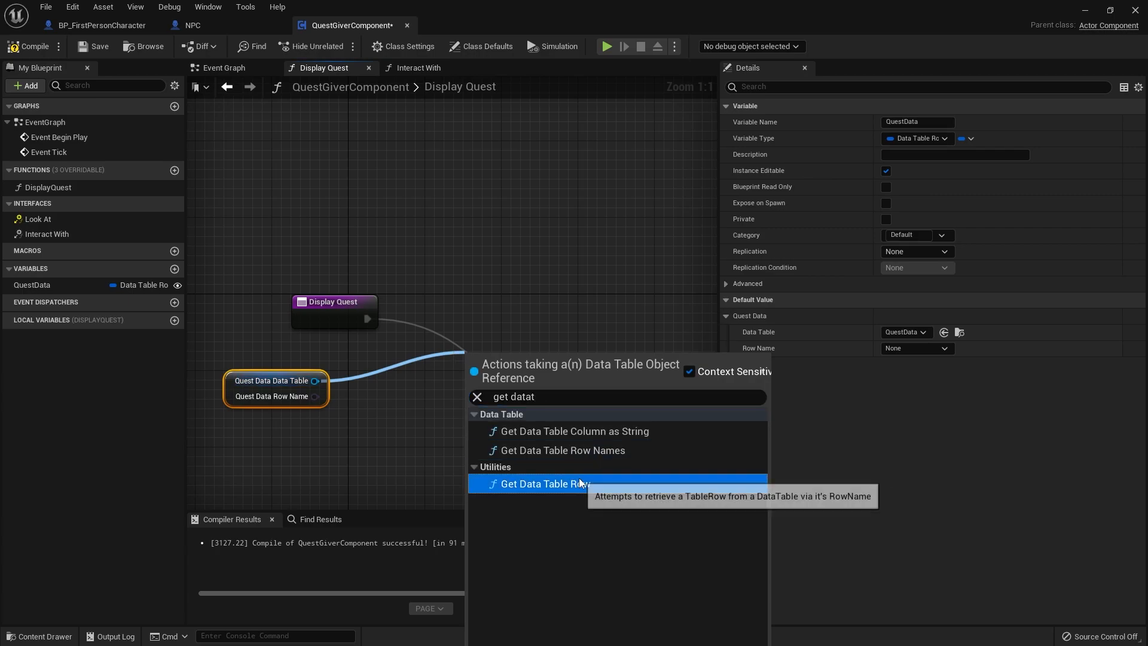
{"action": "left_click", "coordinate": [548, 483]}
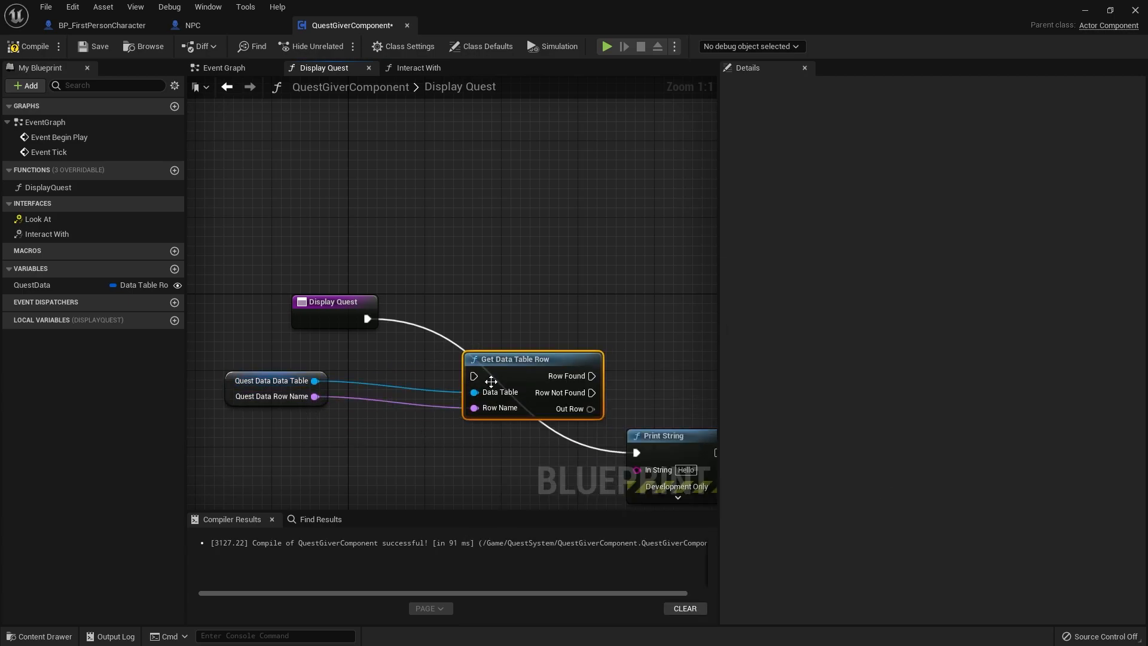
{"action": "mouse_move", "coordinate": [514, 358]}
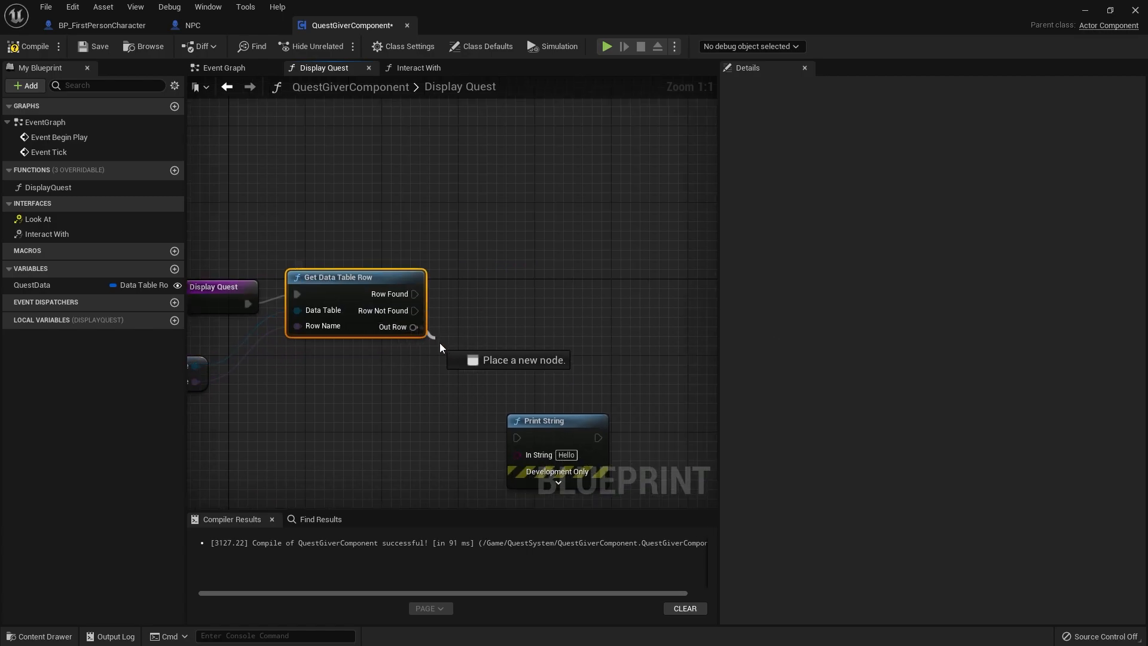
Break the found row into FQuestDetails and print its Quest Name.
{"action": "type", "text": "break f"}
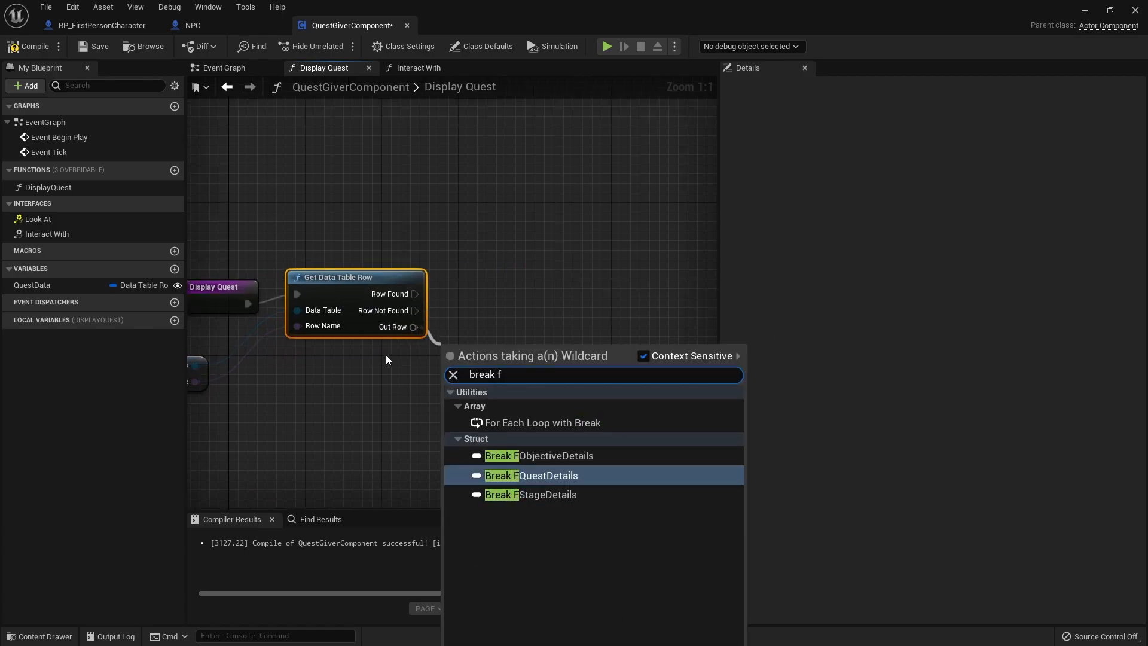
{"action": "left_click", "coordinate": [531, 475]}
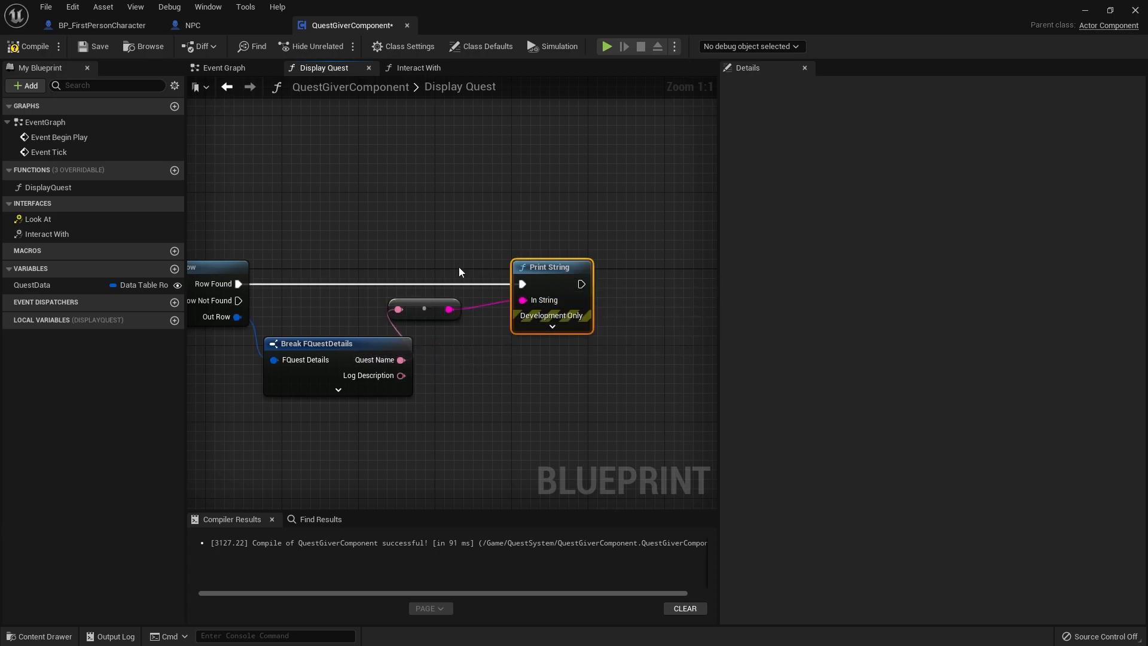
{"action": "left_click", "coordinate": [29, 46]}
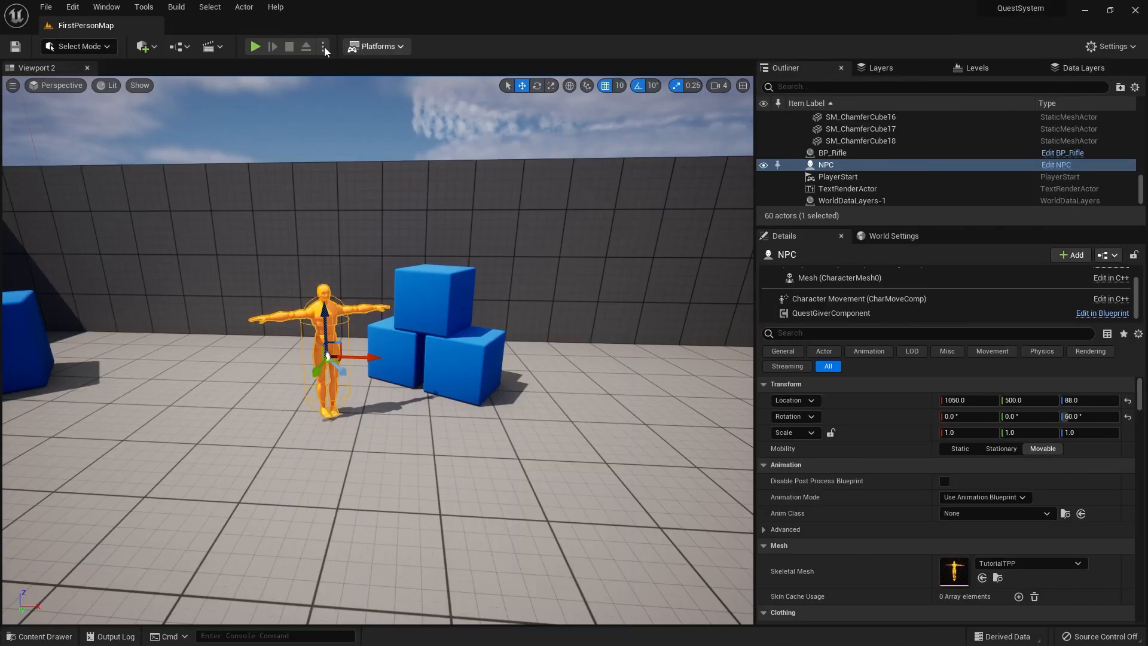
Open the BP_FirstPersonCharacter blueprint's Event Graph.
{"action": "left_click", "coordinate": [254, 46]}
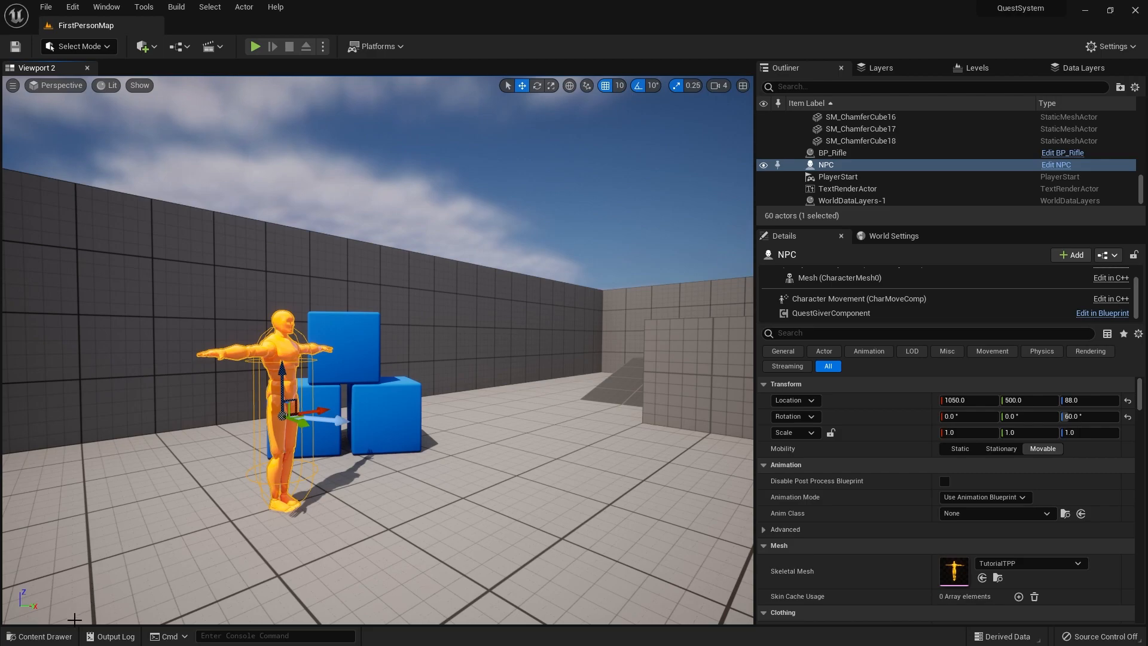
{"action": "left_click", "coordinate": [39, 635]}
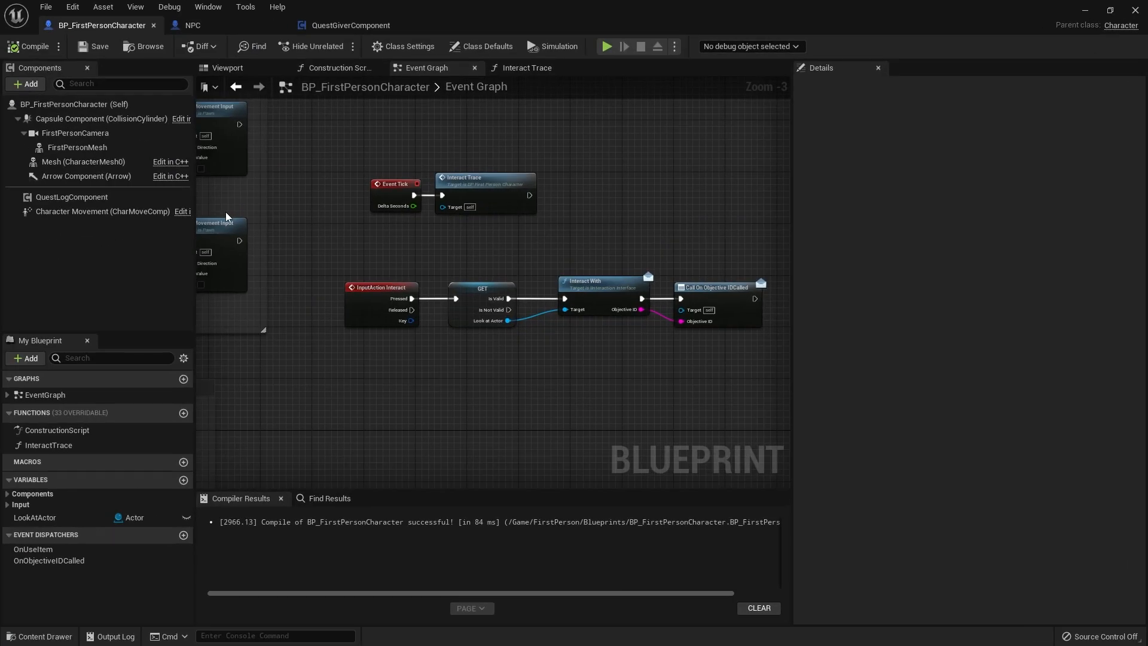
Return to the level editor and start a Play session facing the NPC.
{"action": "left_click", "coordinate": [525, 67]}
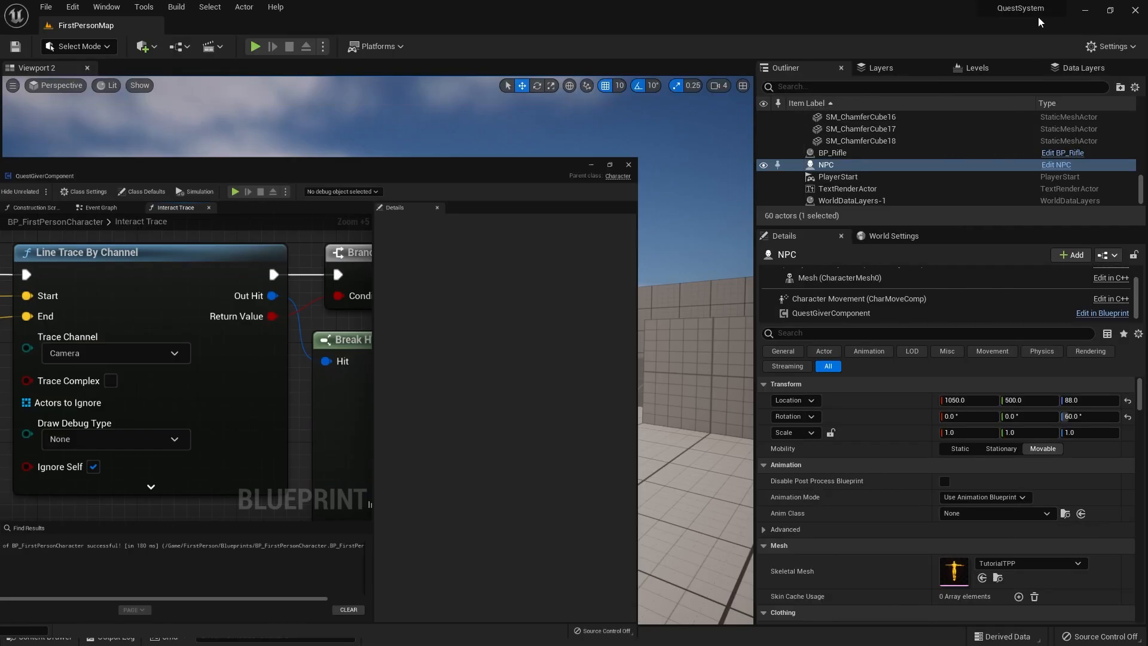
{"action": "left_click", "coordinate": [255, 46]}
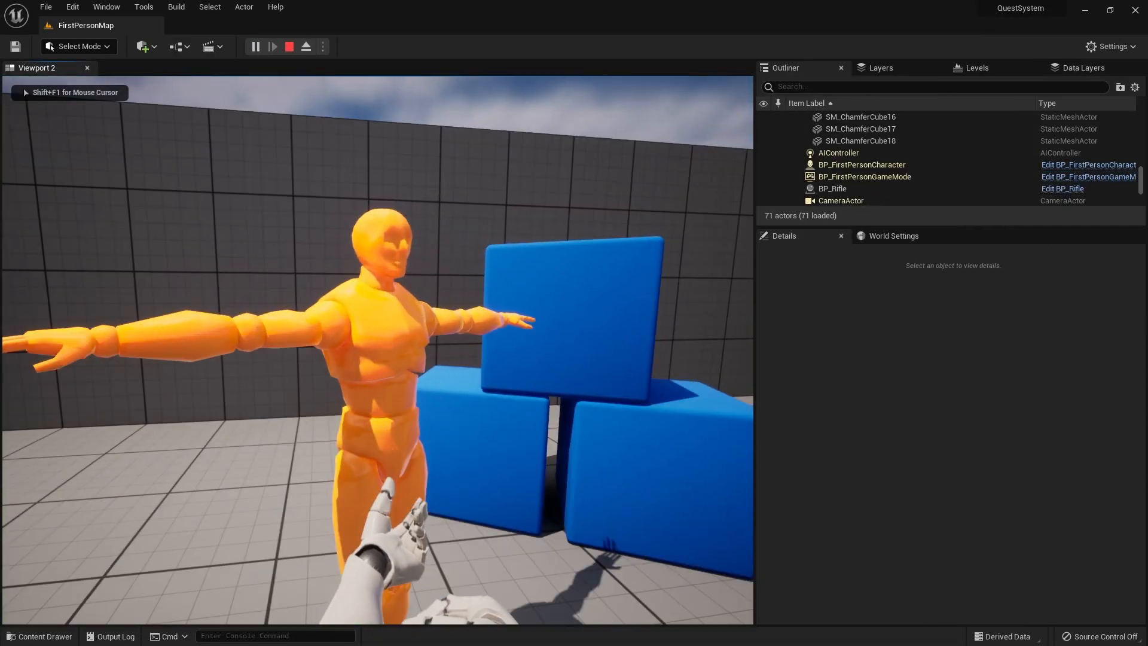